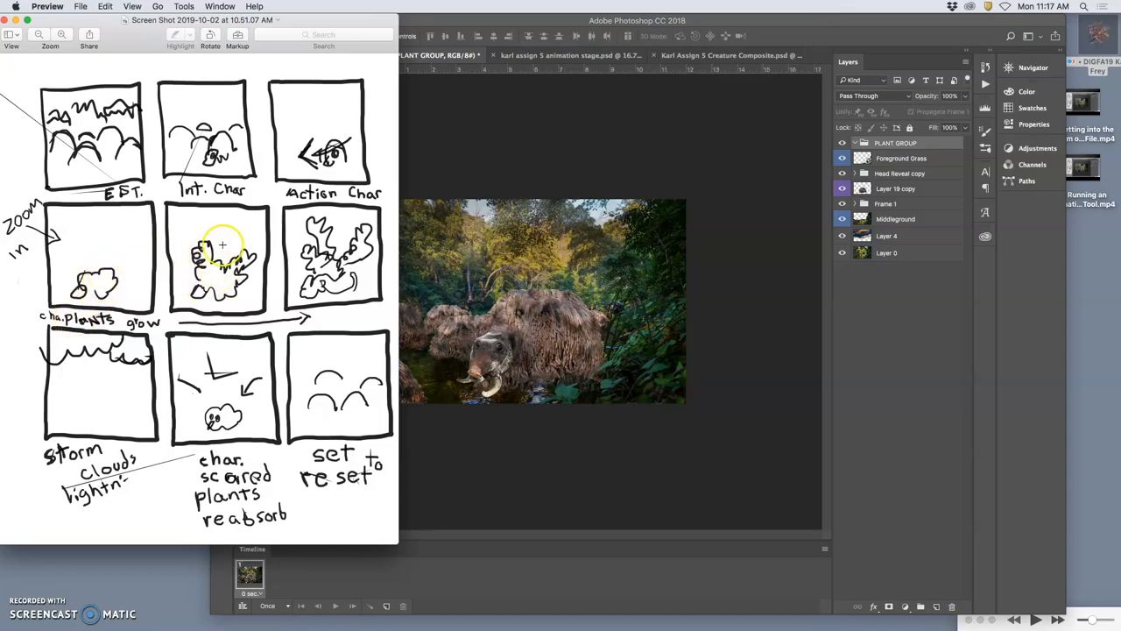
{"action": "mouse_move", "coordinate": [386, 255]}
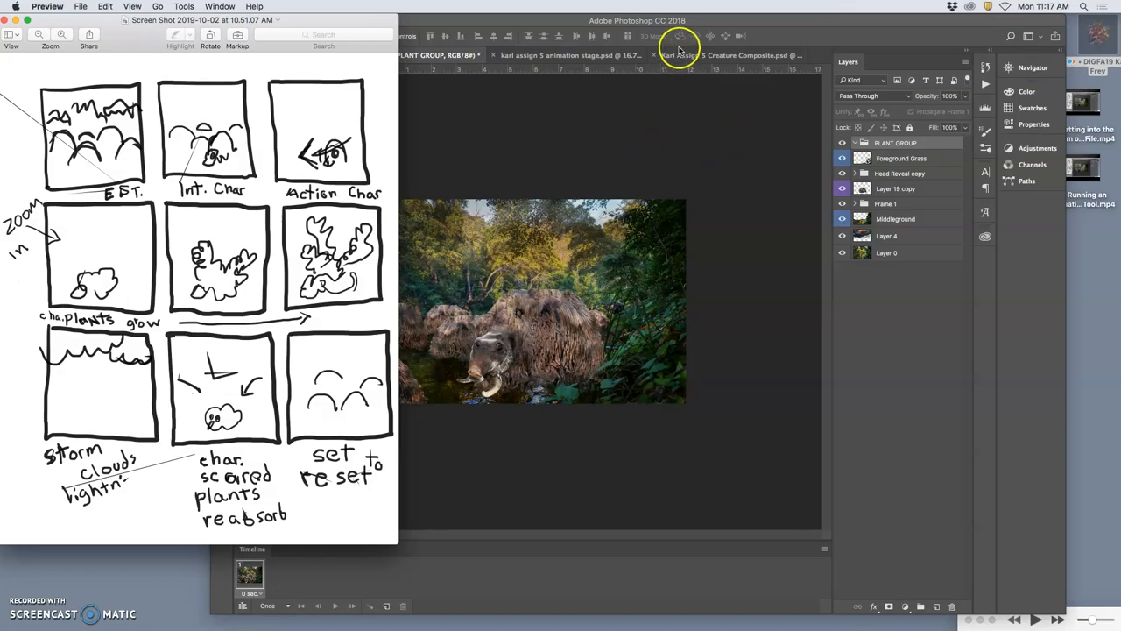
Bring the Photoshop jungle scene window to the front over the Preview storyboard.
{"action": "left_click", "coordinate": [680, 49]}
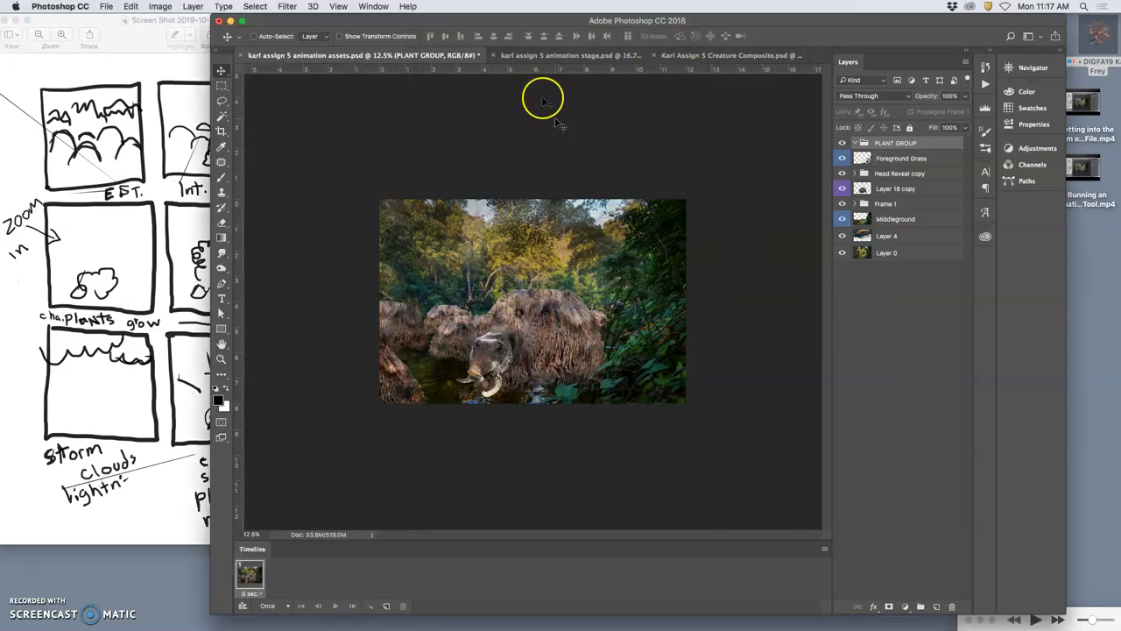
Switch to the Karl Assign 5 Creature Composite document and reveal the orchids on the creature's back.
{"action": "left_click", "coordinate": [709, 54]}
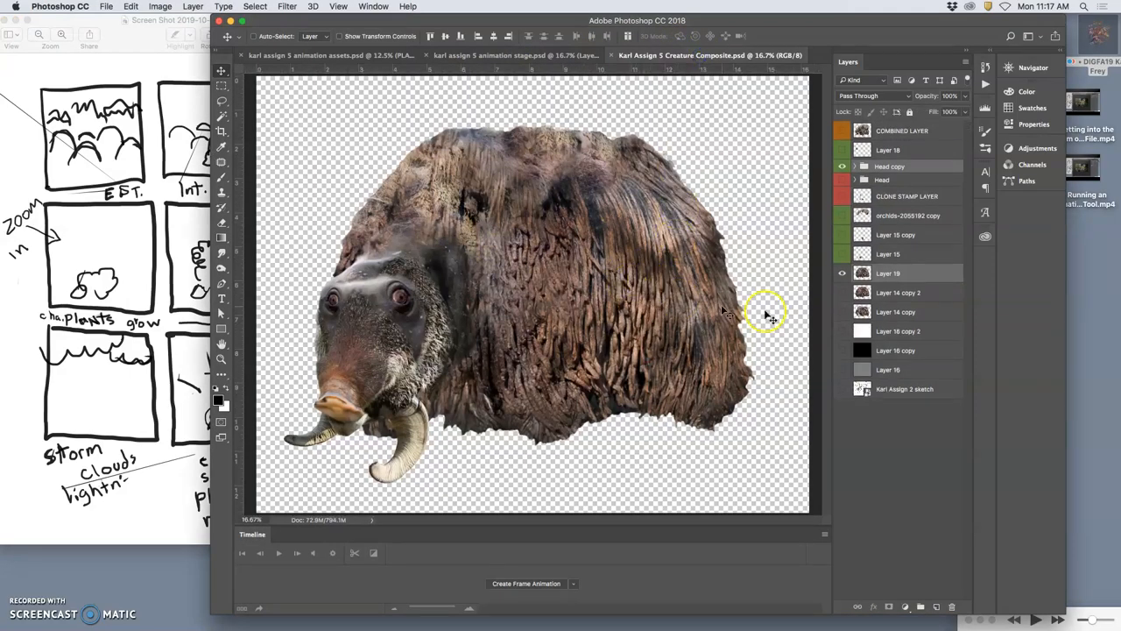
{"action": "left_click", "coordinate": [840, 216]}
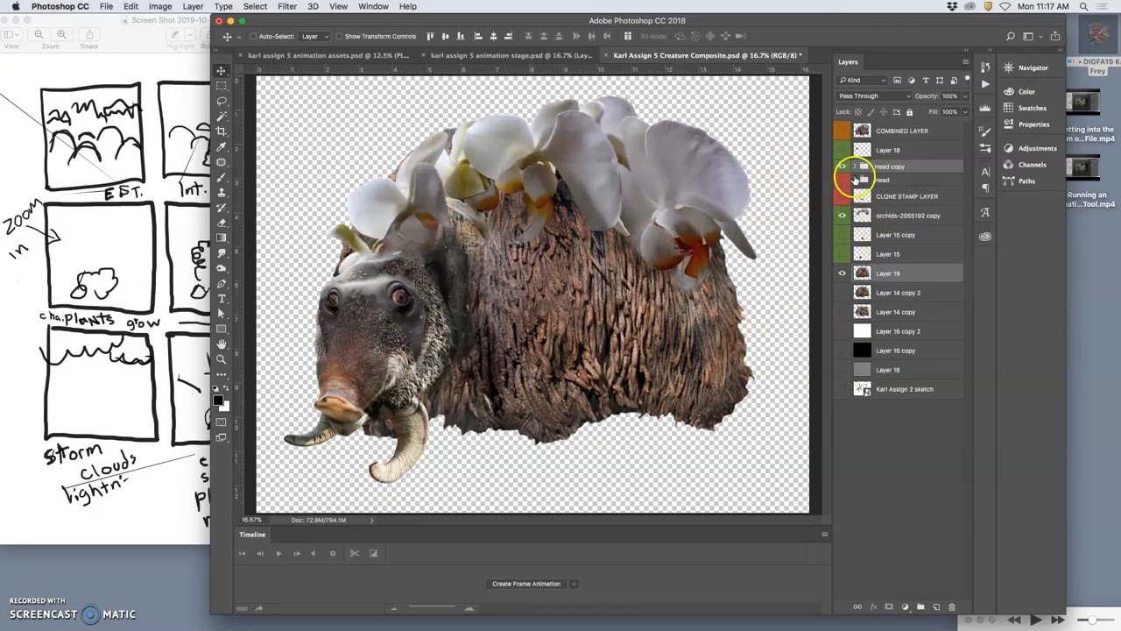
Expand the Head copy and Head layer groups in the Layers panel.
{"action": "left_click", "coordinate": [841, 167]}
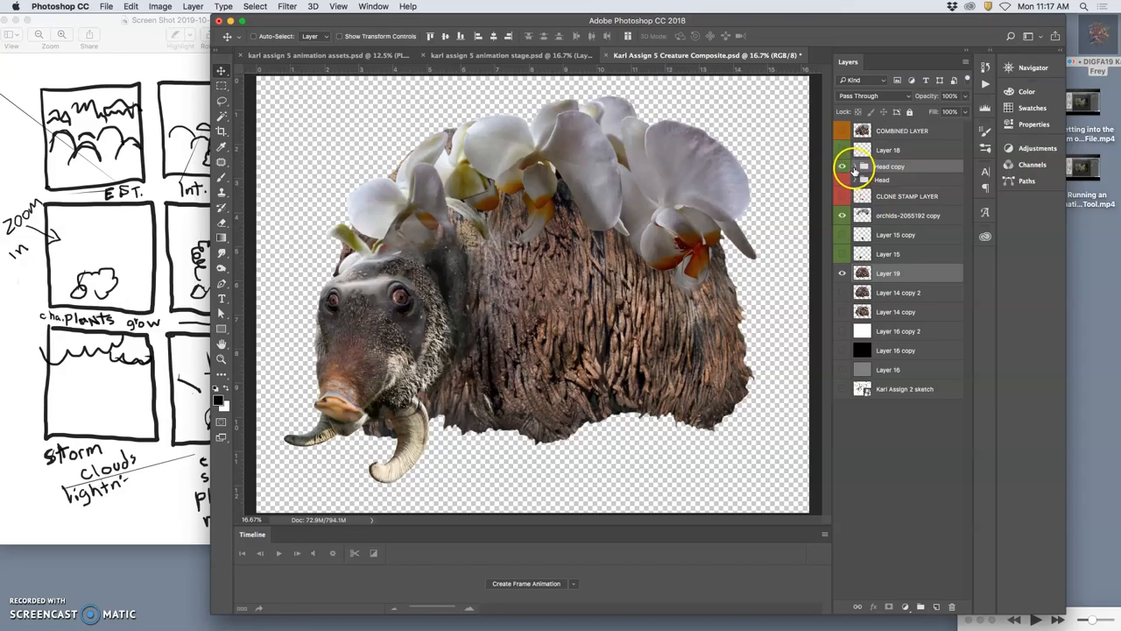
{"action": "left_click", "coordinate": [855, 166]}
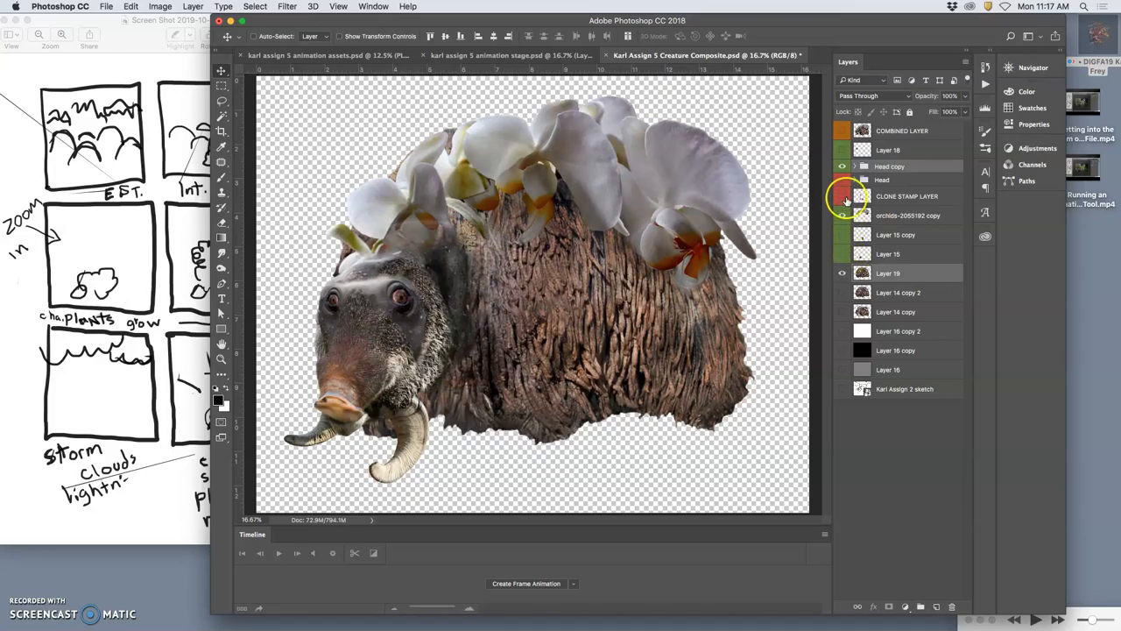
{"action": "left_click", "coordinate": [855, 179]}
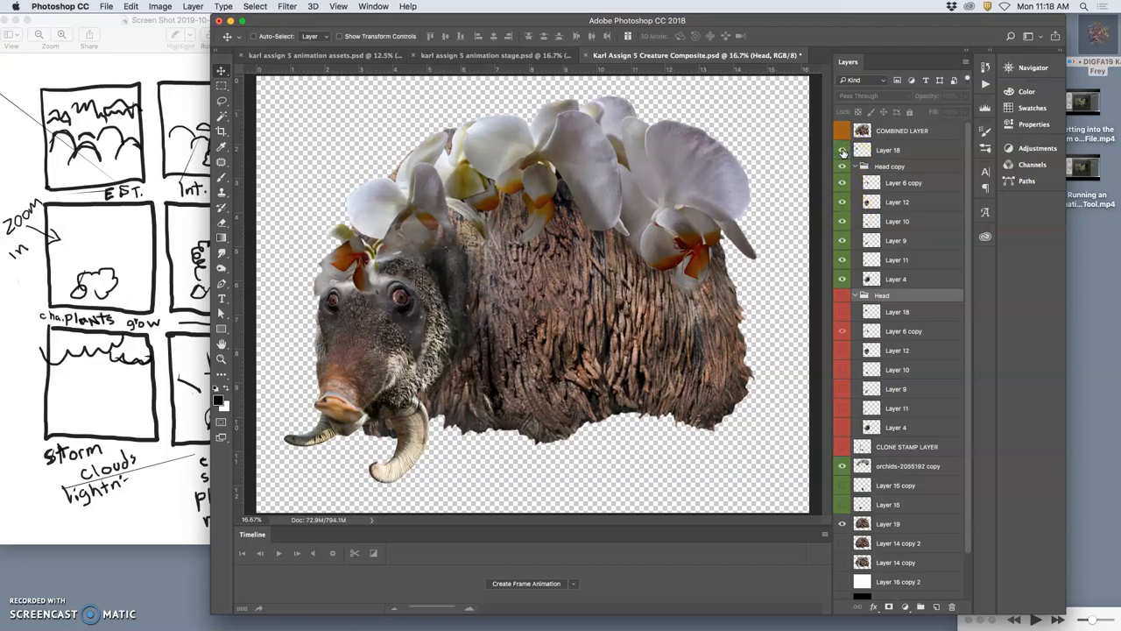
Select Layer 18 and hide the creature layers so only the orchid cluster remains visible.
{"action": "left_click", "coordinate": [841, 130]}
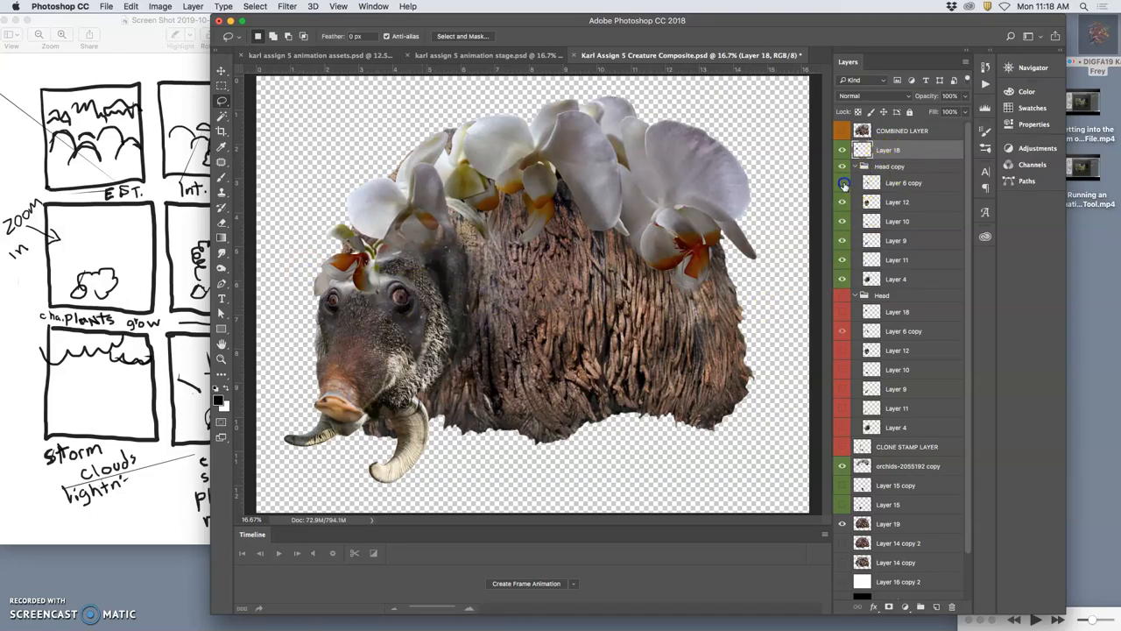
{"action": "left_click", "coordinate": [855, 166]}
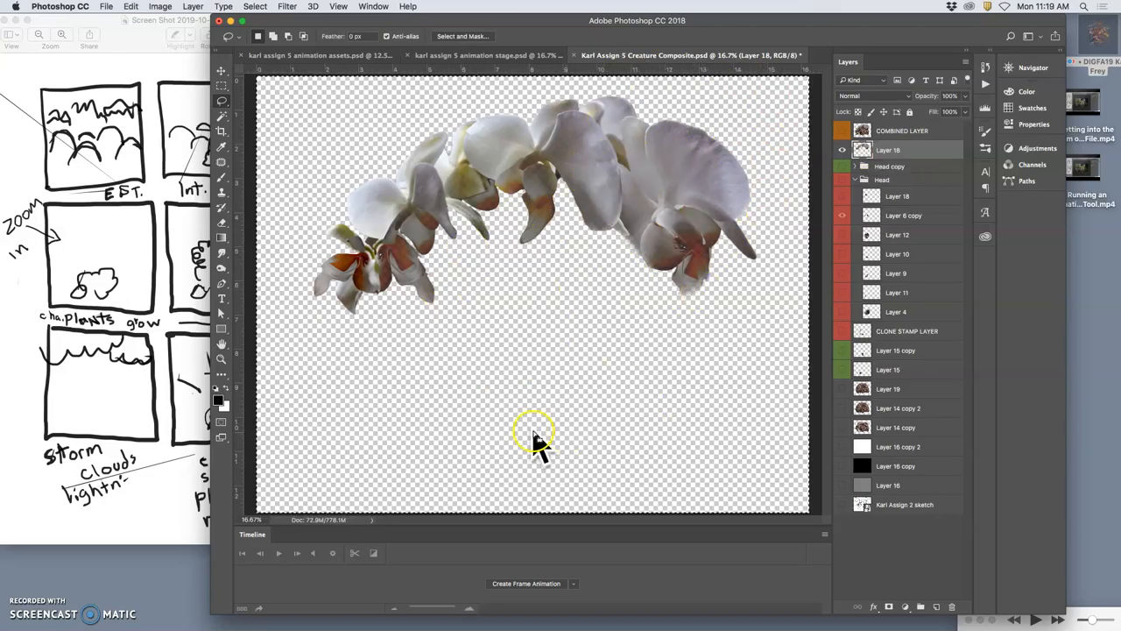
{"action": "mouse_move", "coordinate": [722, 389]}
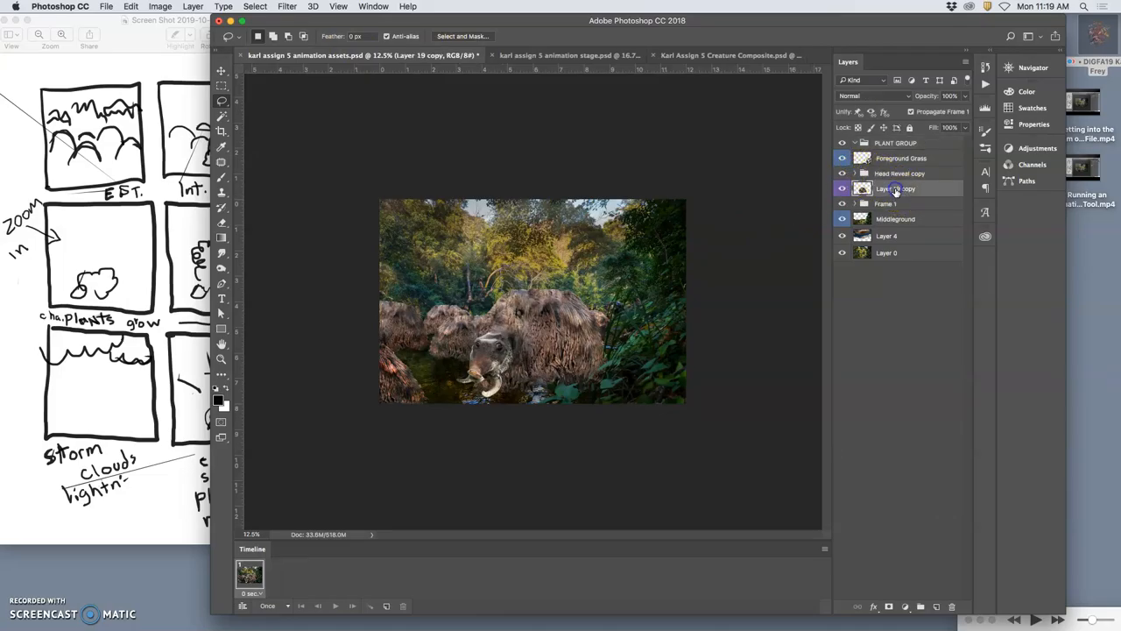
Commit the pasted orchids as Layer 21 and toggle its visibility to check placement on the back.
{"action": "left_click", "coordinate": [900, 174]}
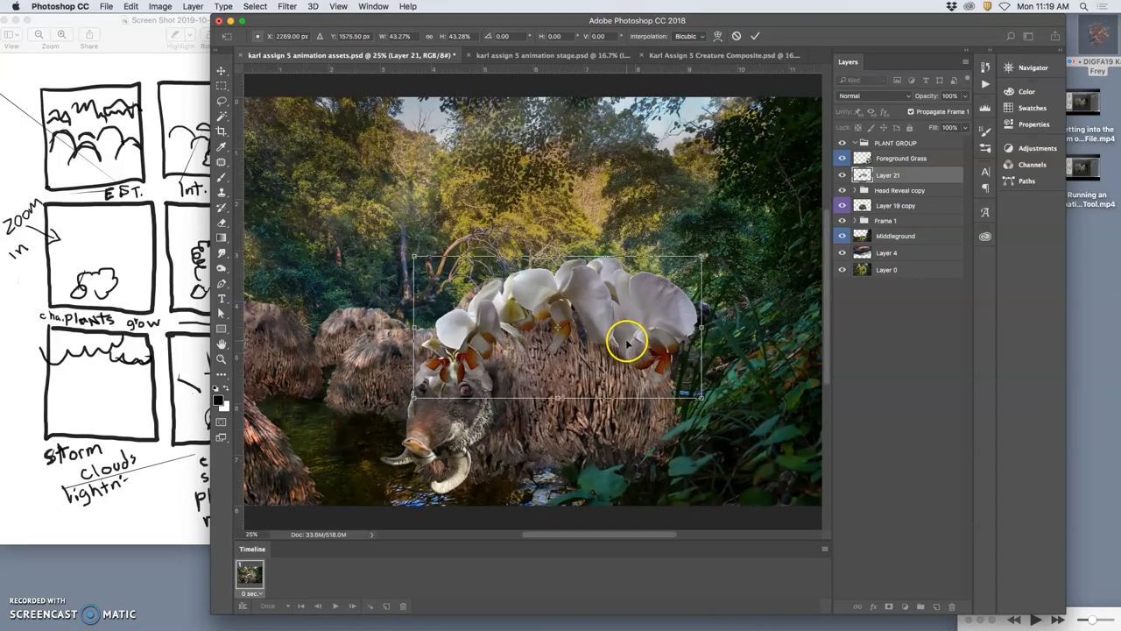
{"action": "mouse_move", "coordinate": [592, 342]}
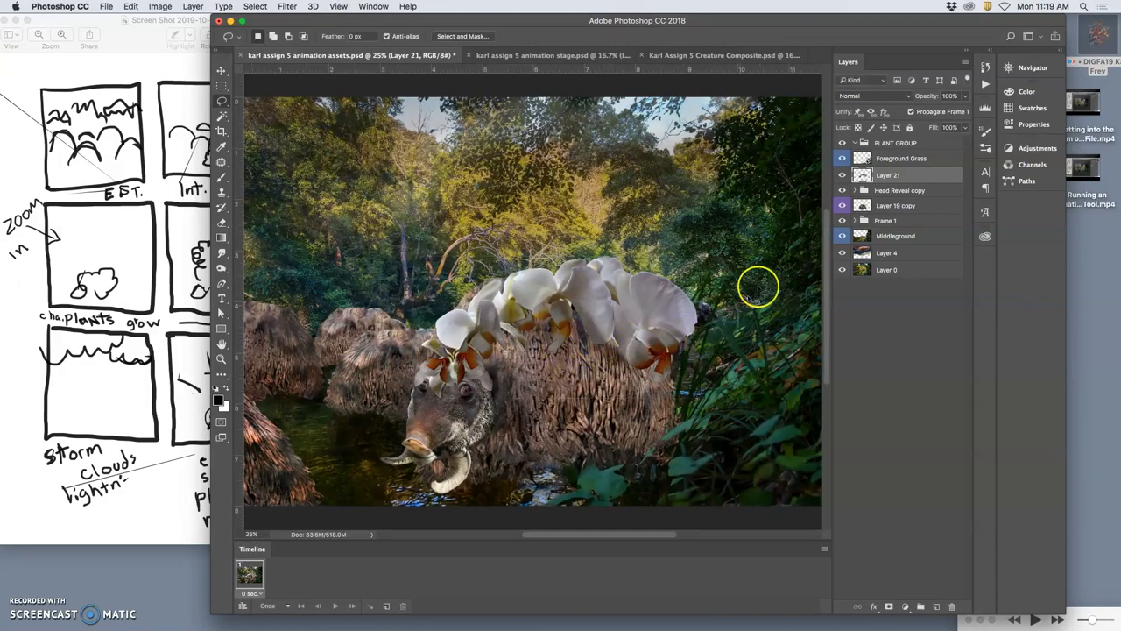
{"action": "left_click", "coordinate": [841, 175]}
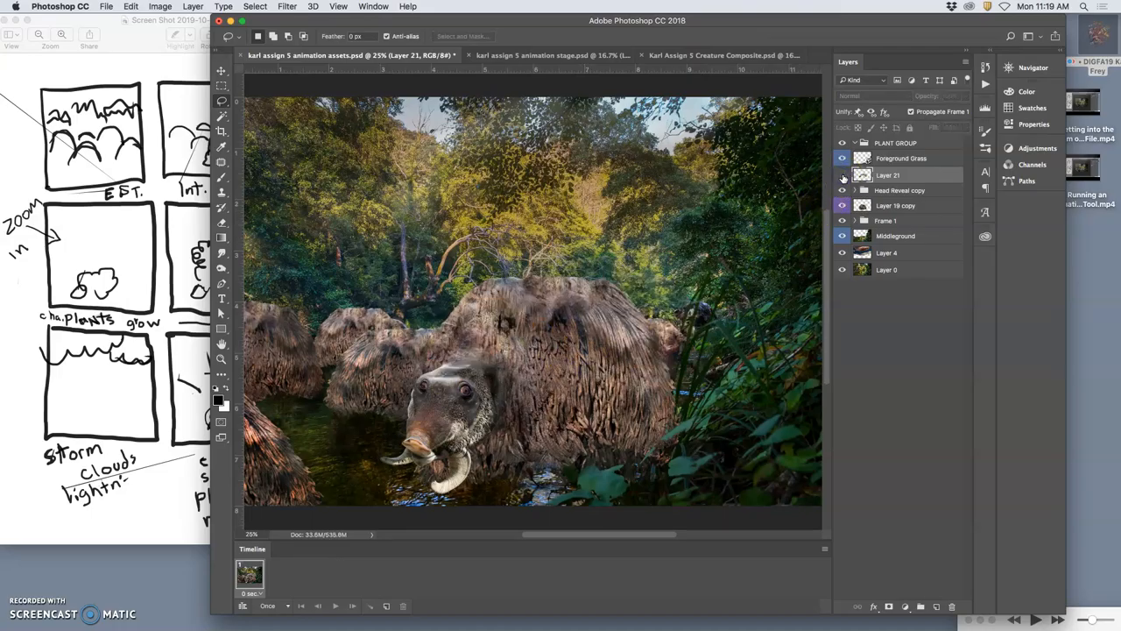
{"action": "left_click", "coordinate": [840, 175]}
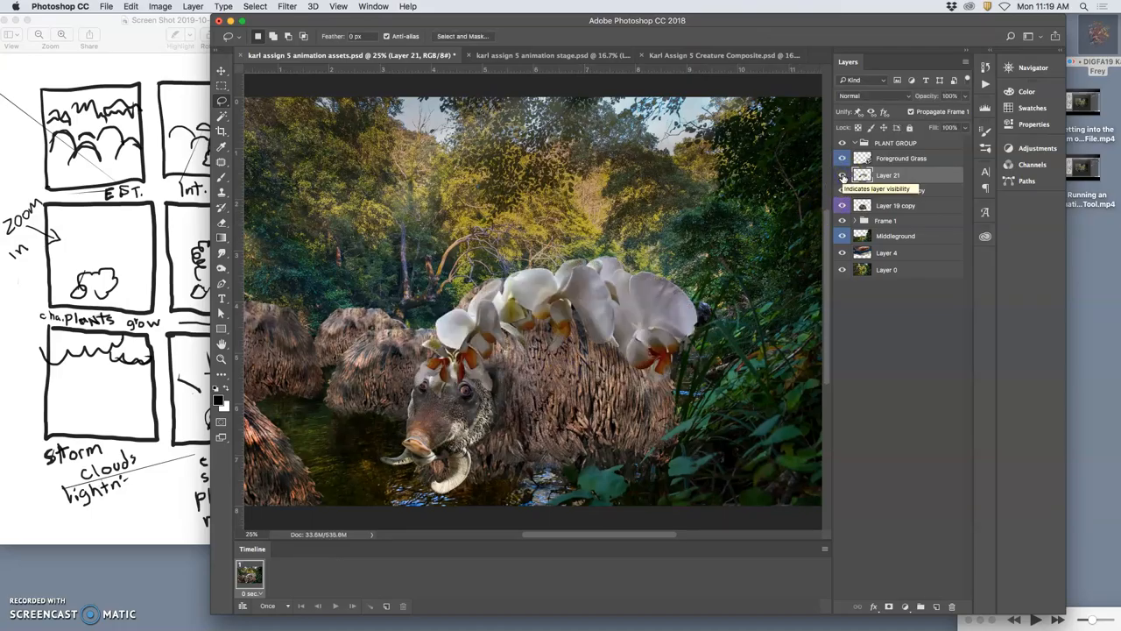
Duplicate Layer 21, lower the copy's opacity, hide it, and select the original orchid layer.
{"action": "left_click", "coordinate": [841, 175]}
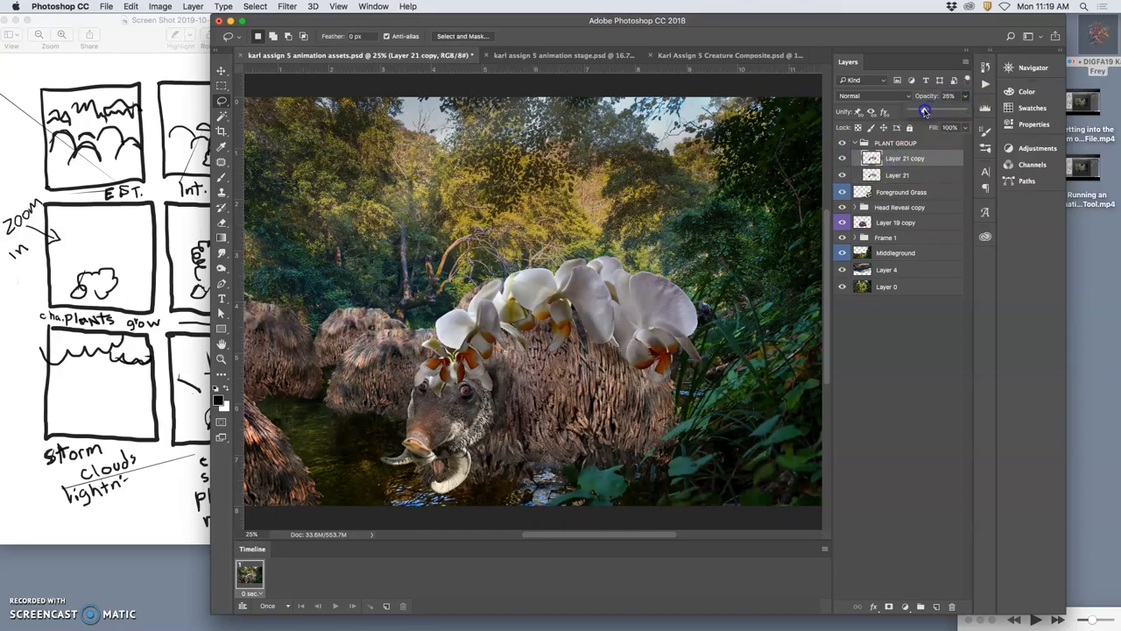
{"action": "left_click", "coordinate": [841, 175]}
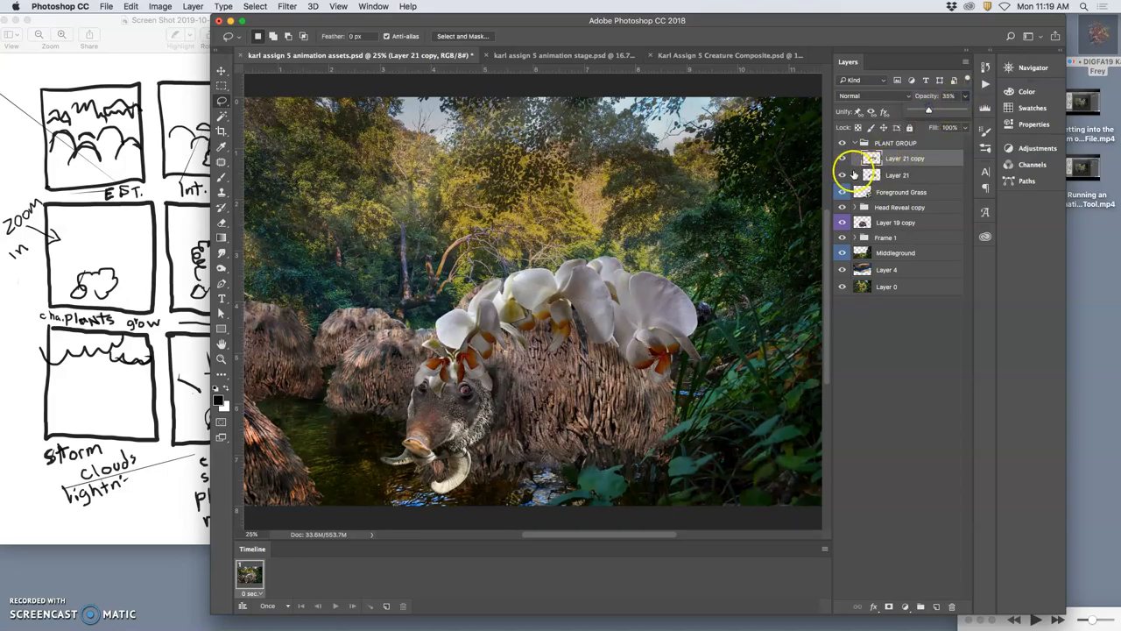
{"action": "left_click", "coordinate": [841, 158]}
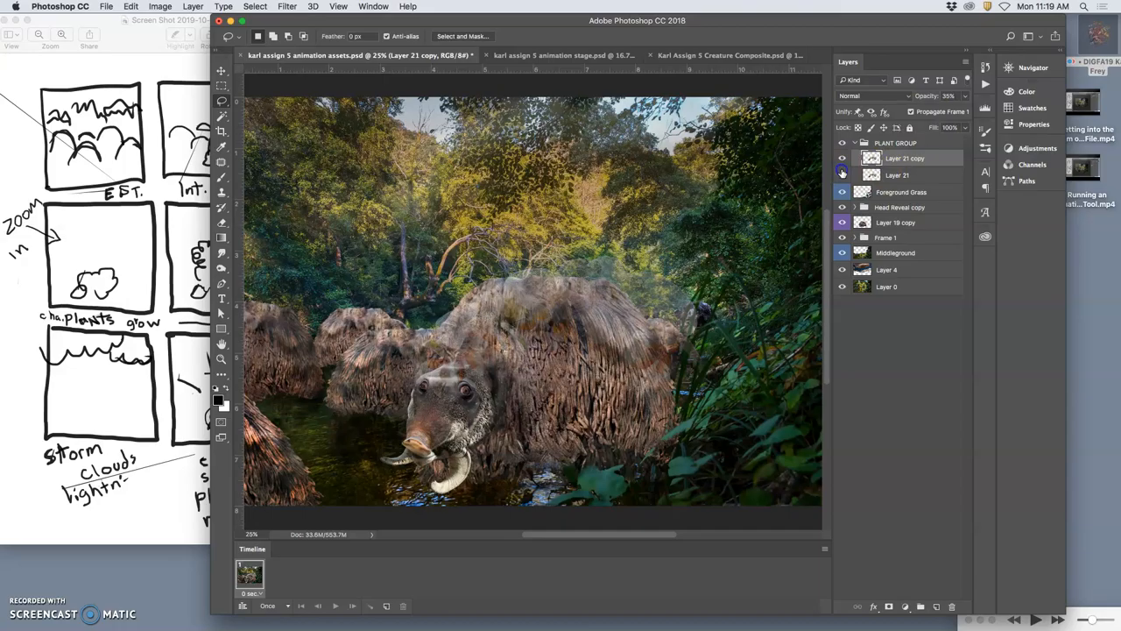
{"action": "left_click", "coordinate": [841, 176]}
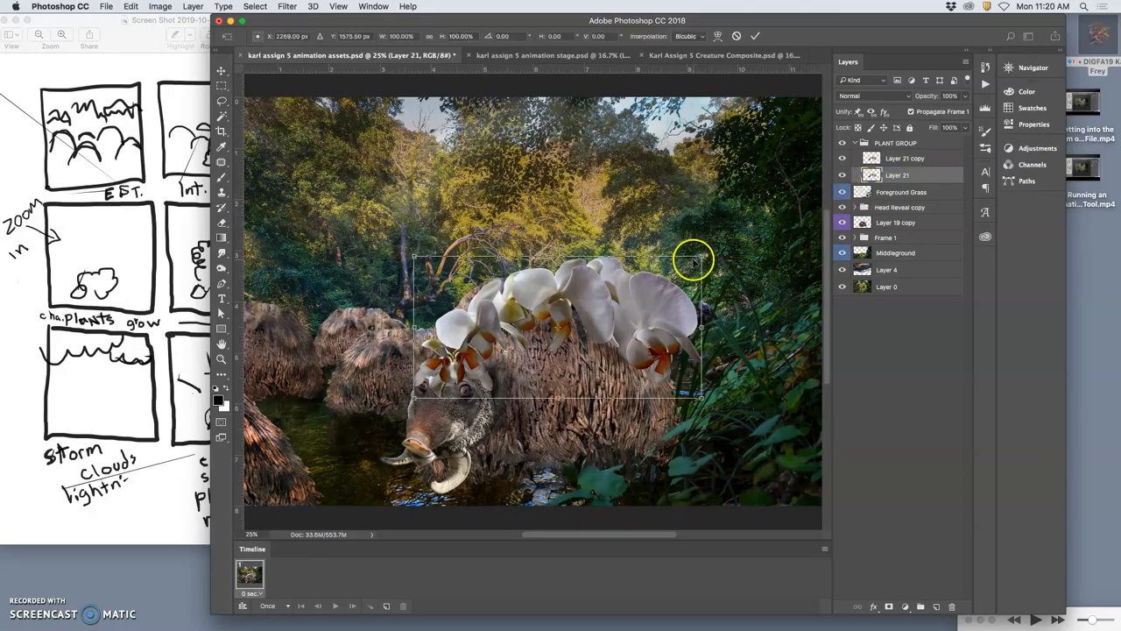
Rescale the original orchid cluster over the creature with Free Transform.
{"action": "left_click_drag", "start_coordinate": [694, 259], "coordinate": [701, 259]}
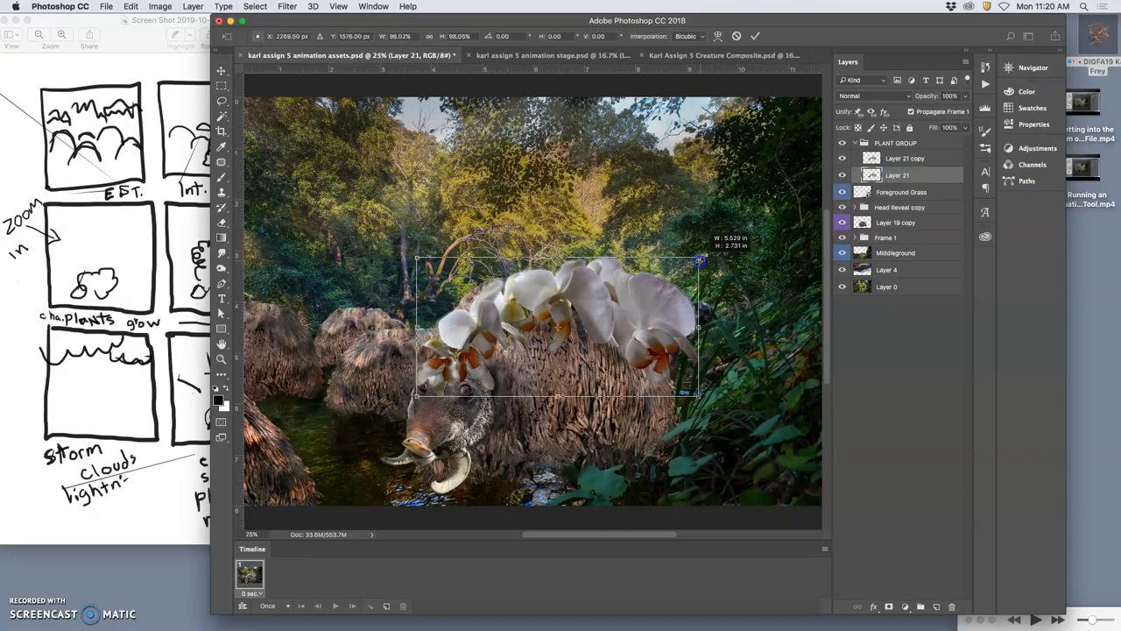
{"action": "left_click_drag", "start_coordinate": [699, 262], "coordinate": [697, 262]}
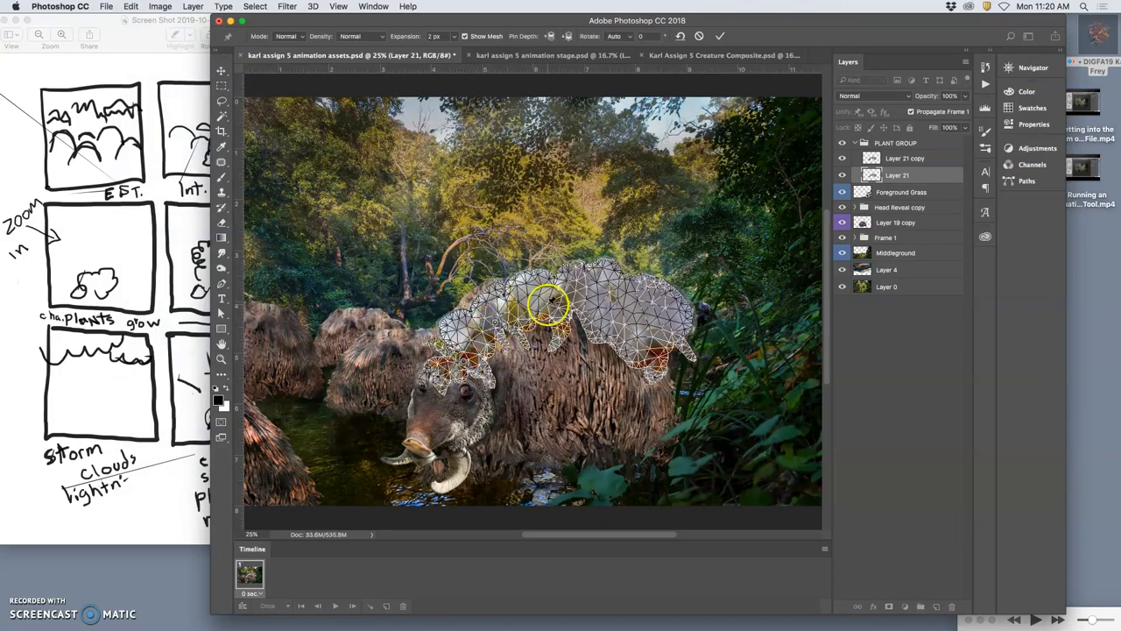
Puppet-warp the orchids with pins so the cluster drapes along the creature's curved back.
{"action": "left_click_drag", "start_coordinate": [547, 306], "coordinate": [683, 354]}
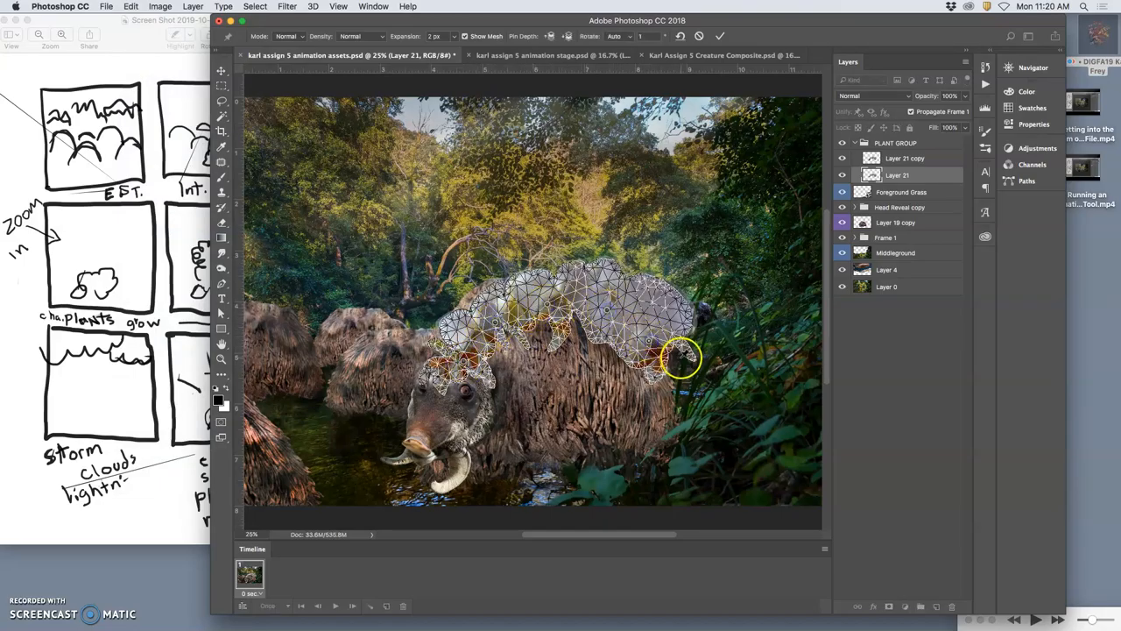
{"action": "left_click_drag", "start_coordinate": [684, 359], "coordinate": [648, 284]}
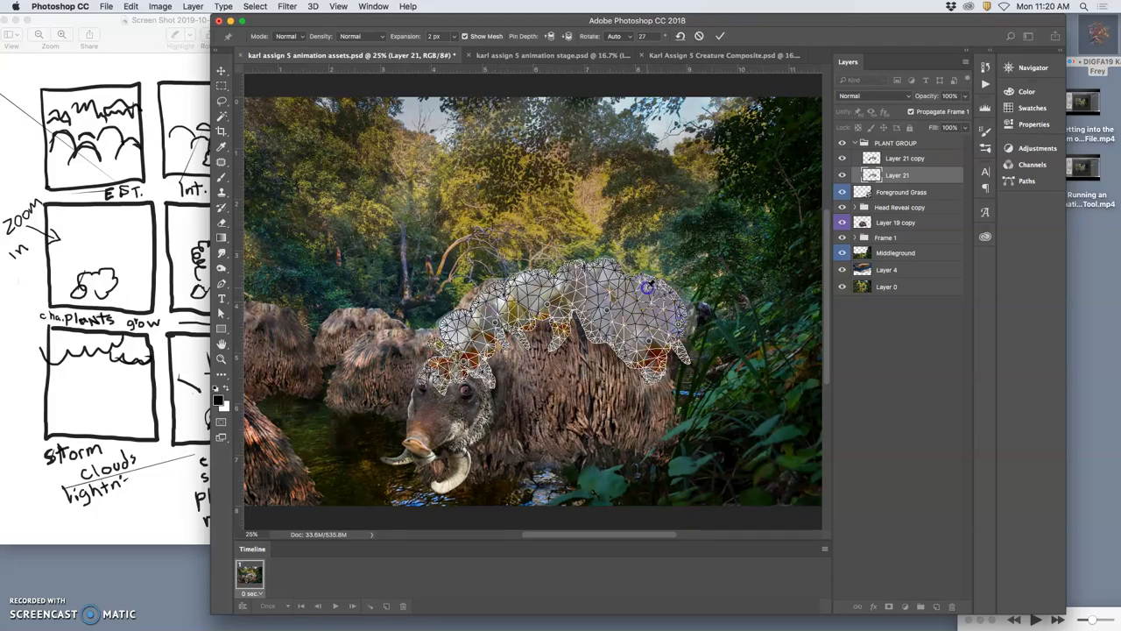
{"action": "left_click_drag", "start_coordinate": [648, 287], "coordinate": [606, 333]}
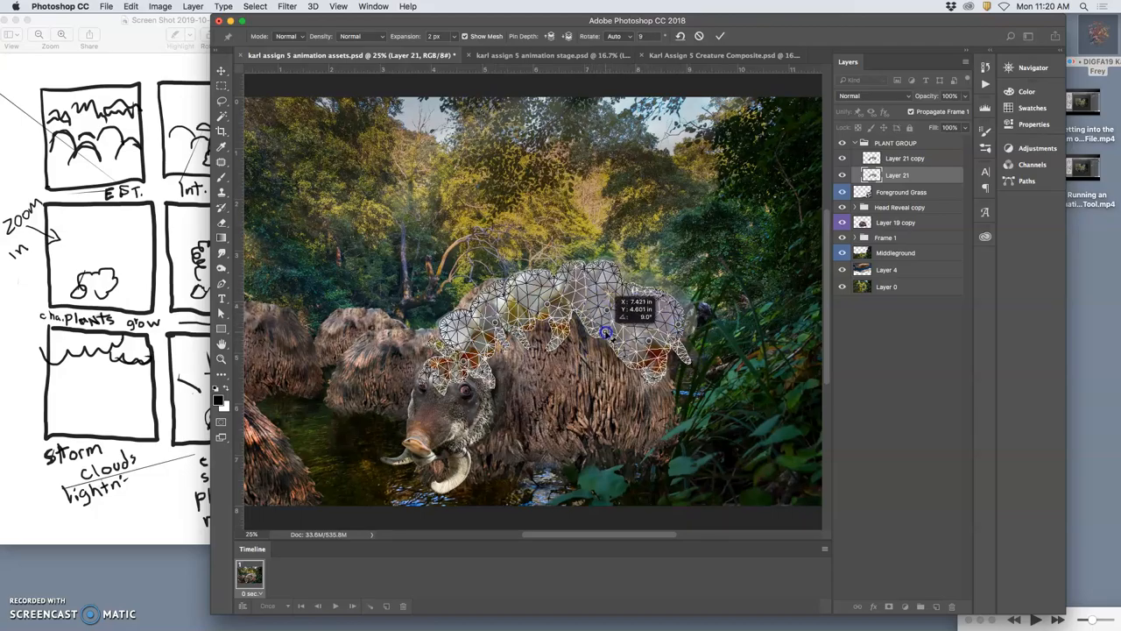
{"action": "left_click_drag", "start_coordinate": [605, 333], "coordinate": [567, 335]}
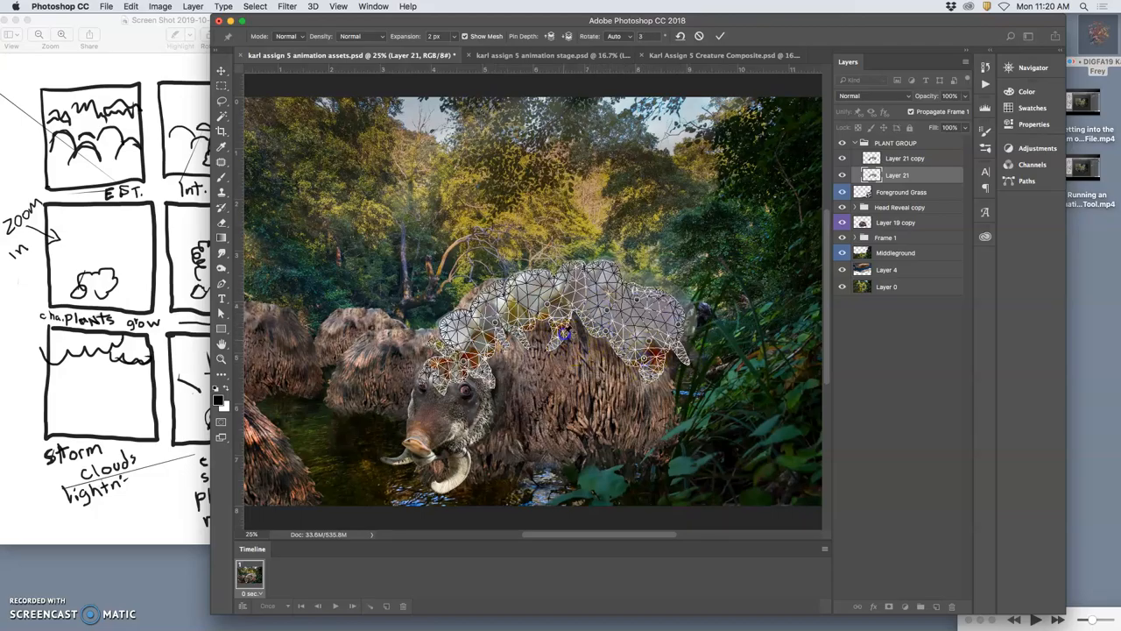
{"action": "left_click_drag", "start_coordinate": [565, 330], "coordinate": [567, 326]}
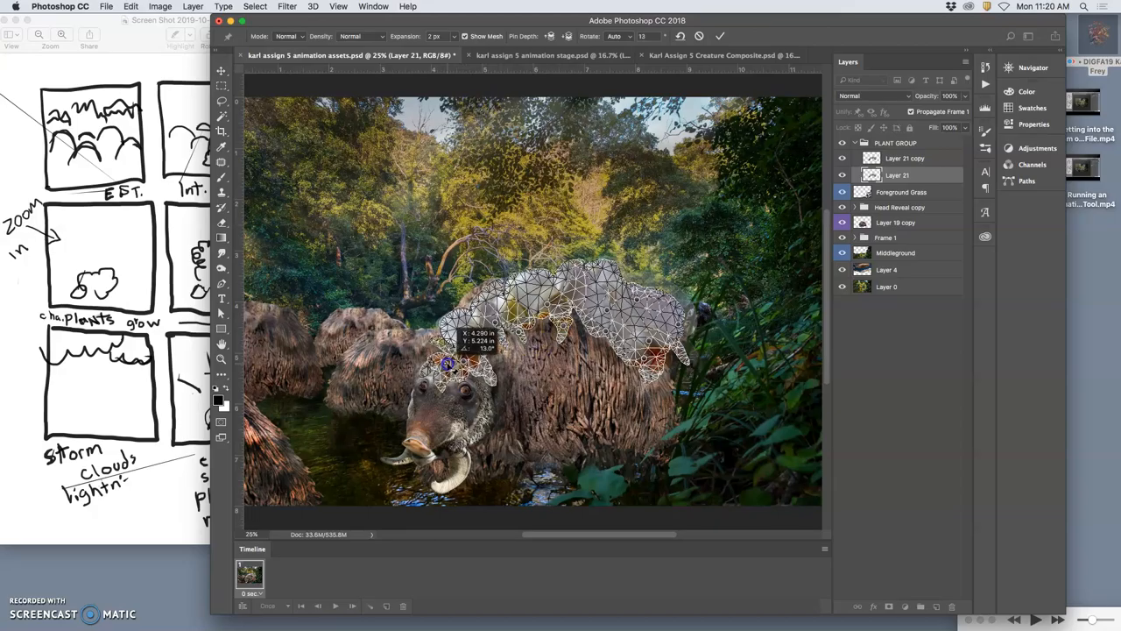
{"action": "left_click_drag", "start_coordinate": [447, 362], "coordinate": [482, 372]}
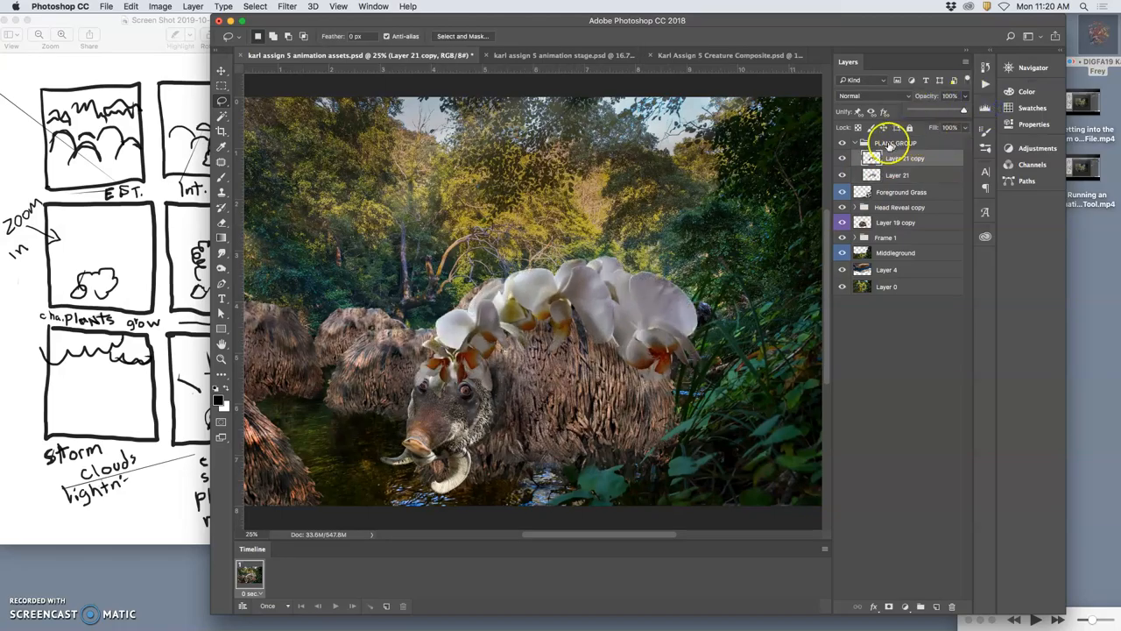
Toggle the duplicate orchid layer to compare, select it, and adjust the cluster's size.
{"action": "left_click", "coordinate": [842, 158]}
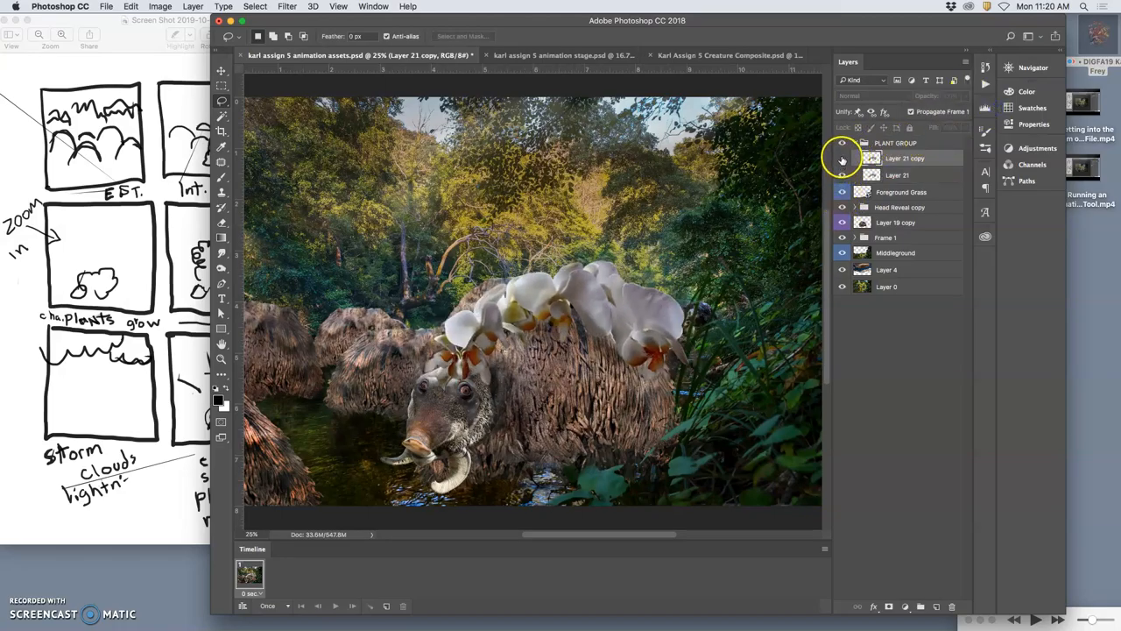
{"action": "left_click", "coordinate": [841, 158]}
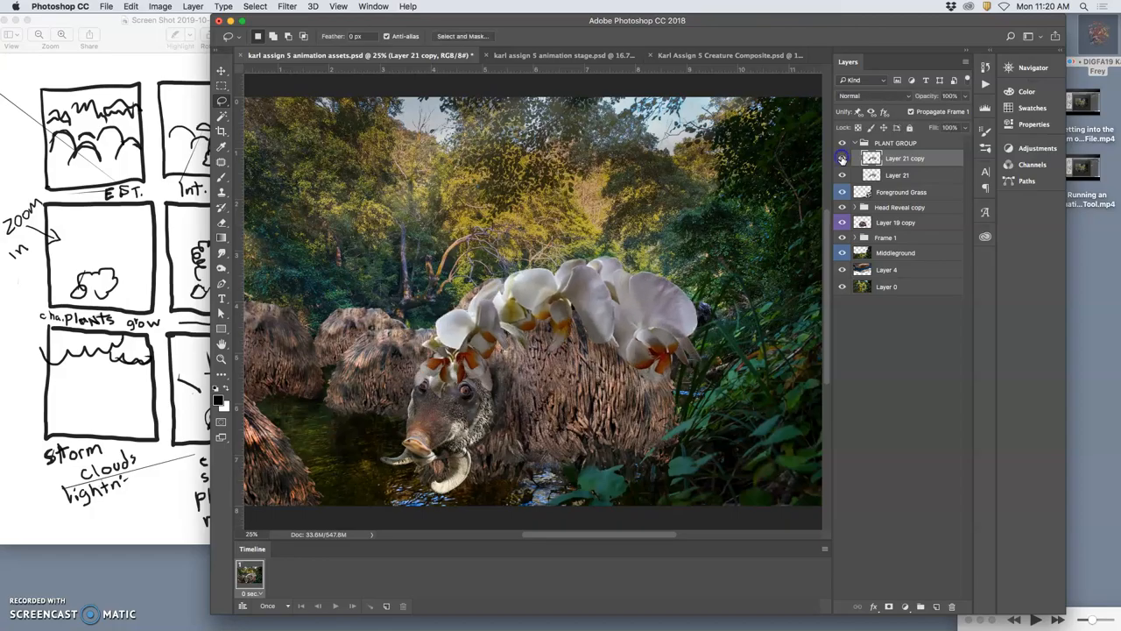
{"action": "left_click", "coordinate": [841, 158]}
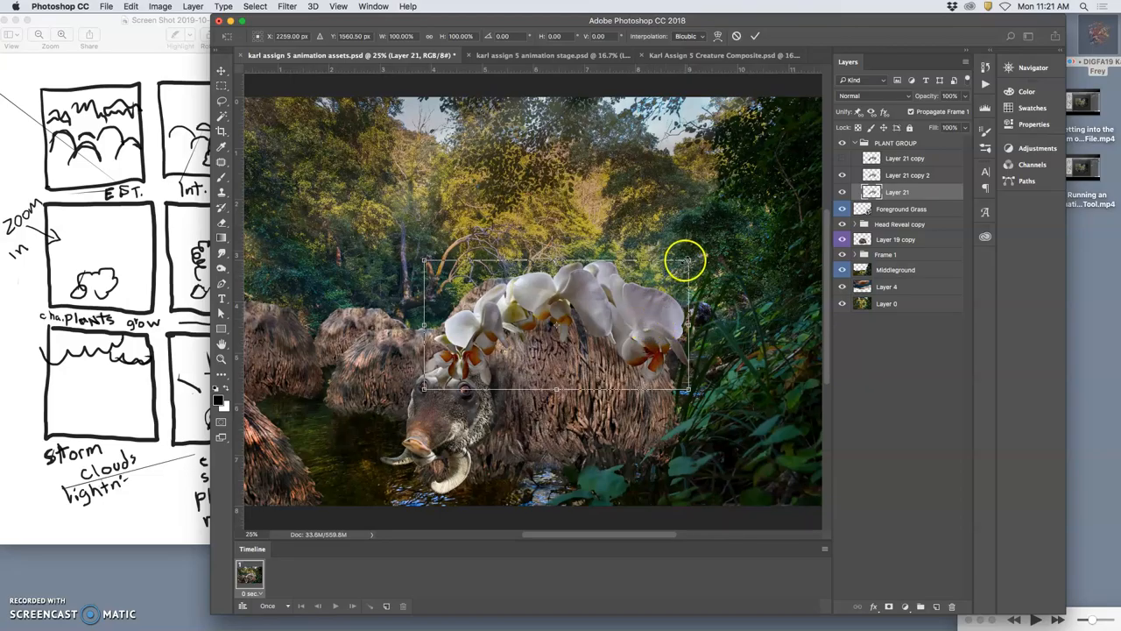
{"action": "left_click_drag", "start_coordinate": [690, 263], "coordinate": [684, 267]}
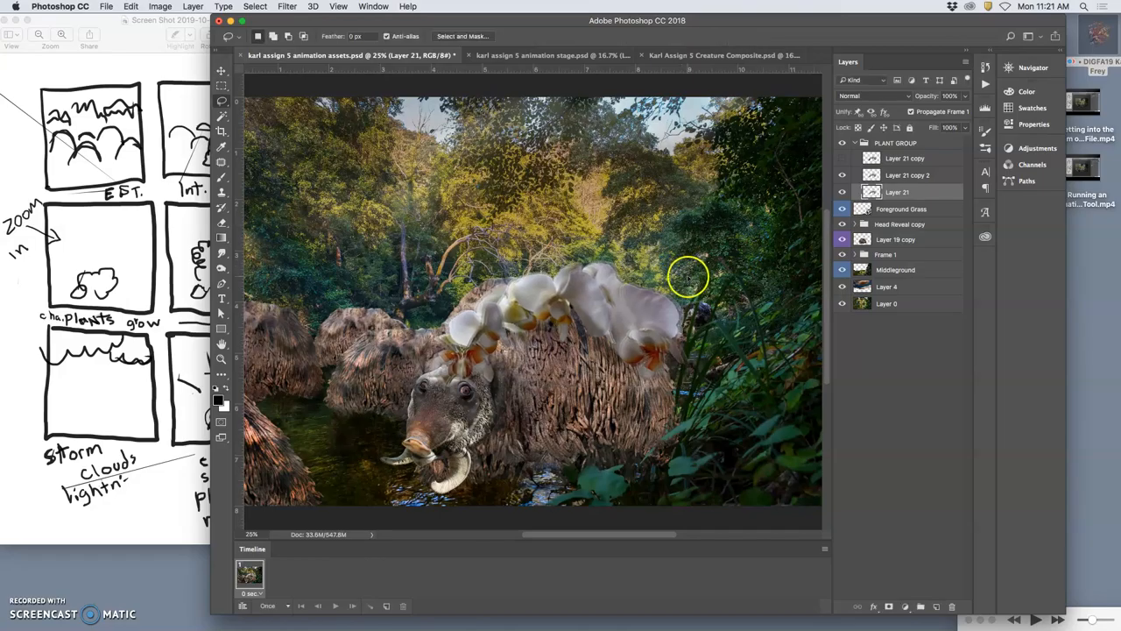
Apply Edit > Puppet Warp and drag pins to bend the orchids along the creature's back.
{"action": "left_click", "coordinate": [130, 7]}
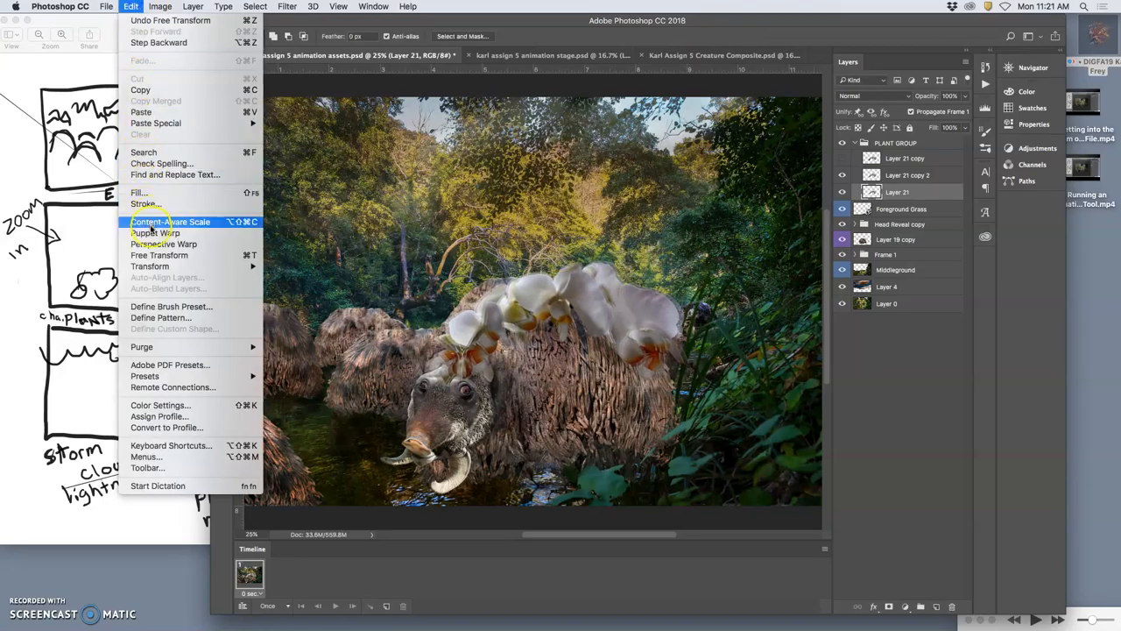
{"action": "left_click", "coordinate": [154, 231]}
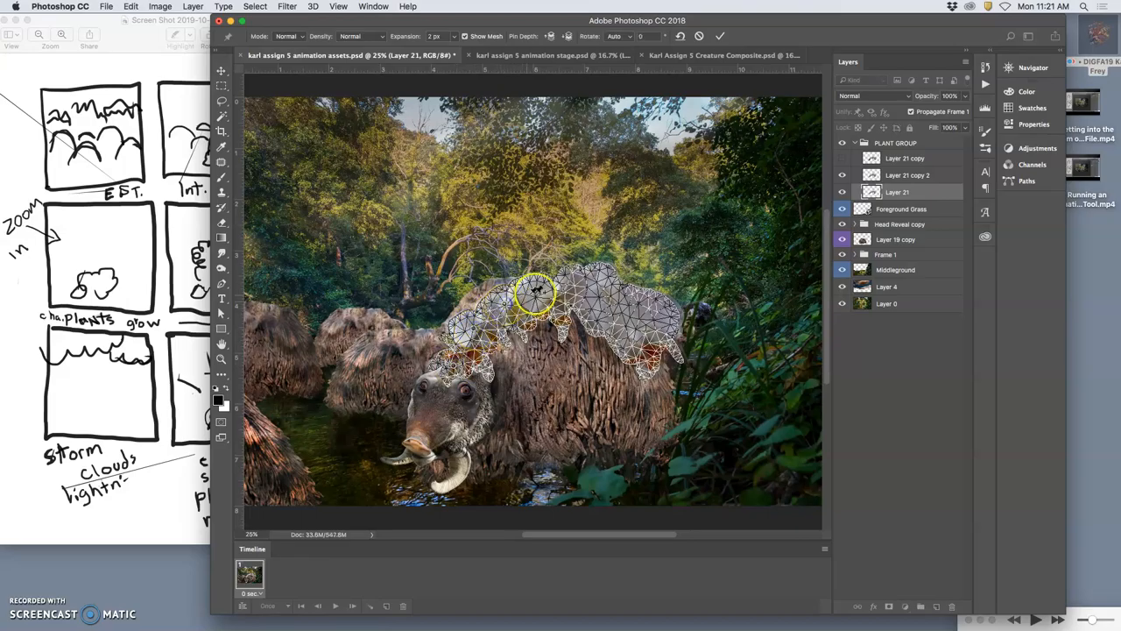
{"action": "left_click_drag", "start_coordinate": [540, 289], "coordinate": [652, 354]}
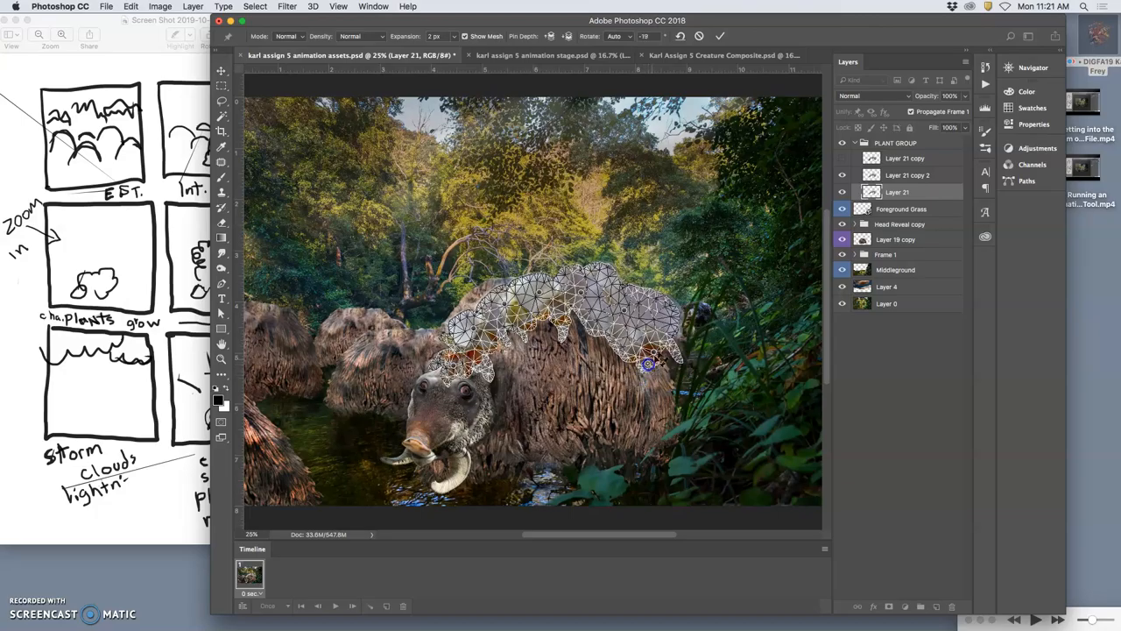
{"action": "left_click_drag", "start_coordinate": [649, 363], "coordinate": [610, 331]}
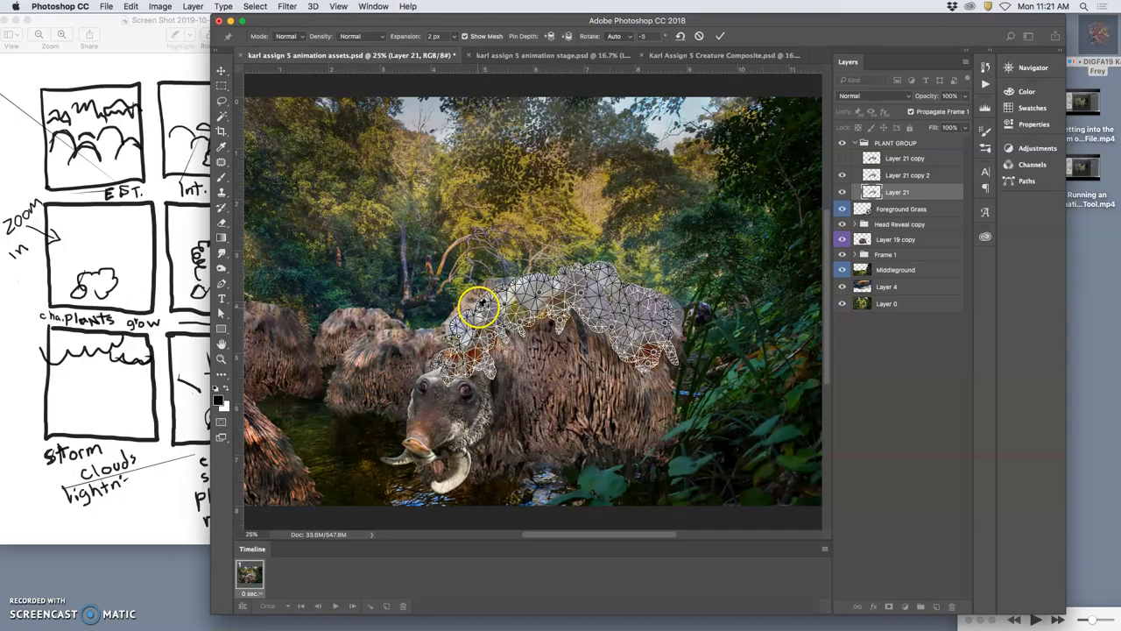
{"action": "left_click_drag", "start_coordinate": [480, 304], "coordinate": [534, 287]}
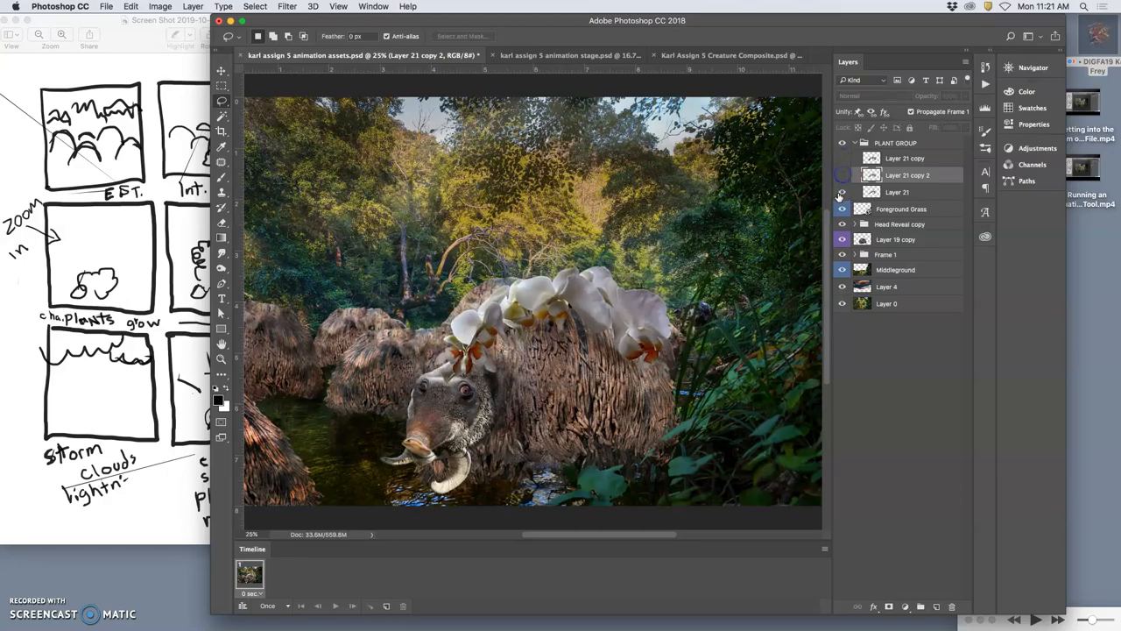
Select Layer 21 and start a Puppet Warp on its orchids from the Edit menu.
{"action": "left_click", "coordinate": [843, 191]}
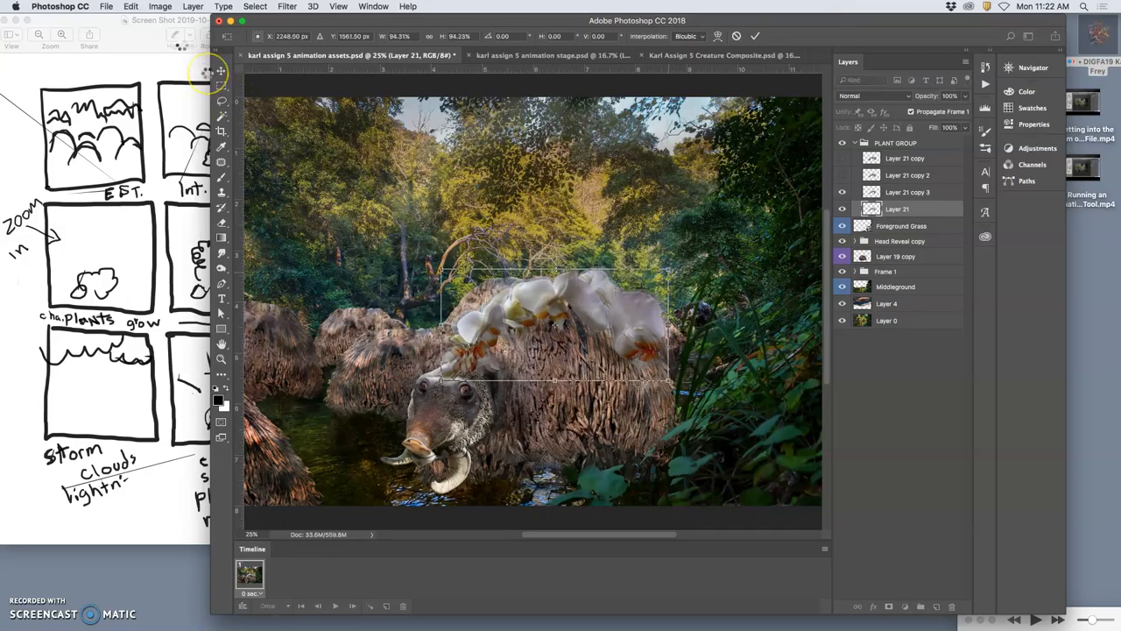
{"action": "left_click", "coordinate": [130, 7]}
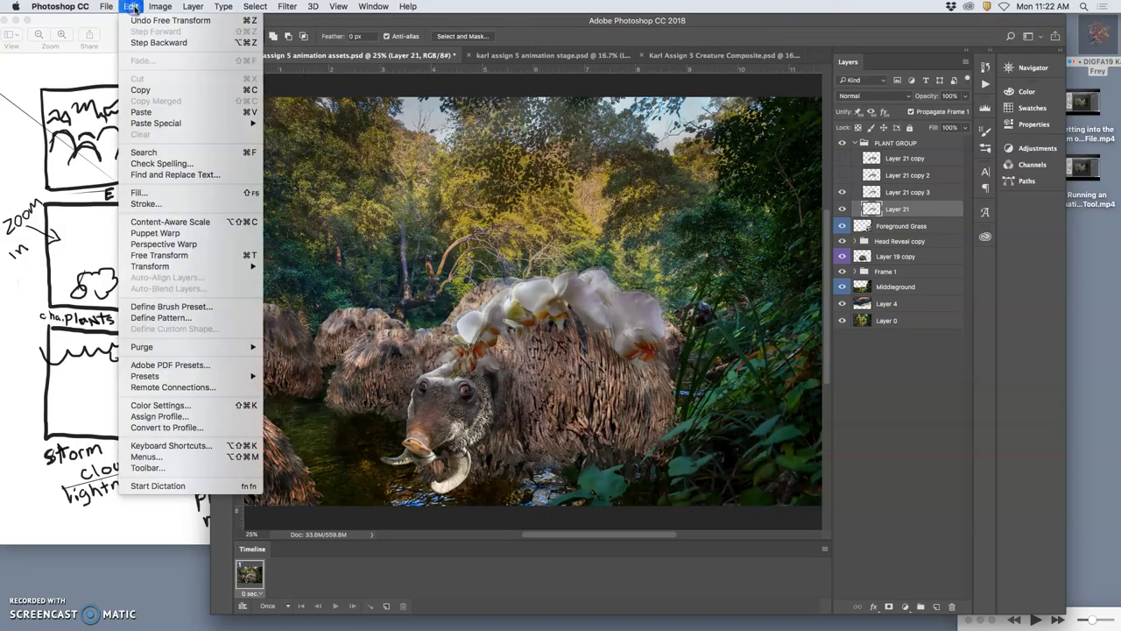
{"action": "left_click", "coordinate": [550, 337]}
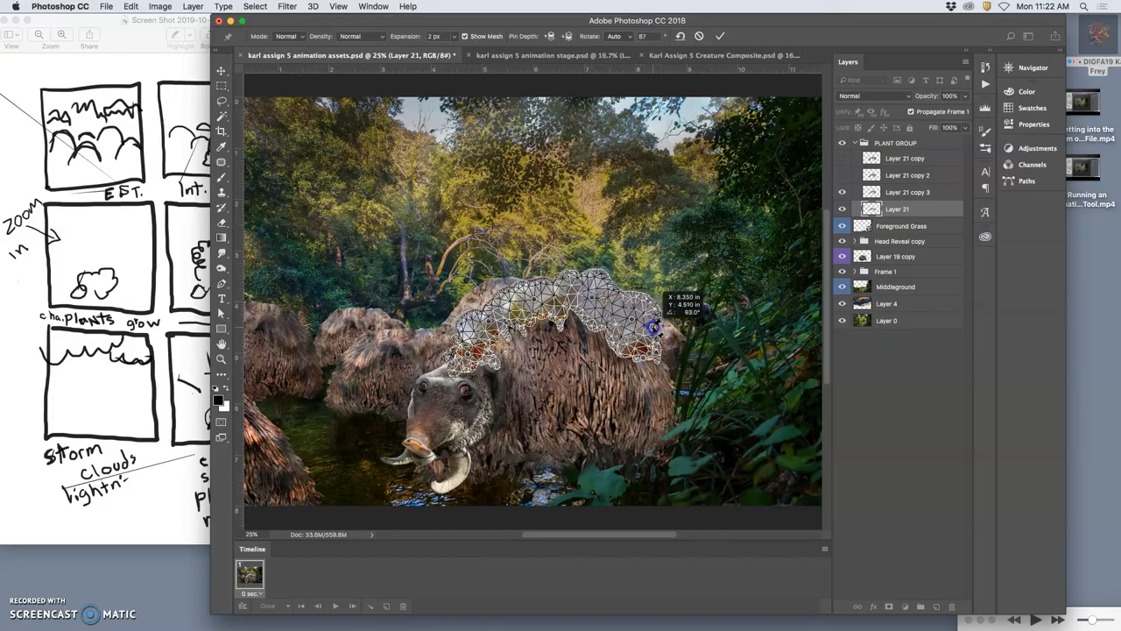
Drag warp pins to flatten the orchids into a small cluster hugging the creature's fur.
{"action": "left_click_drag", "start_coordinate": [652, 329], "coordinate": [627, 306]}
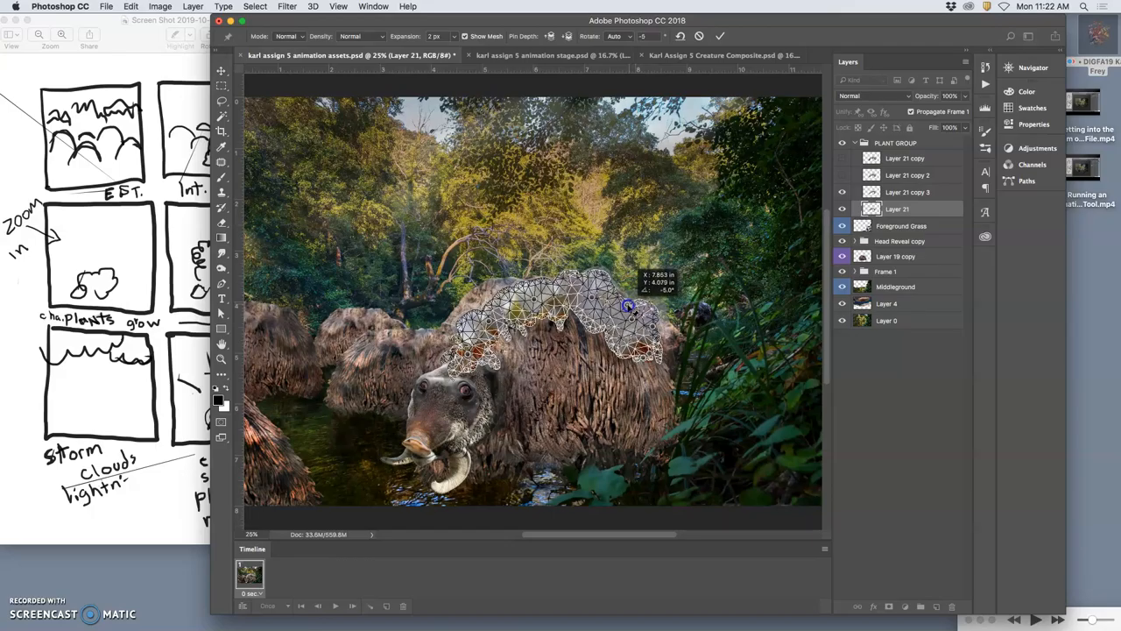
{"action": "left_click_drag", "start_coordinate": [627, 307], "coordinate": [616, 340]}
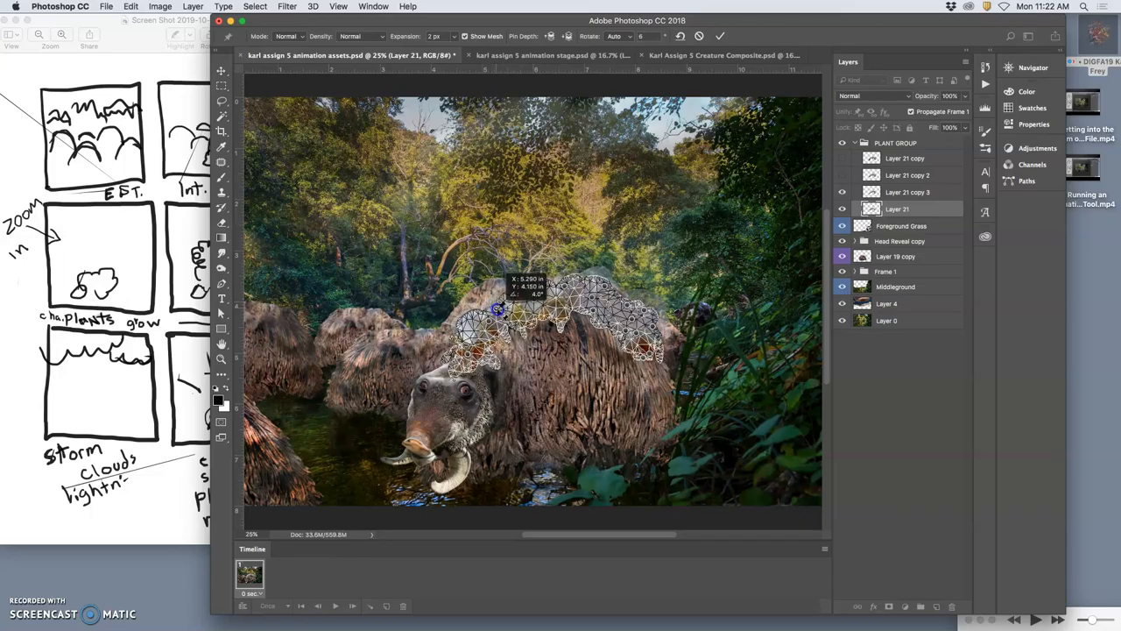
{"action": "left_click_drag", "start_coordinate": [498, 308], "coordinate": [470, 328]}
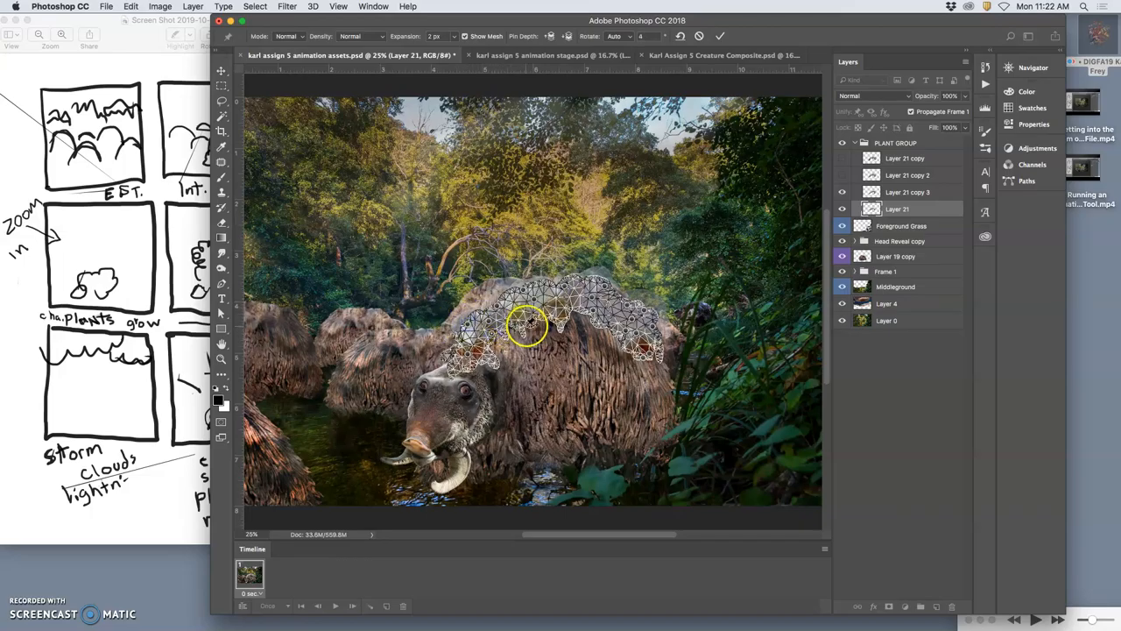
{"action": "left_click_drag", "start_coordinate": [526, 326], "coordinate": [565, 308]}
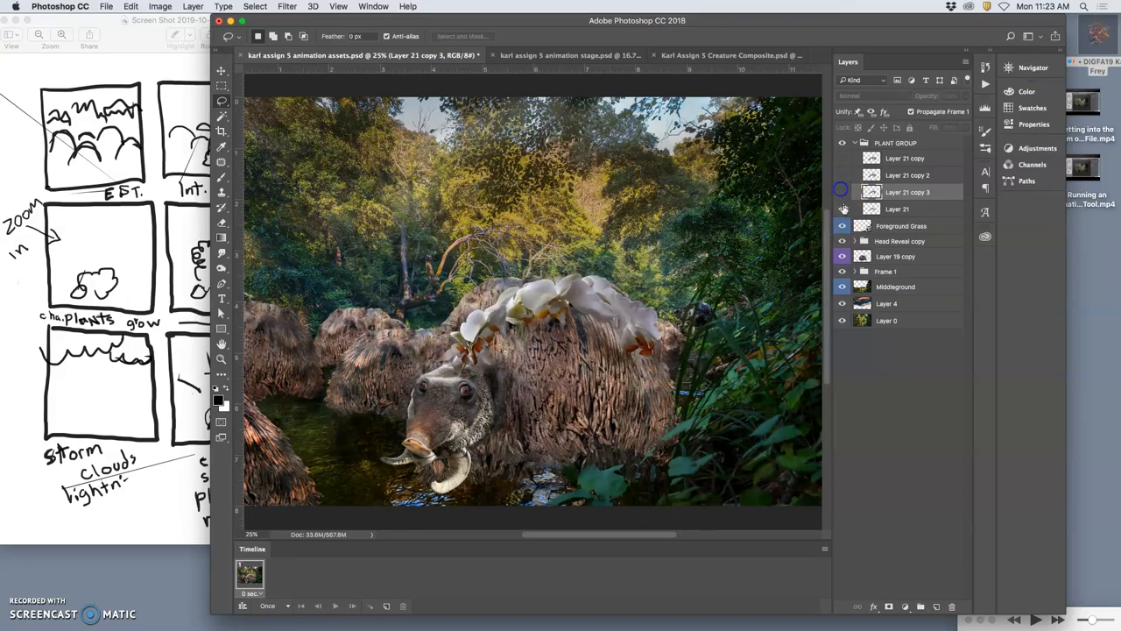
{"action": "left_click", "coordinate": [842, 209]}
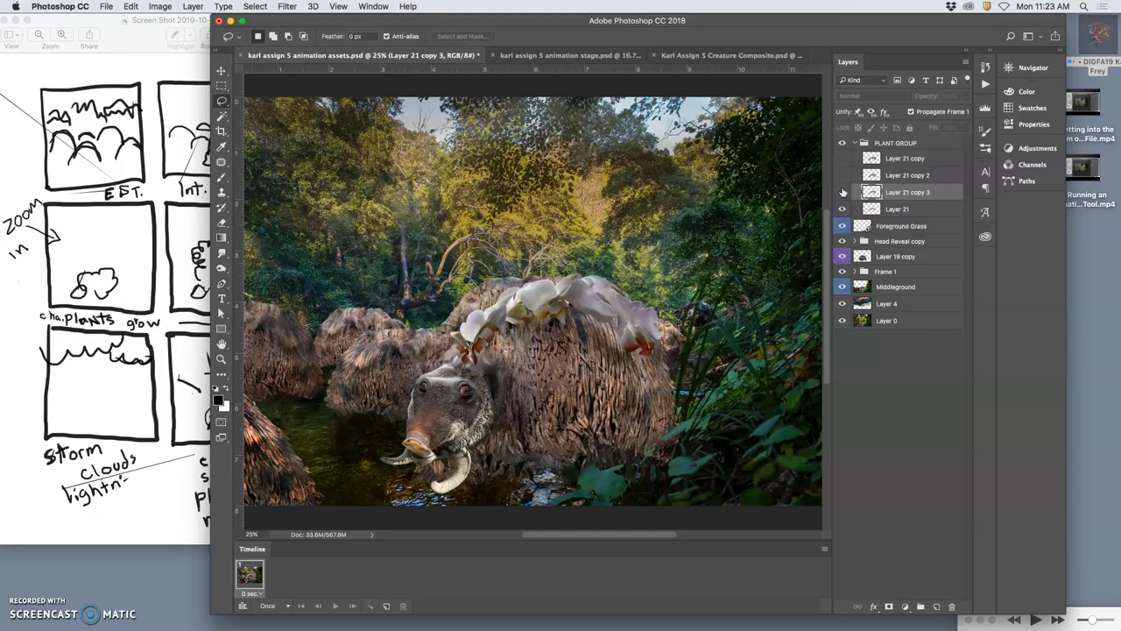
{"action": "left_click", "coordinate": [843, 157]}
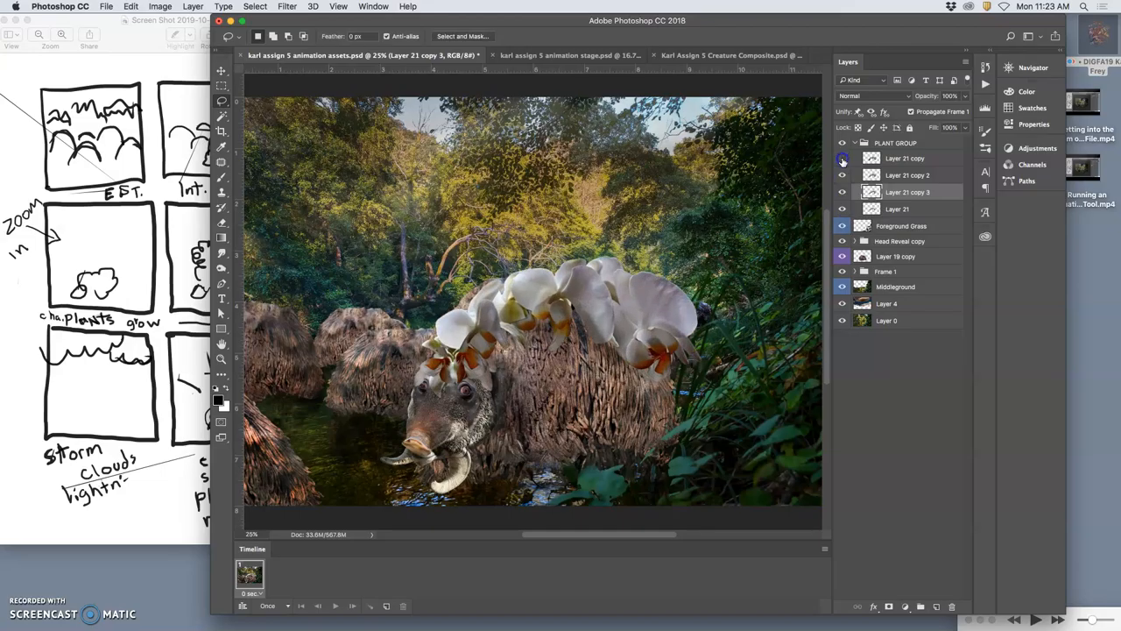
{"action": "left_click", "coordinate": [840, 158]}
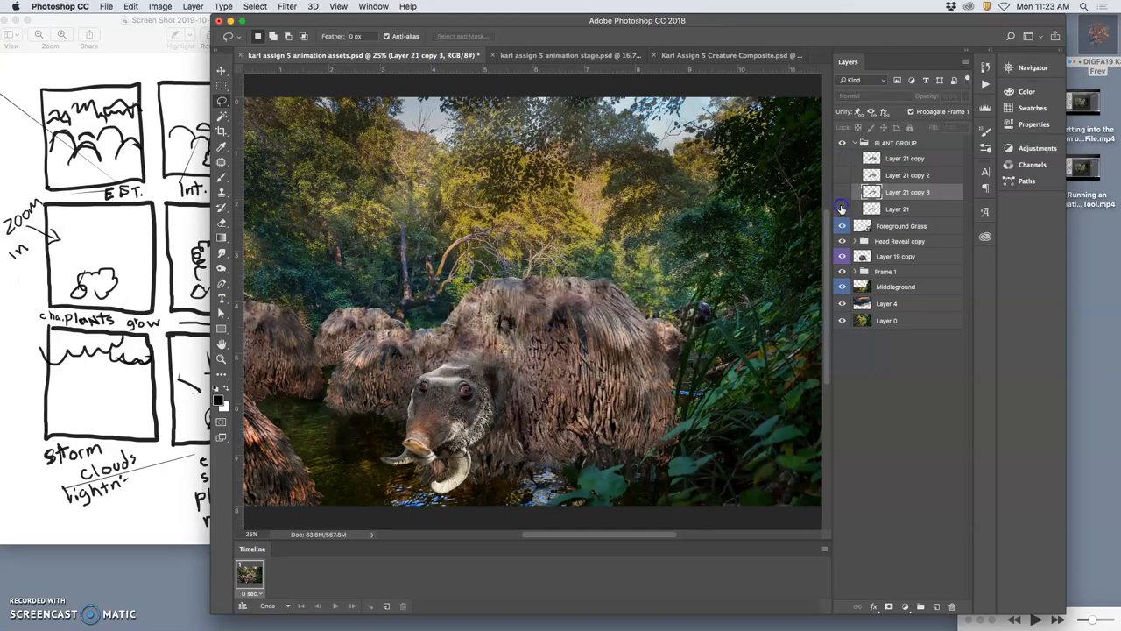
{"action": "left_click", "coordinate": [841, 209]}
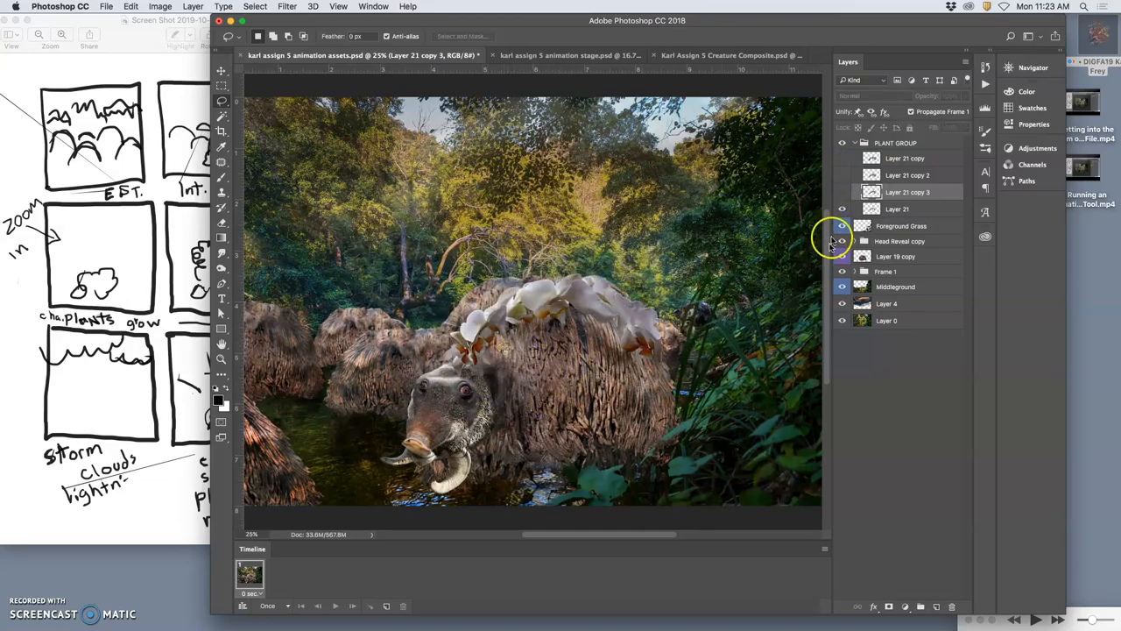
{"action": "left_click", "coordinate": [855, 242]}
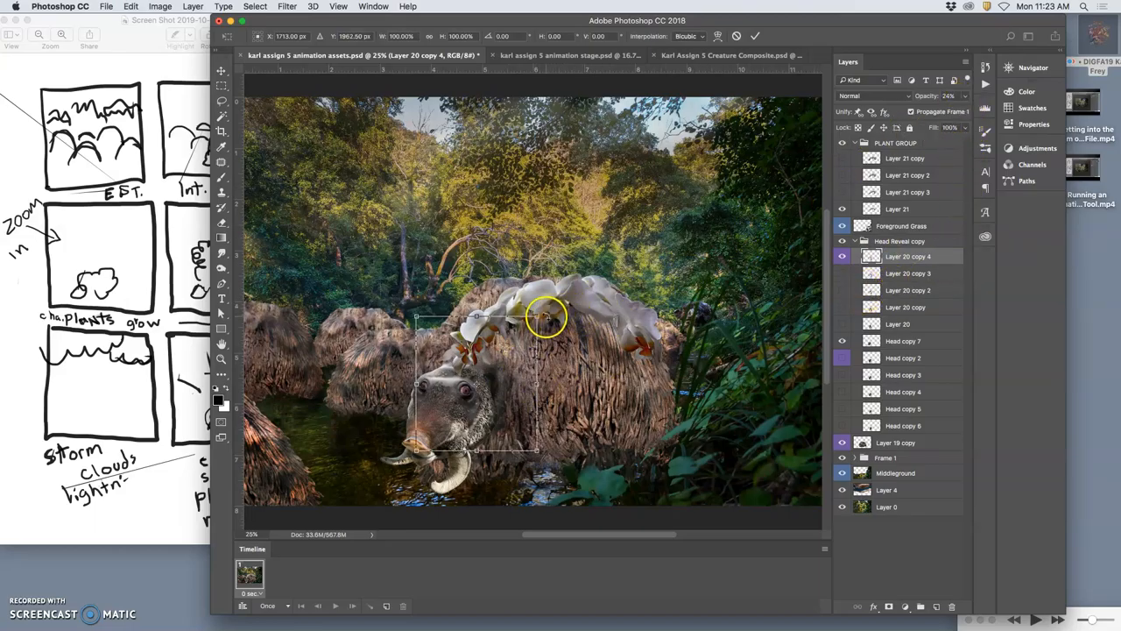
Move the orchid frame layer into place on the back and lower its opacity.
{"action": "left_click_drag", "start_coordinate": [547, 315], "coordinate": [545, 323]}
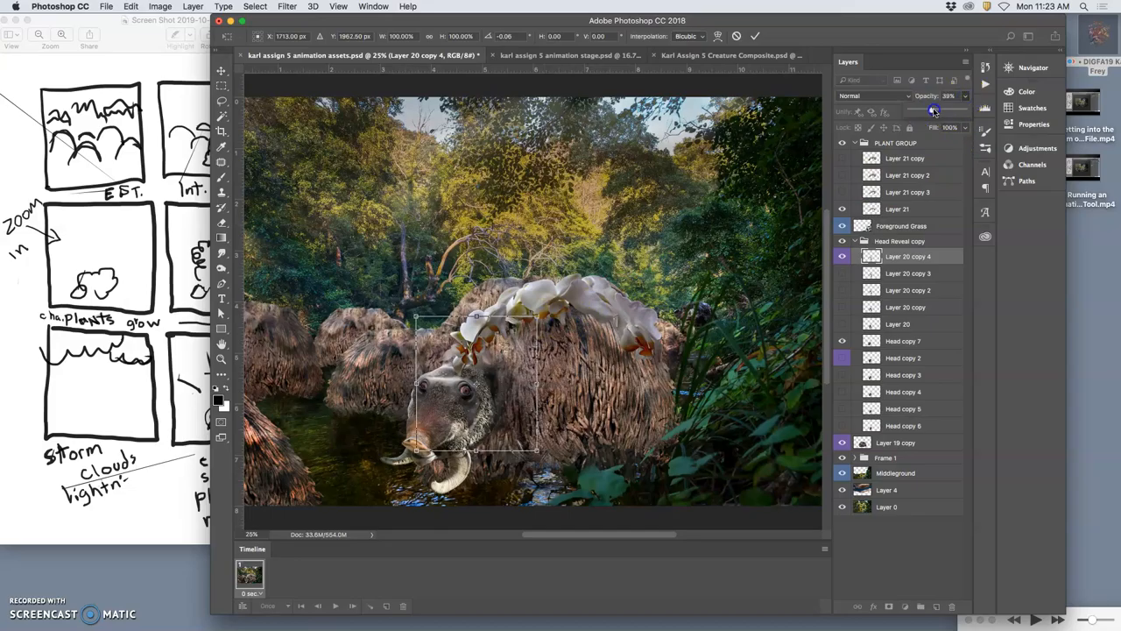
{"action": "left_click_drag", "start_coordinate": [928, 112], "coordinate": [939, 112]}
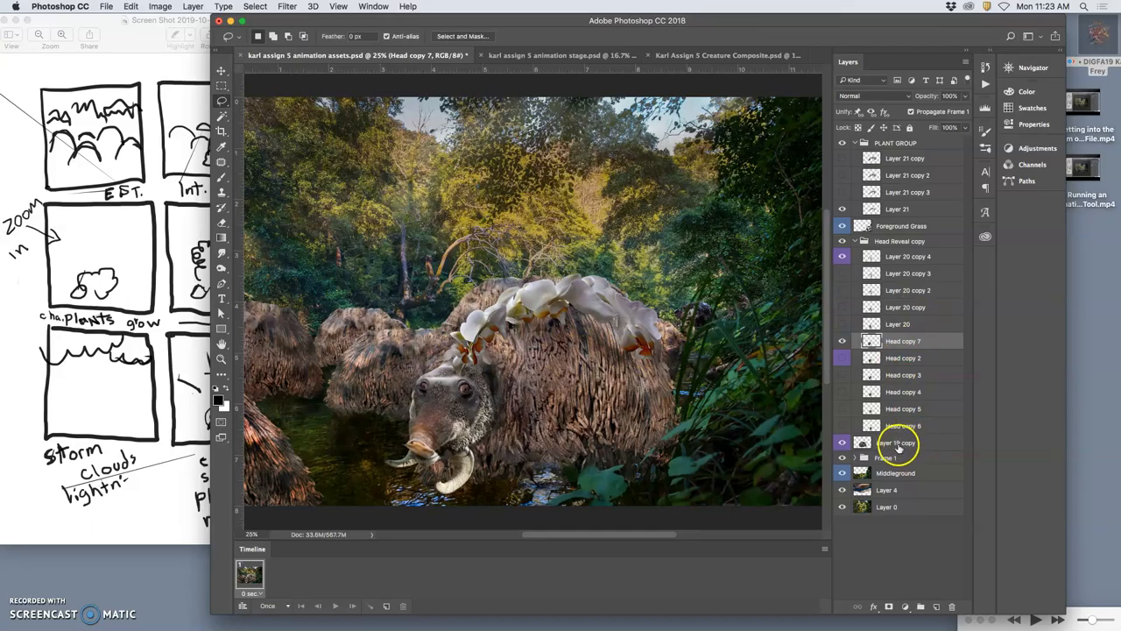
Choose a transform mode for Layer 19 copy from the right-click menu.
{"action": "right_click", "coordinate": [557, 336]}
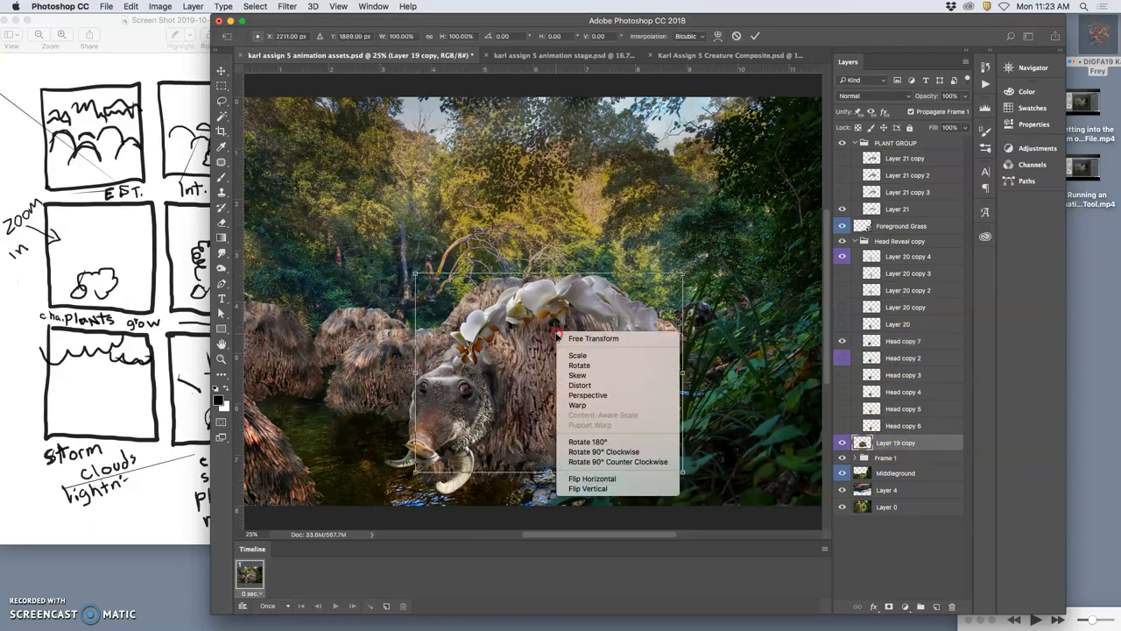
{"action": "left_click", "coordinate": [578, 404]}
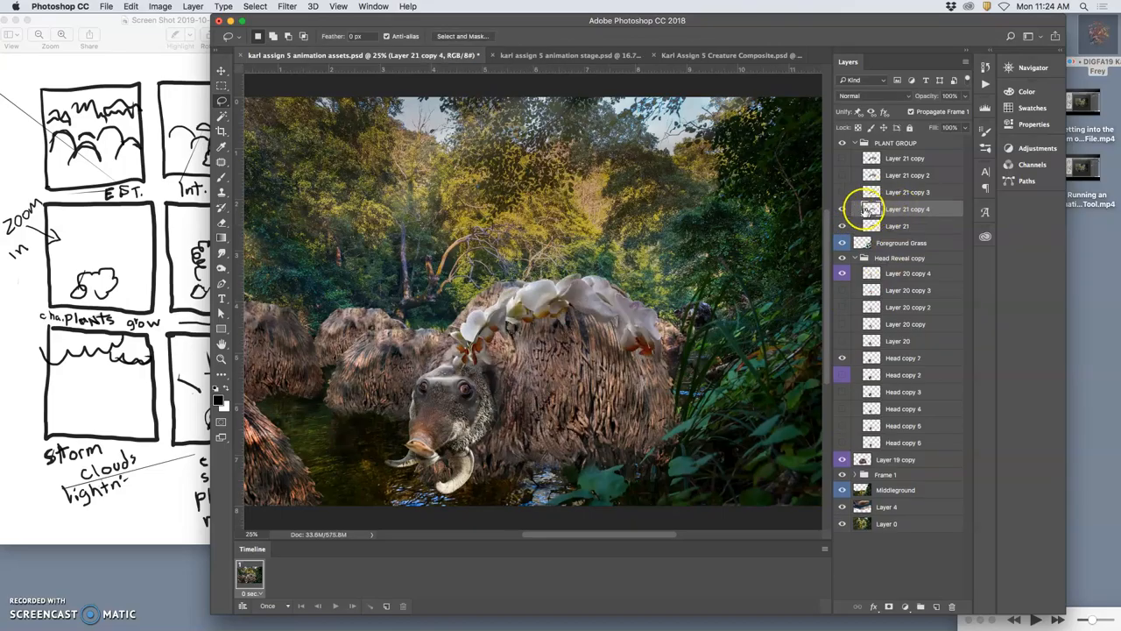
Squash Layer 21's orchids vertically, warp them into a thin band on the back, and adjust opacity.
{"action": "left_click", "coordinate": [843, 208]}
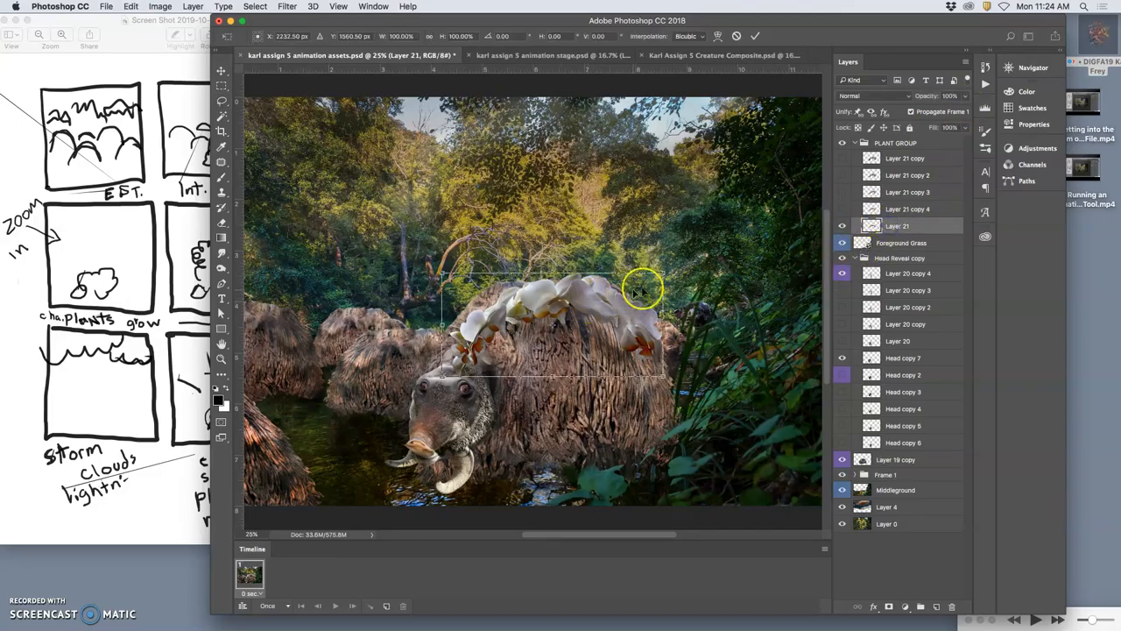
{"action": "left_click_drag", "start_coordinate": [645, 289], "coordinate": [655, 277]}
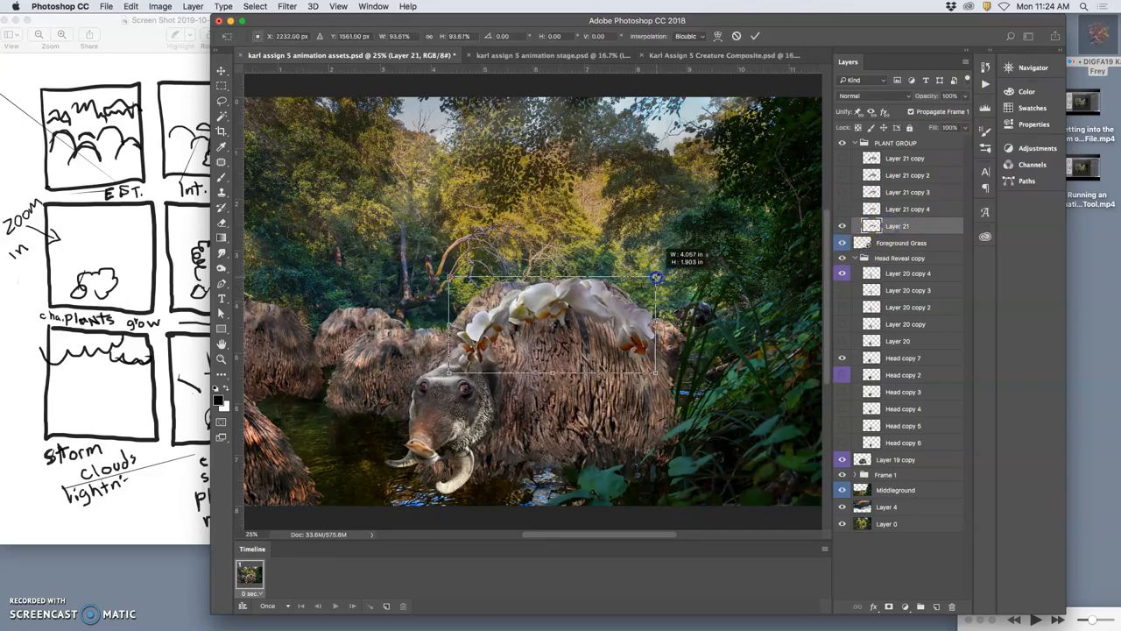
{"action": "left_click_drag", "start_coordinate": [655, 277], "coordinate": [664, 326]}
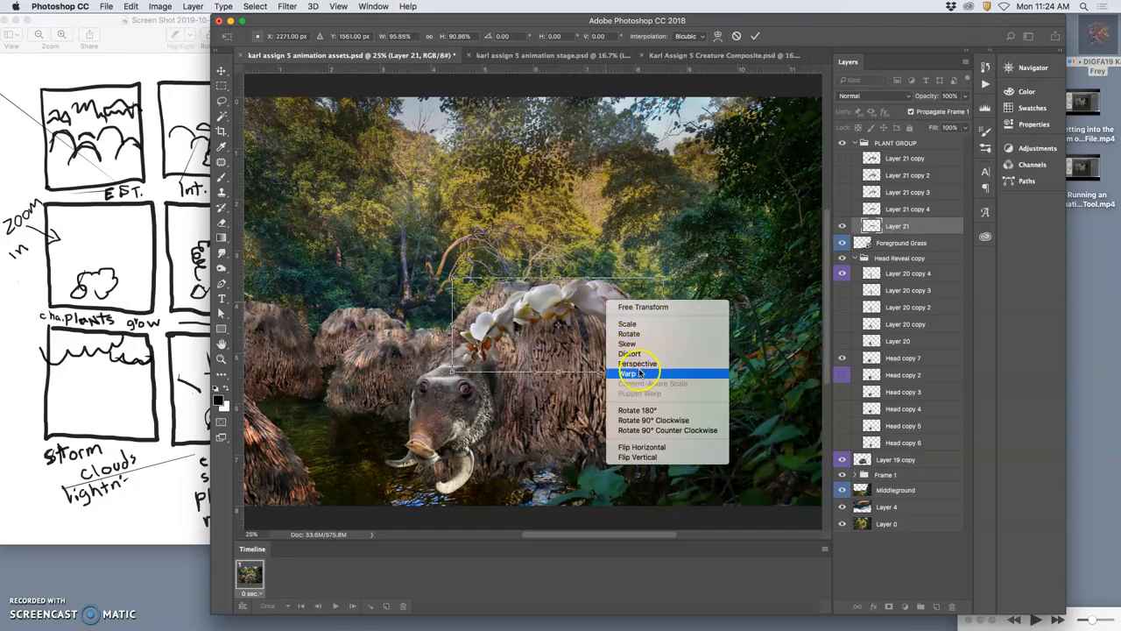
{"action": "left_click", "coordinate": [629, 373]}
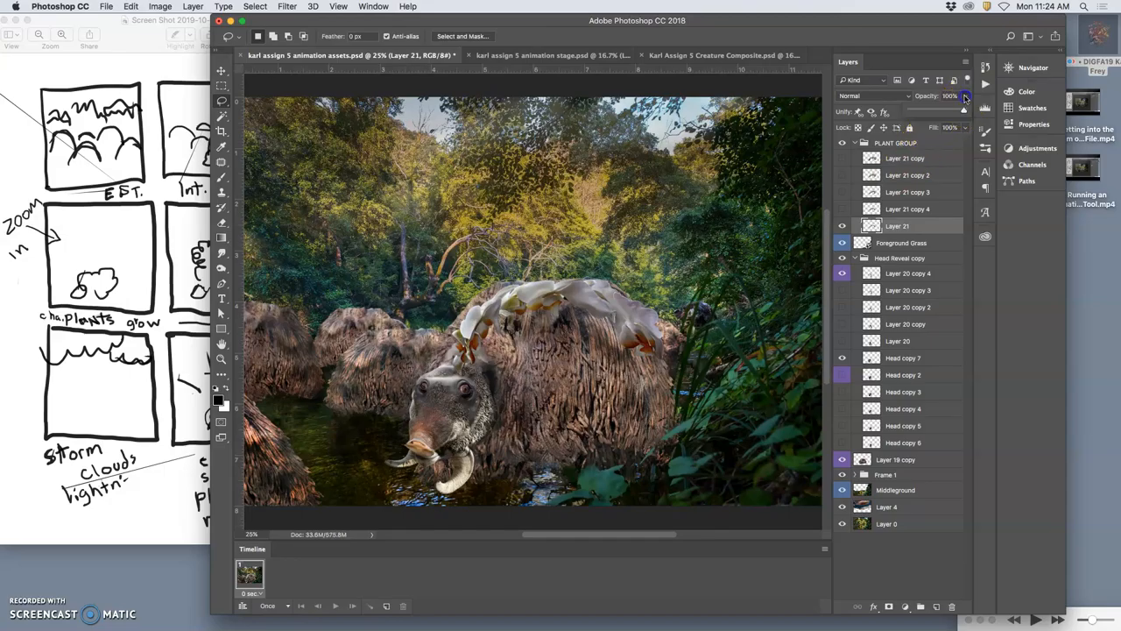
{"action": "left_click_drag", "start_coordinate": [964, 94], "coordinate": [948, 95]}
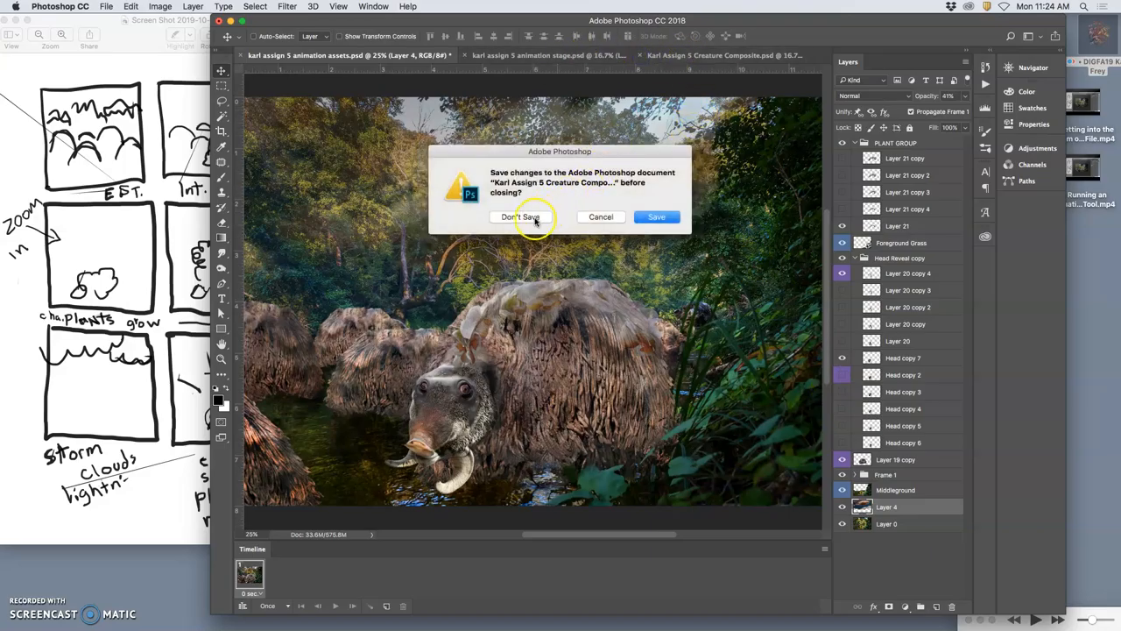
Close the composite without saving, check the animation stage document, and return to the assets file.
{"action": "left_click", "coordinate": [519, 217]}
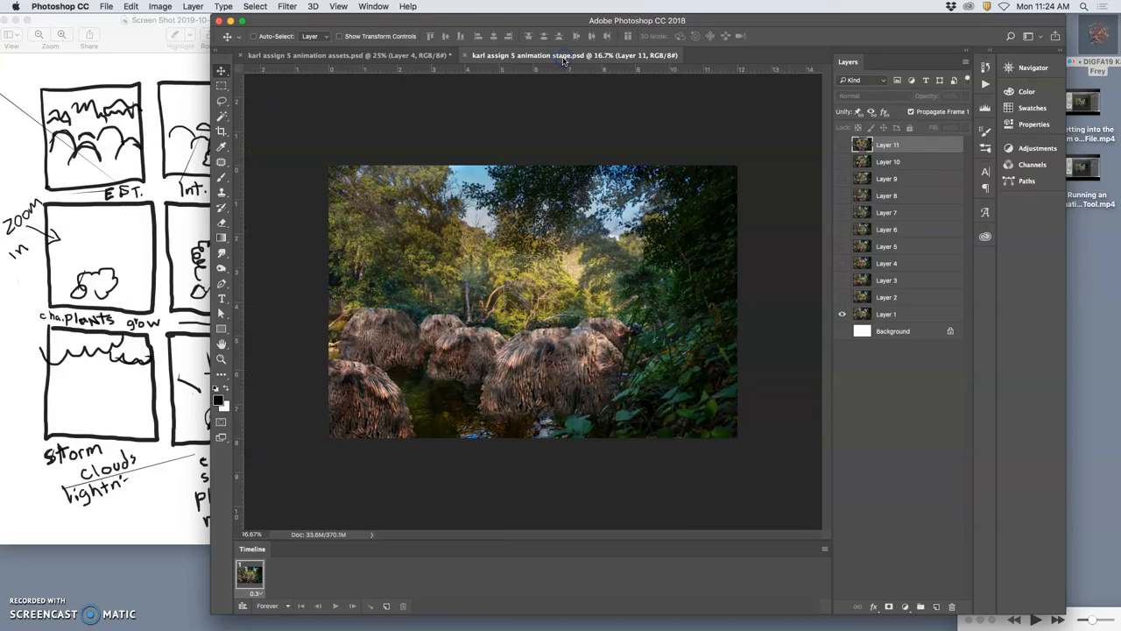
{"action": "left_click", "coordinate": [347, 55]}
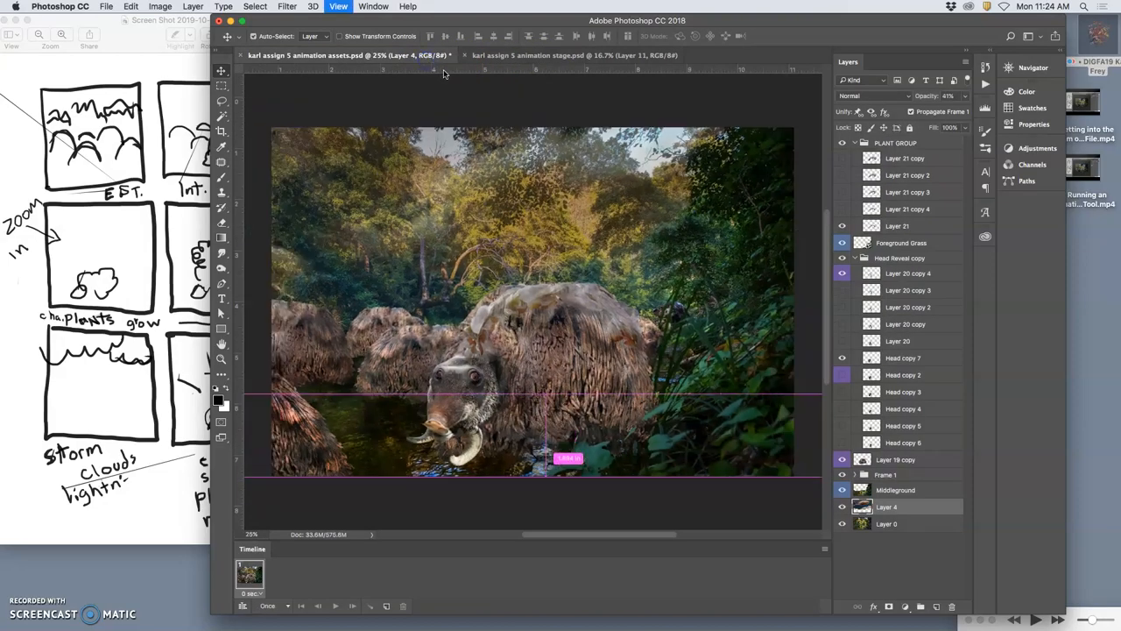
{"action": "left_click", "coordinate": [578, 54]}
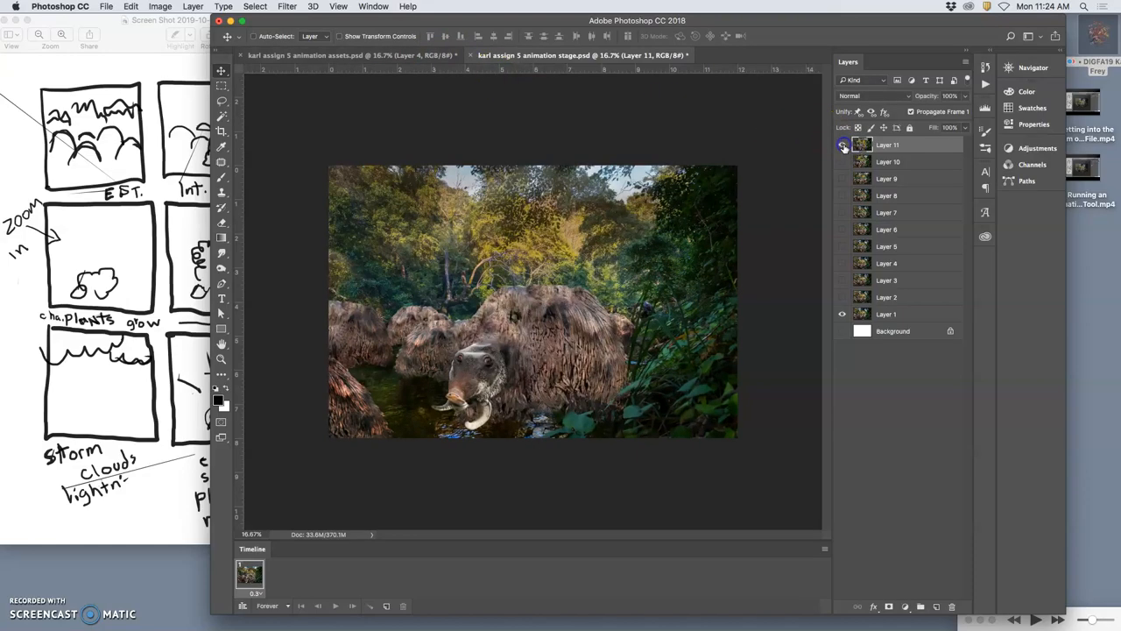
{"action": "left_click", "coordinate": [351, 54]}
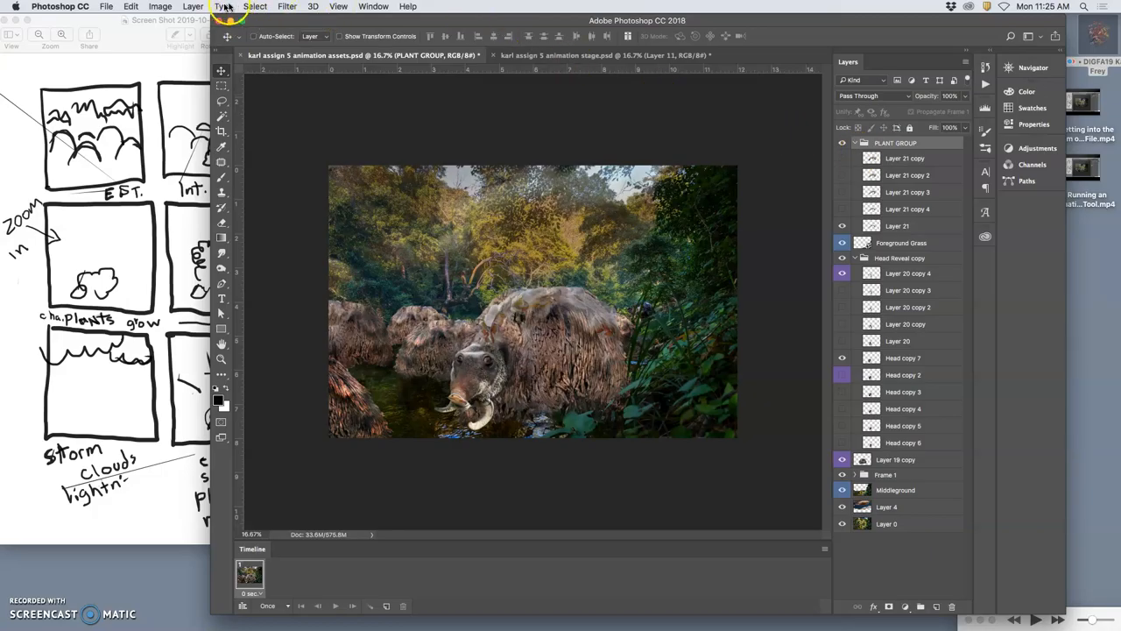
Stamp the visible layers into Layer 22 via the Edit menu and switch to the stage document.
{"action": "left_click", "coordinate": [192, 7]}
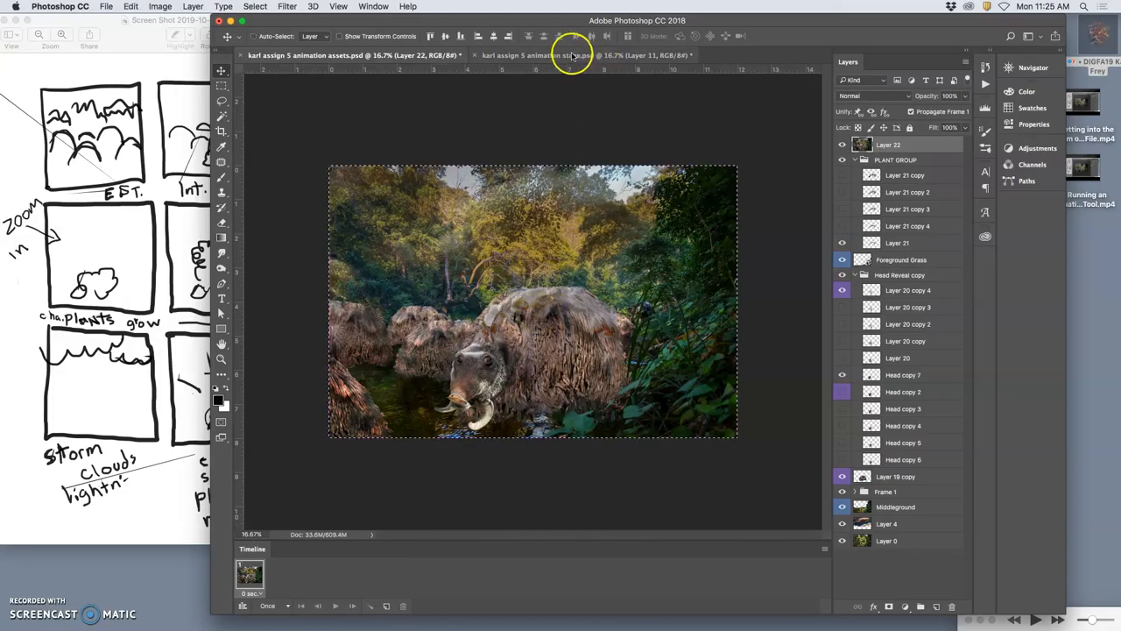
{"action": "left_click", "coordinate": [587, 54]}
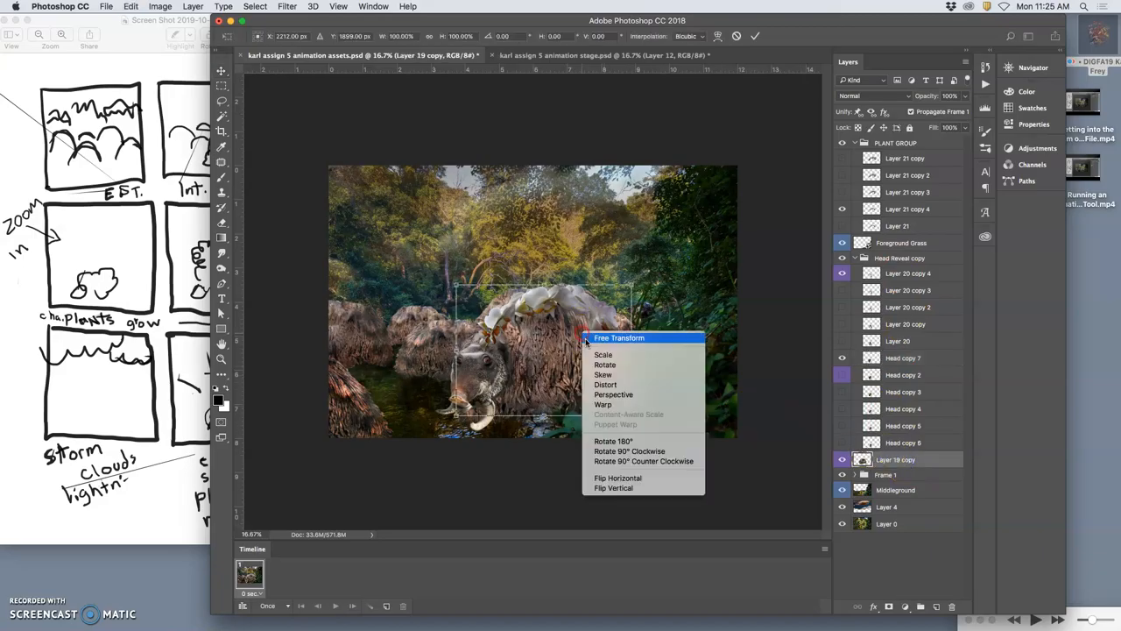
Free Transform the orchid layer, paste the frame as Layer 12 in the stage file, and return to assets.
{"action": "left_click", "coordinate": [603, 403]}
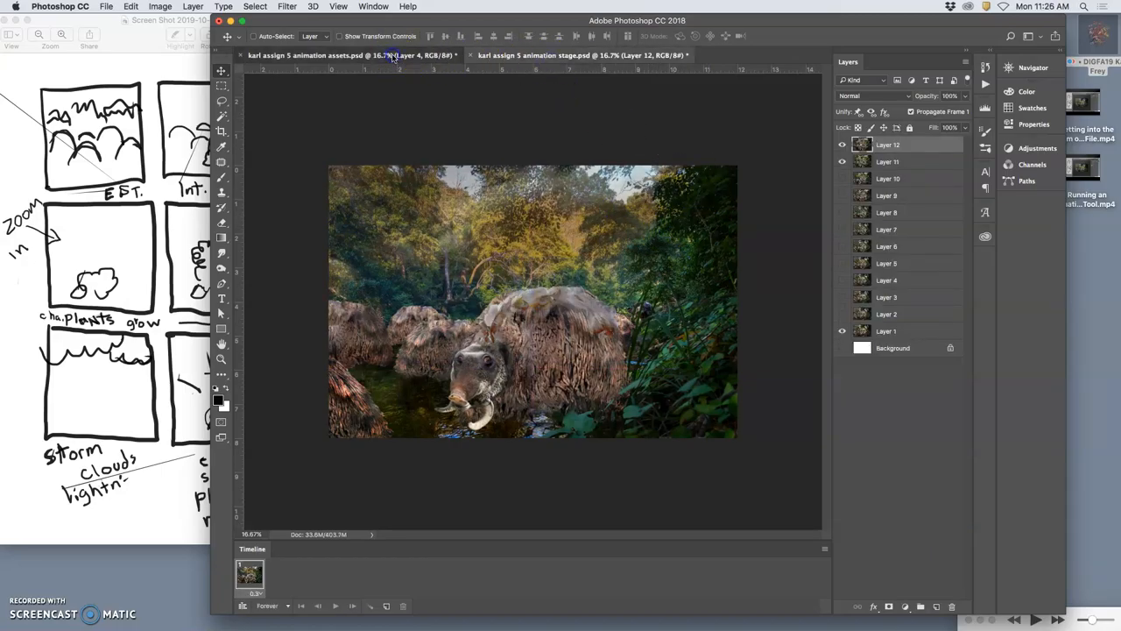
{"action": "left_click", "coordinate": [582, 54]}
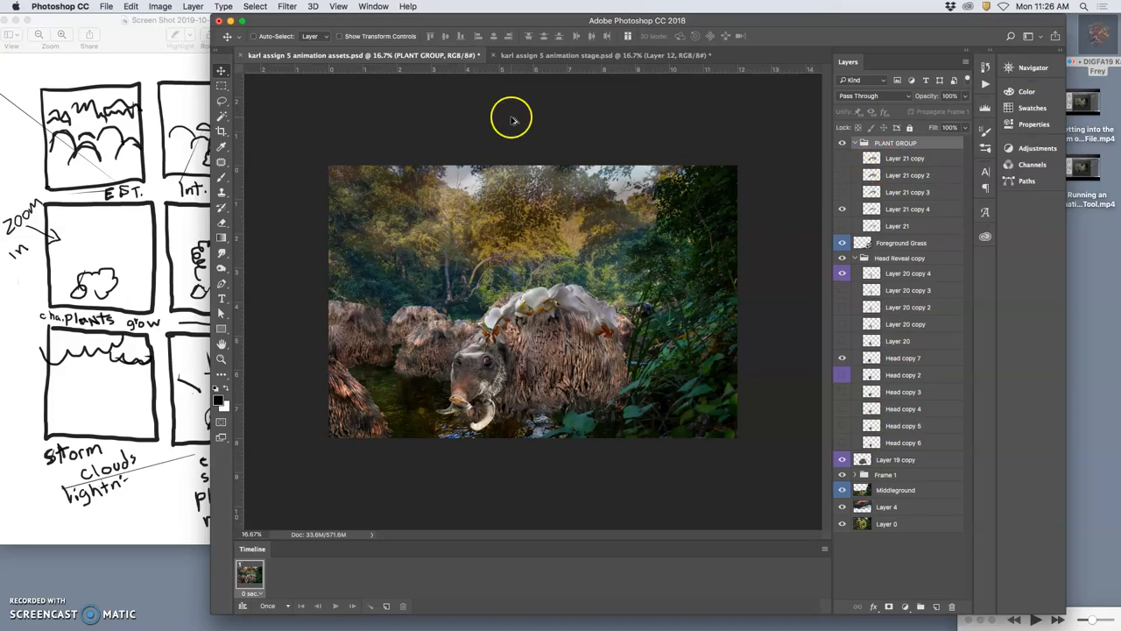
Merge the visible orchid layers via Layer > Merge Visible to capture the fuller-blossom frame.
{"action": "left_click", "coordinate": [192, 7]}
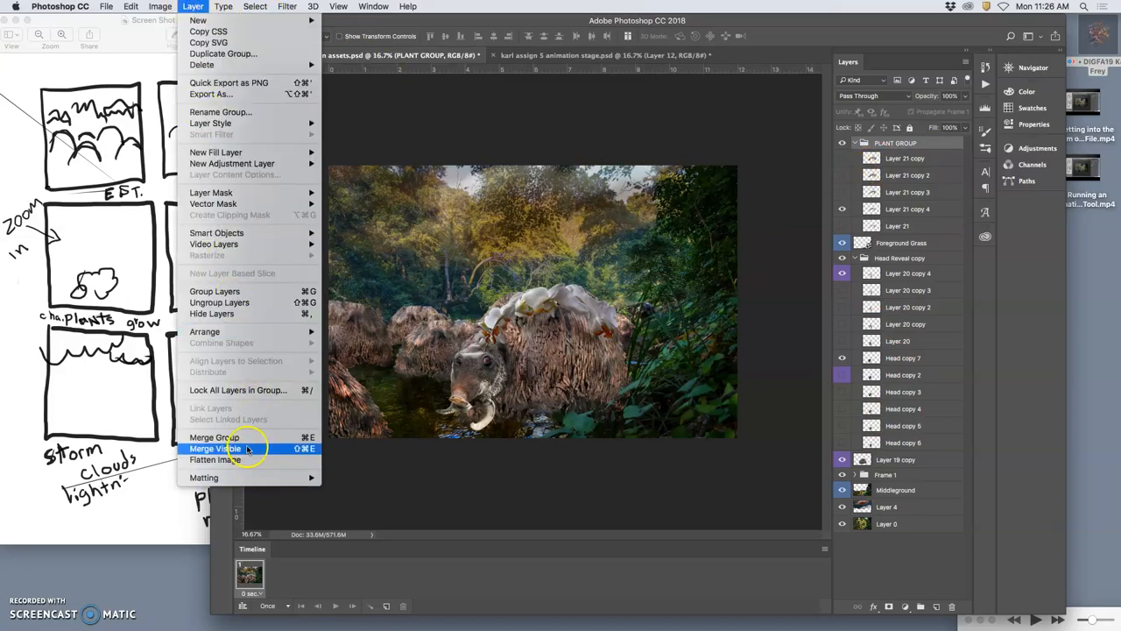
{"action": "left_click", "coordinate": [214, 449]}
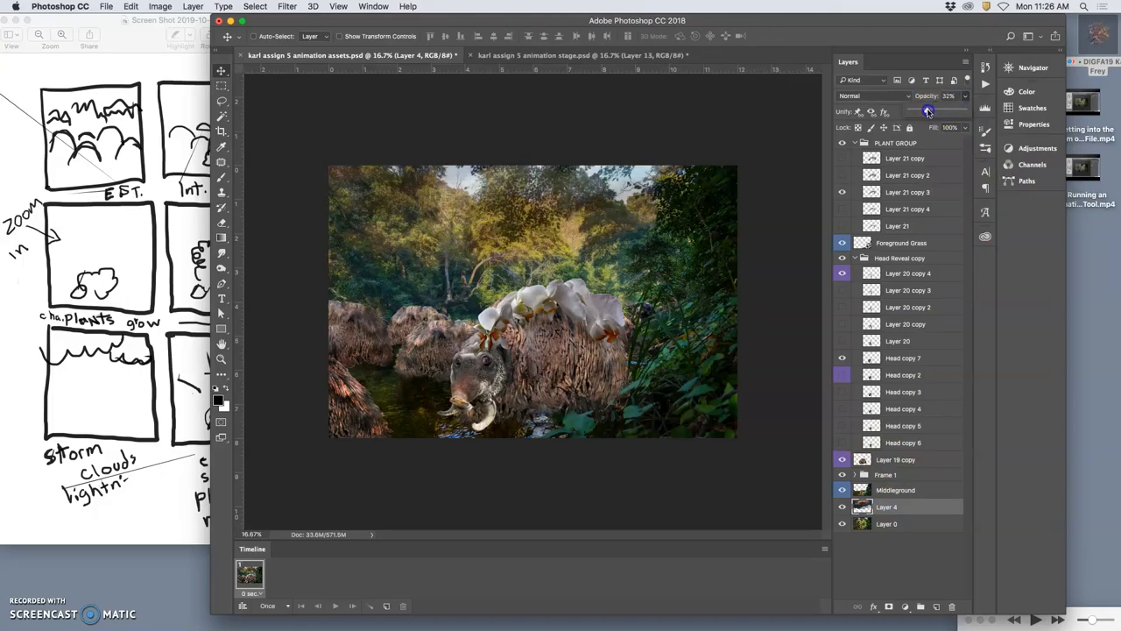
{"action": "left_click_drag", "start_coordinate": [927, 112], "coordinate": [935, 112]}
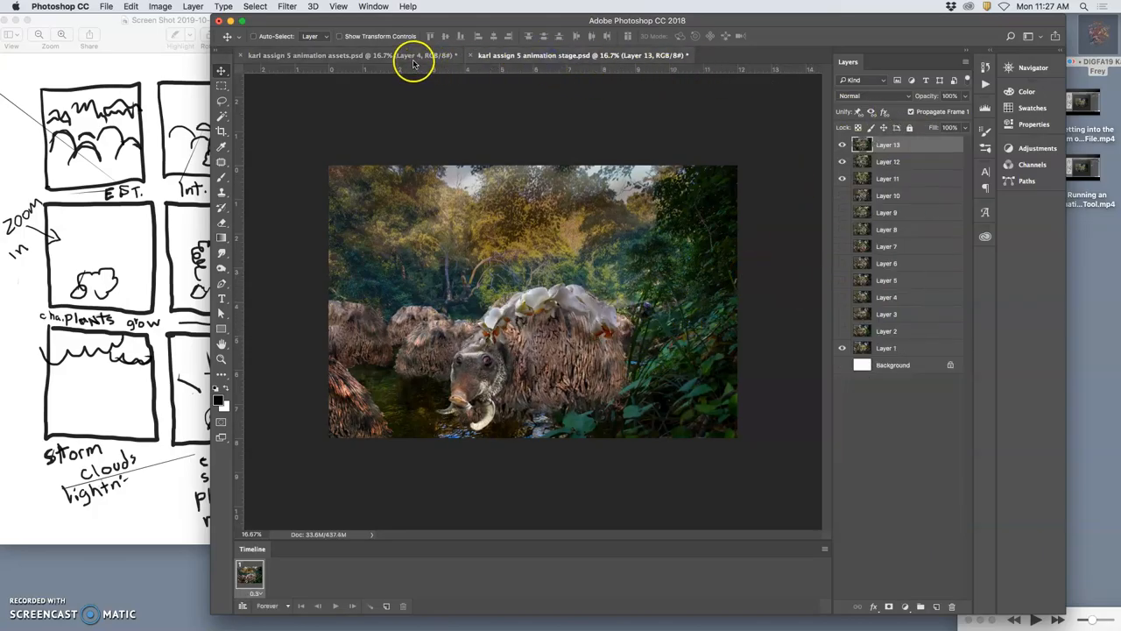
{"action": "left_click", "coordinate": [316, 54]}
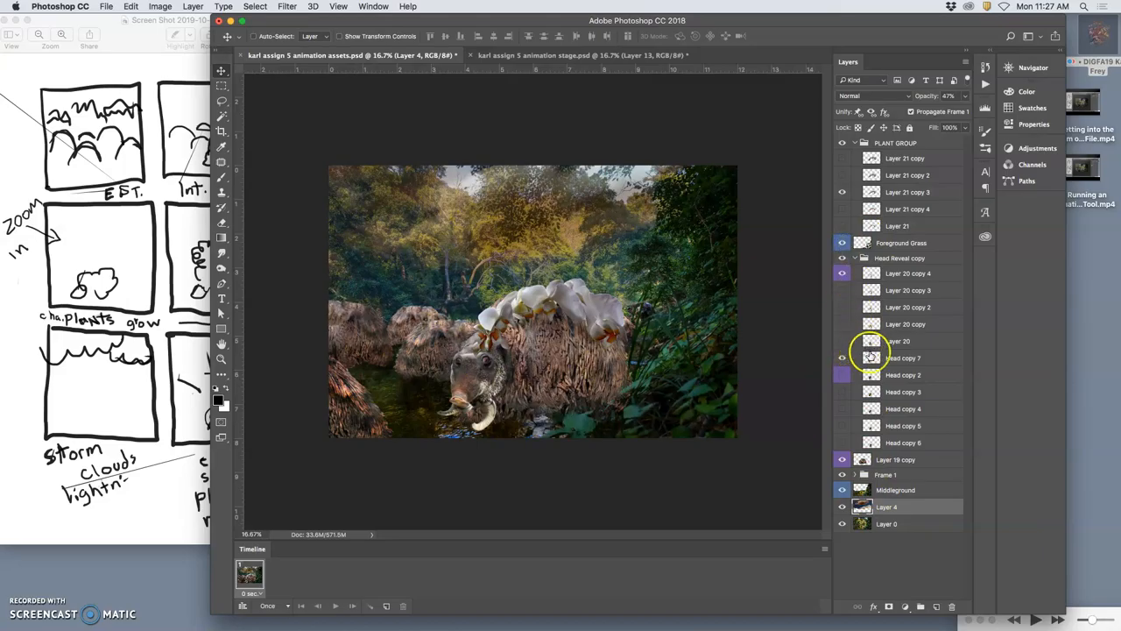
{"action": "mouse_move", "coordinate": [552, 358]}
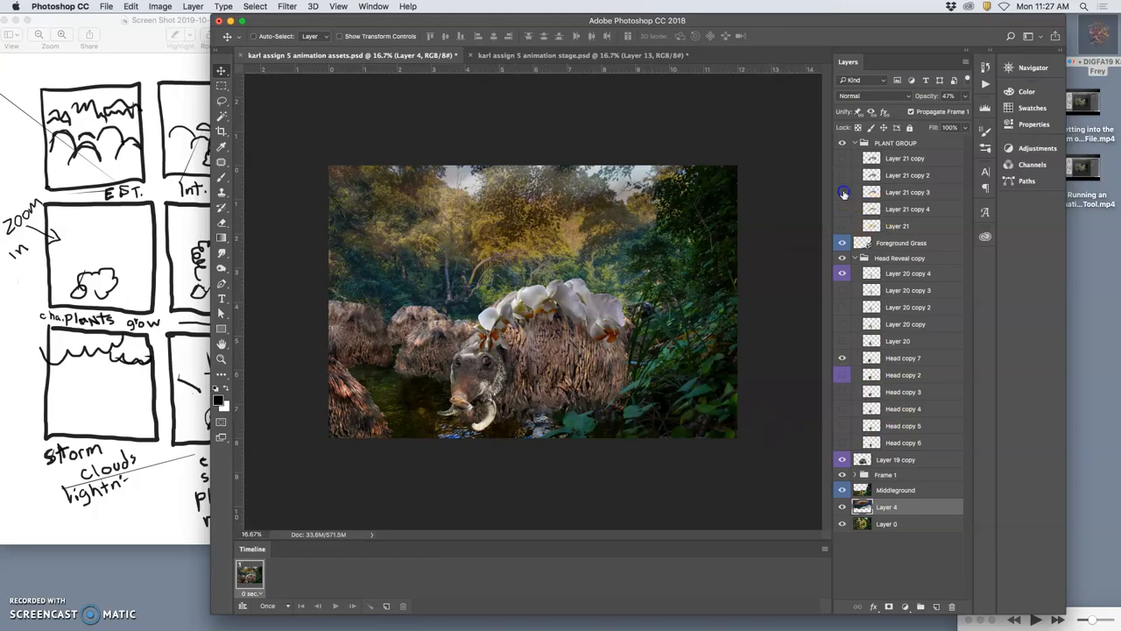
{"action": "left_click", "coordinate": [578, 55]}
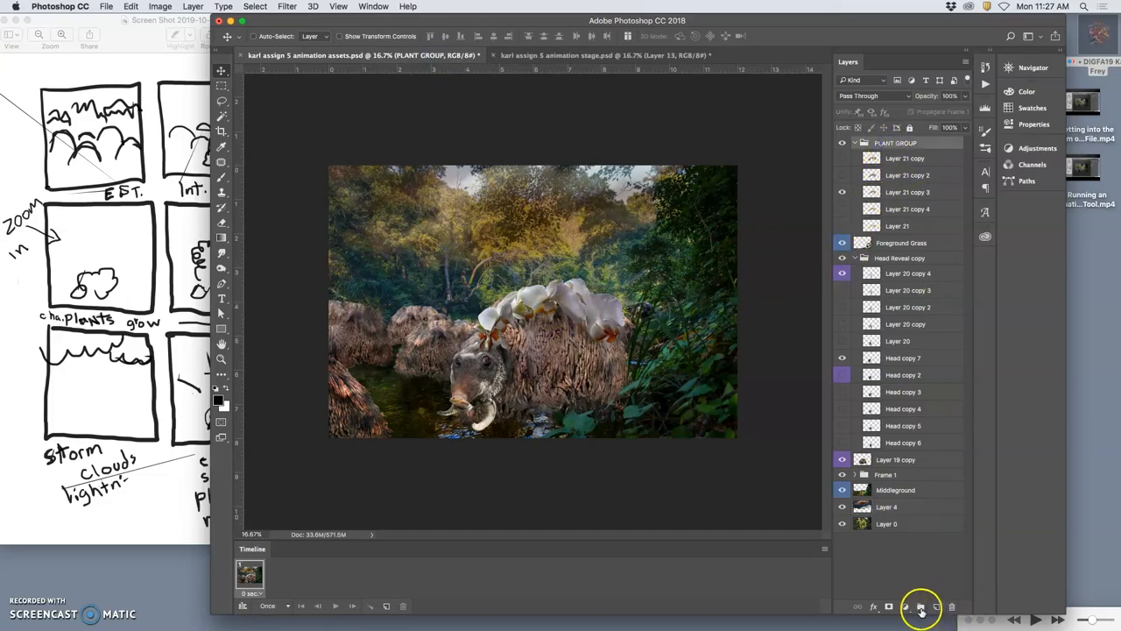
Create a layer group named EXTRA PLANT GROUP, then bring the storyboard sketch window forward.
{"action": "left_click", "coordinate": [922, 607]}
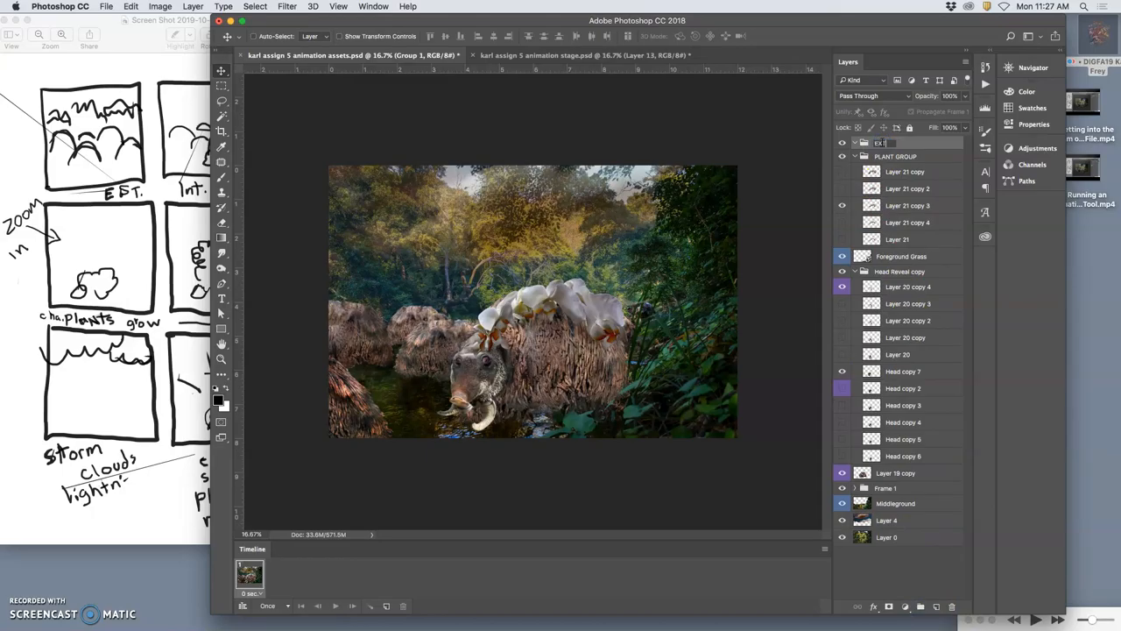
{"action": "type", "text": "EXTRA PLANT GROUP"}
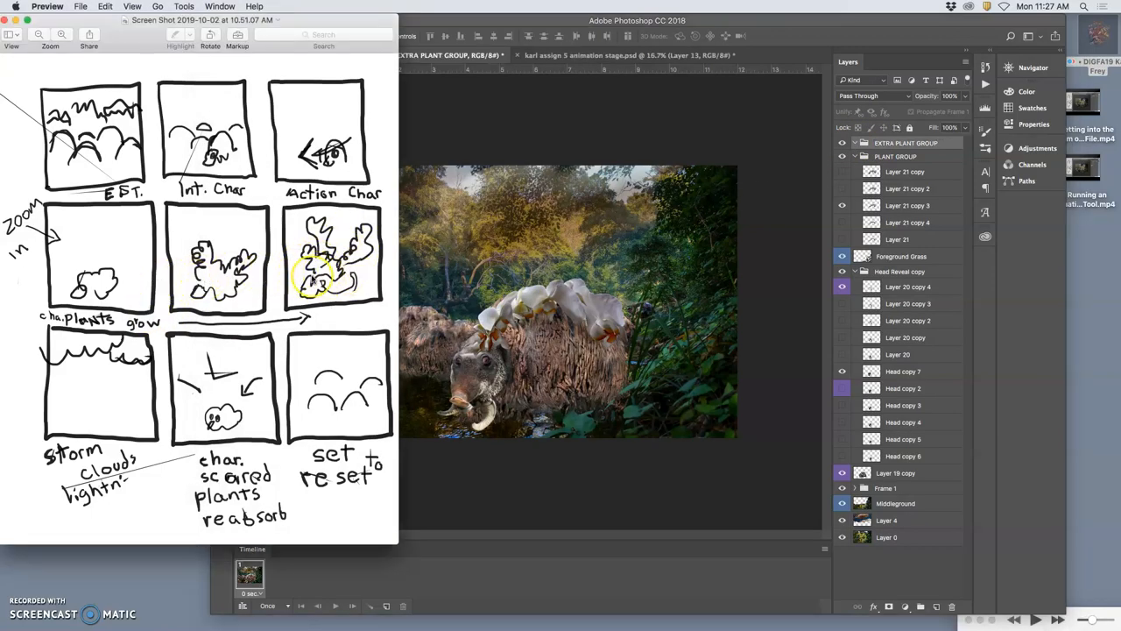
{"action": "left_click", "coordinate": [567, 312]}
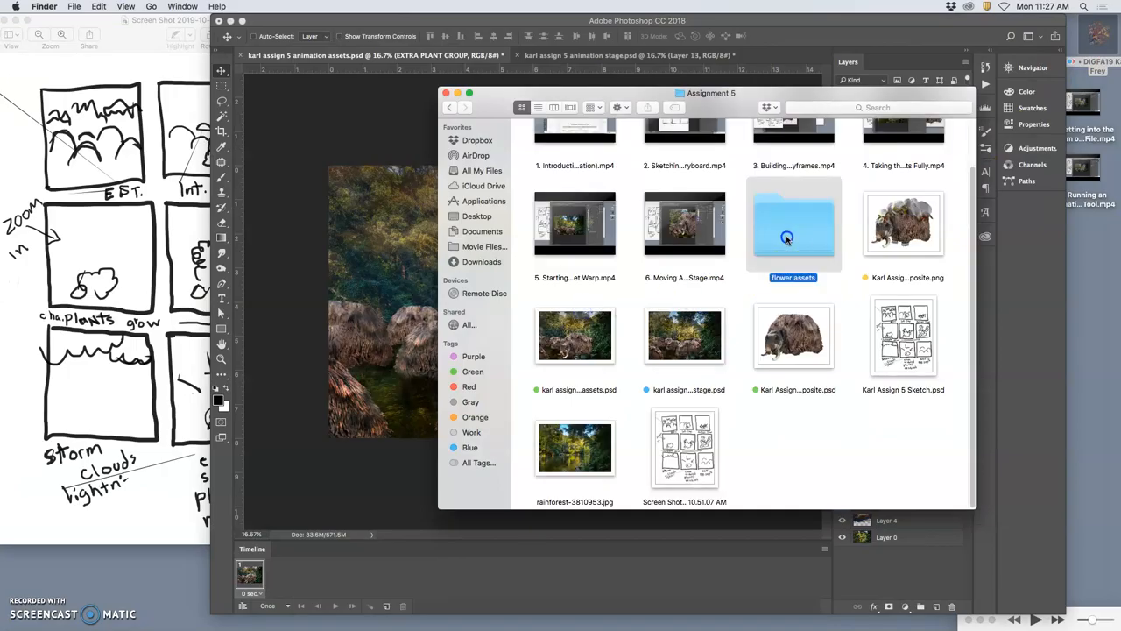
In the flower assets folder, select a batch of orchid JPGs for import as separate layers.
{"action": "double_click", "coordinate": [792, 225]}
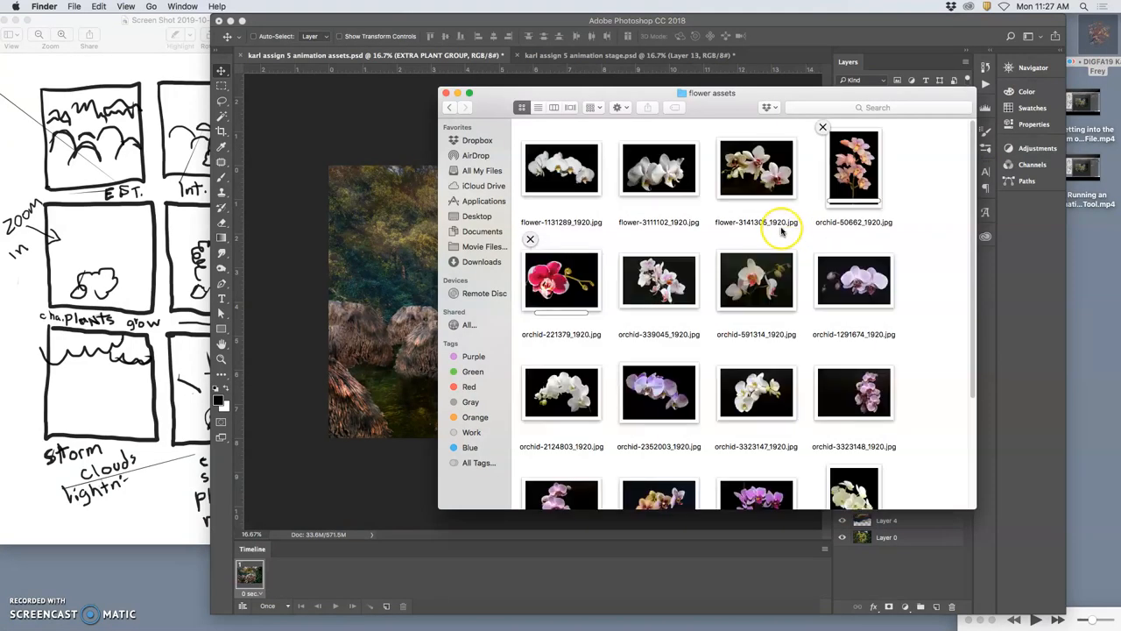
{"action": "mouse_move", "coordinate": [722, 109]}
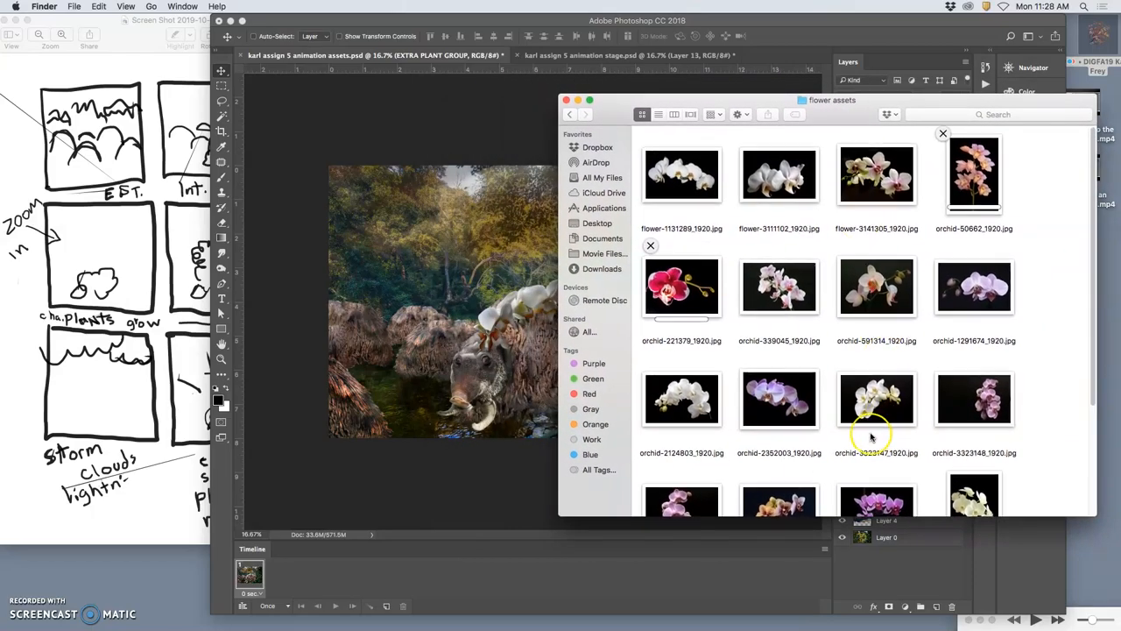
{"action": "scroll", "scroll_direction": "down", "scroll_amount": 3}
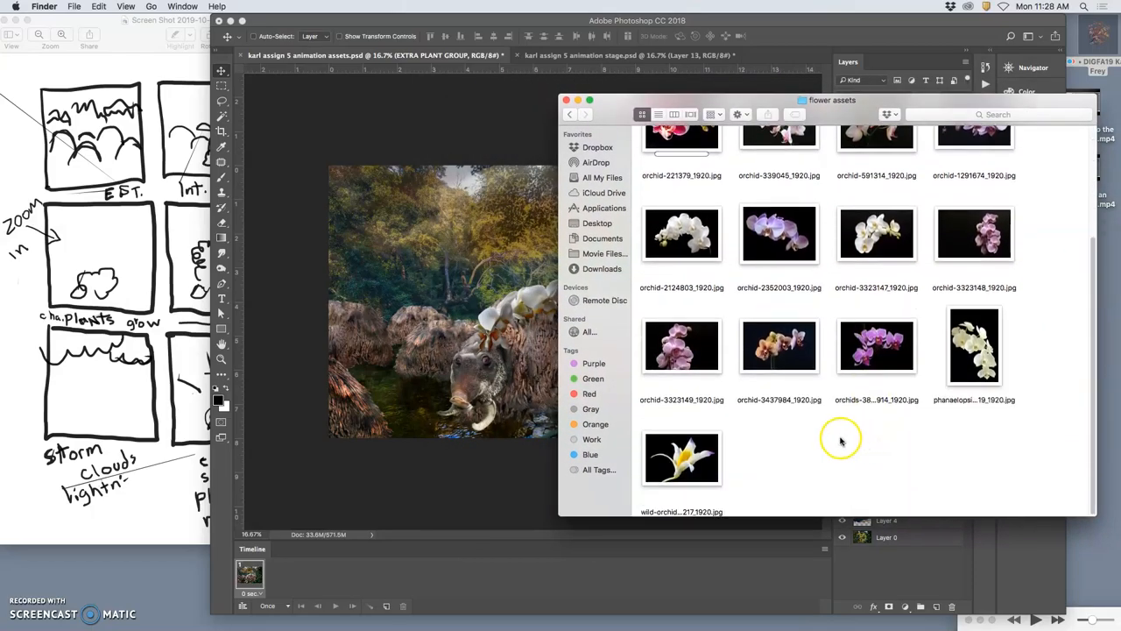
{"action": "mouse_move", "coordinate": [1037, 376]}
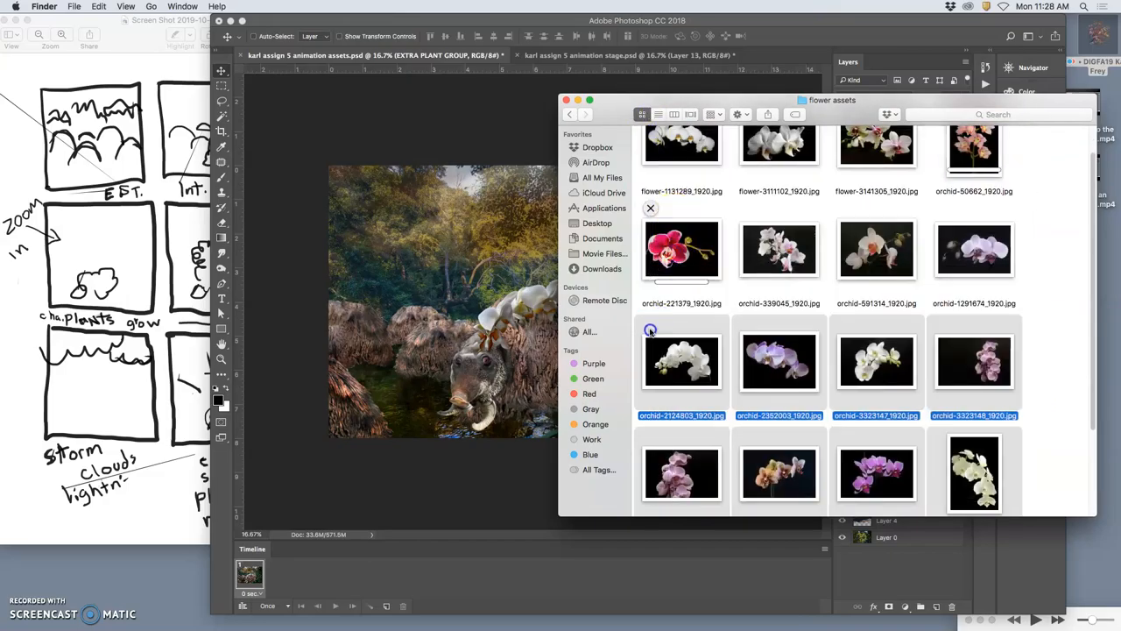
{"action": "left_click", "coordinate": [778, 248]}
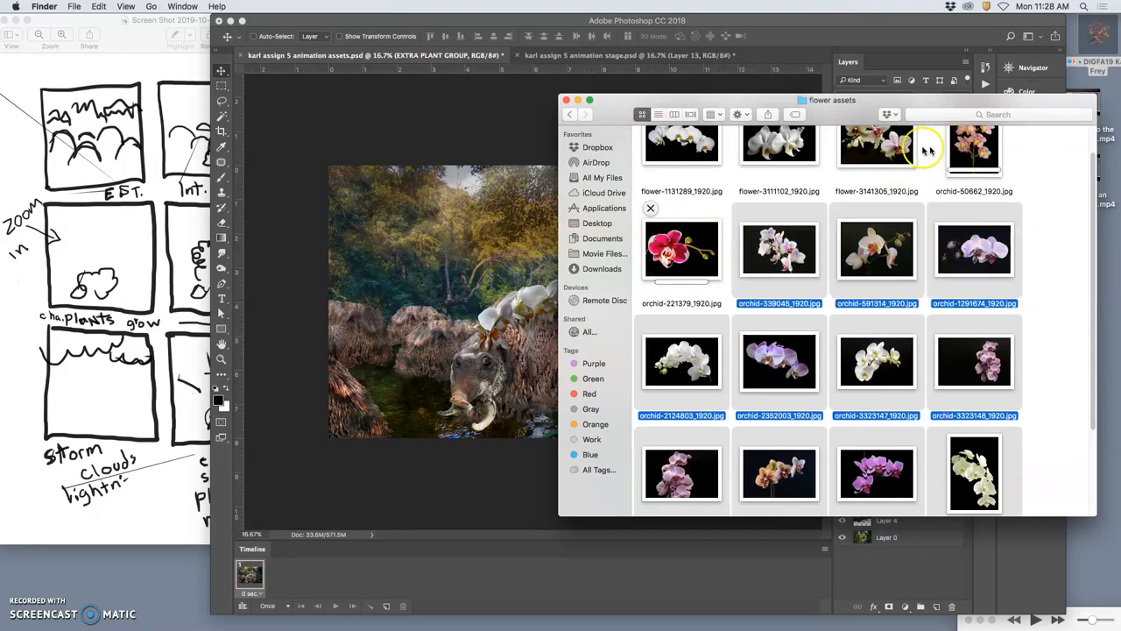
{"action": "left_click", "coordinate": [876, 143]}
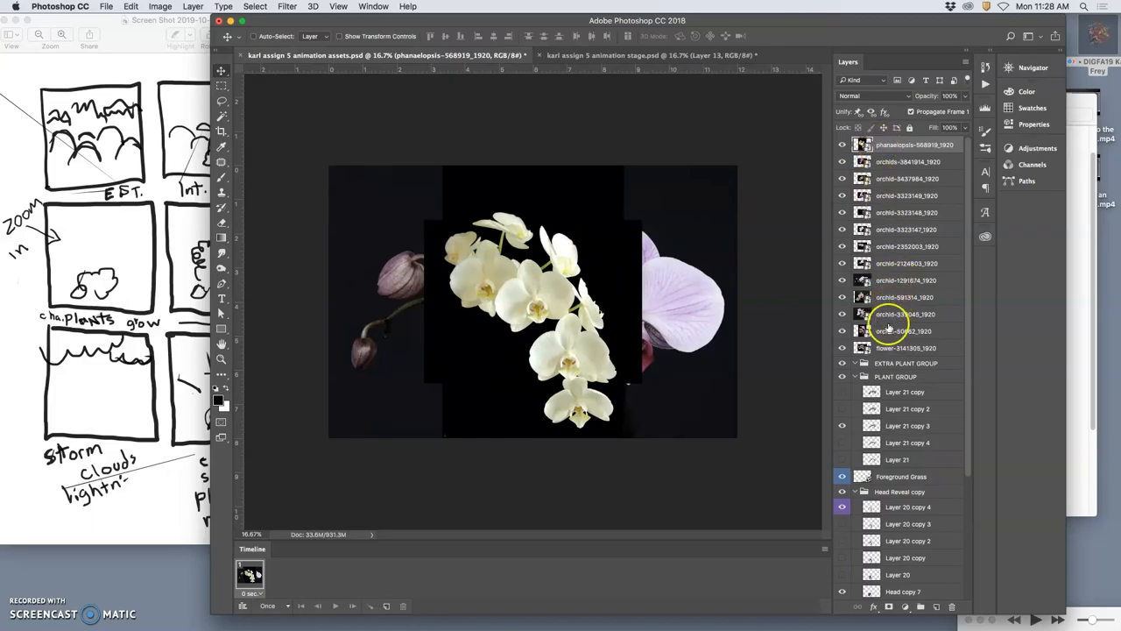
Rasterize the lowest imported orchid photo layer from its context menu.
{"action": "left_click", "coordinate": [904, 331]}
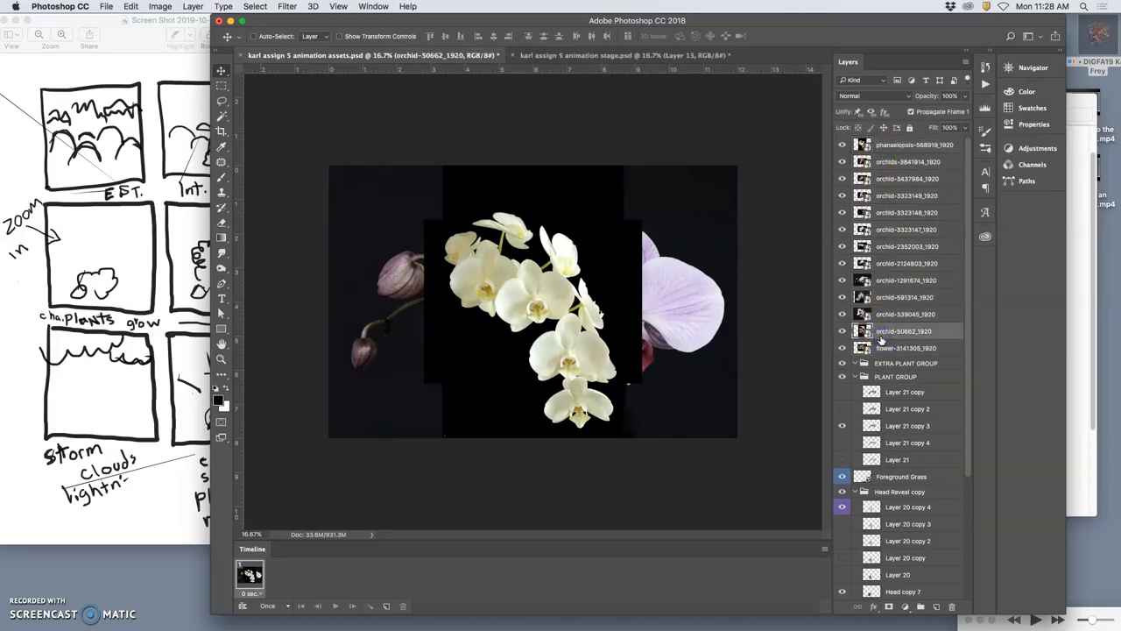
{"action": "left_click", "coordinate": [904, 347]}
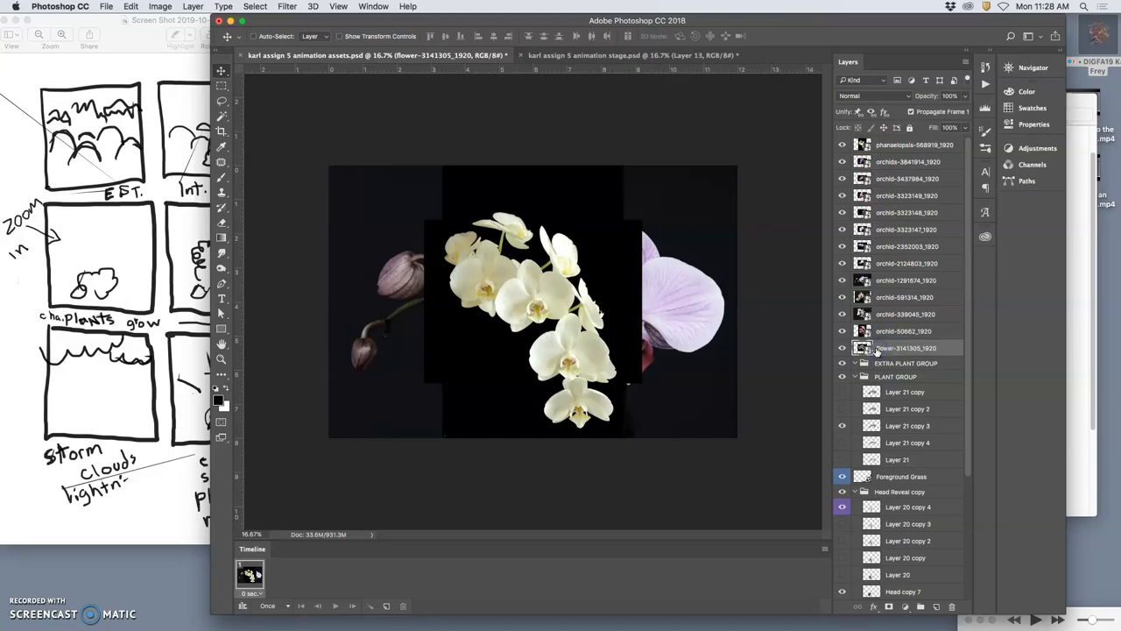
{"action": "right_click", "coordinate": [862, 347]}
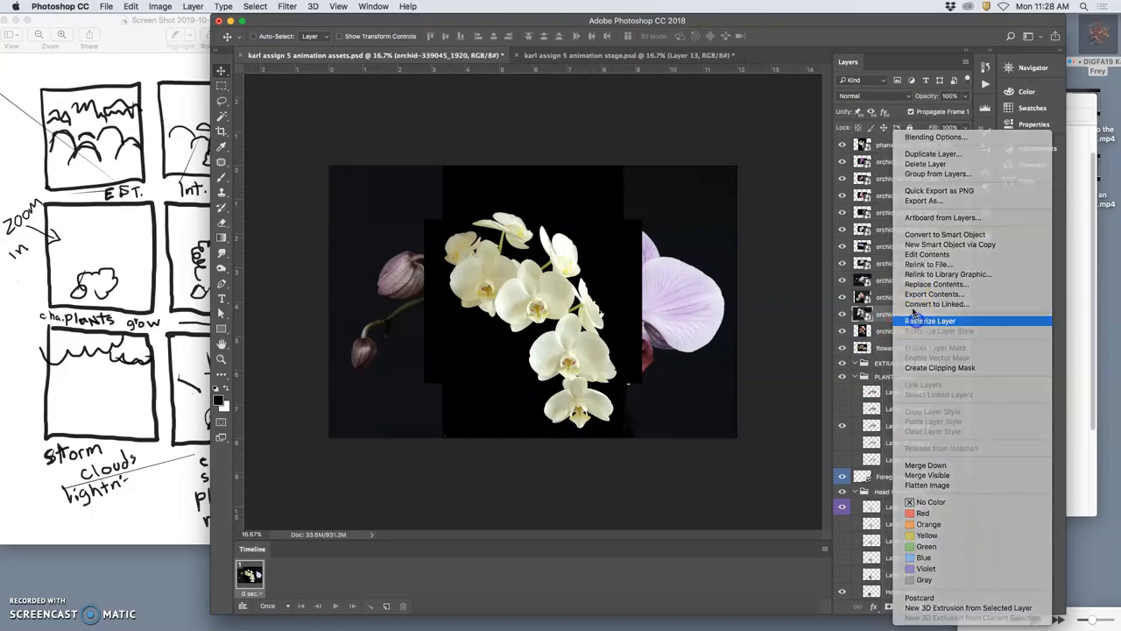
{"action": "left_click", "coordinate": [930, 319]}
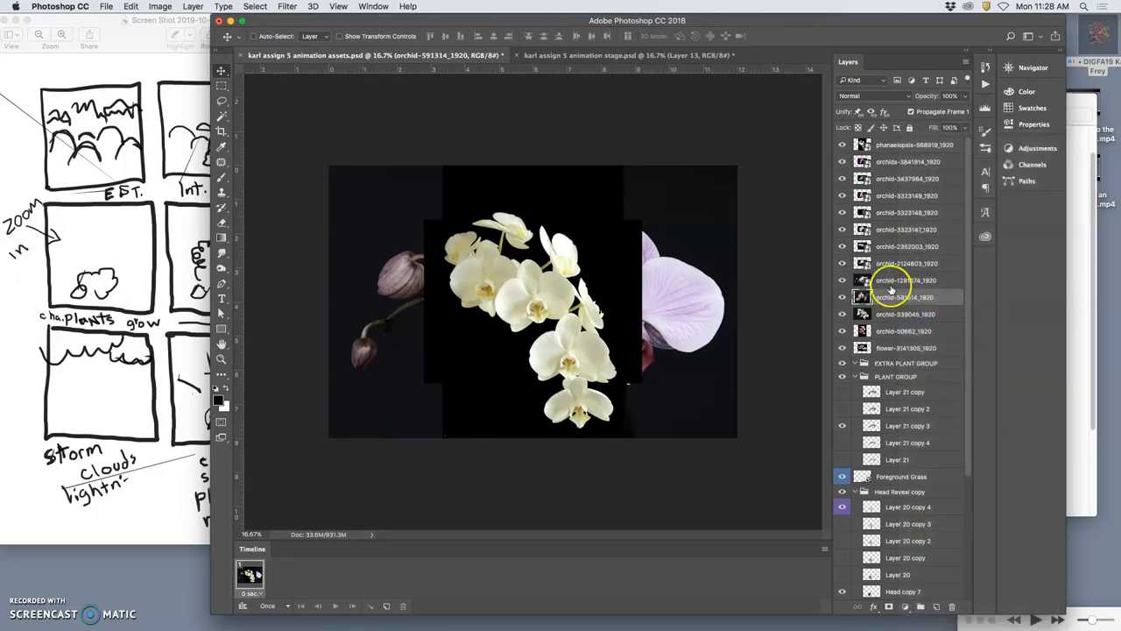
Rasterize the next orchid layer and try a blending mode on it.
{"action": "left_click", "coordinate": [904, 280]}
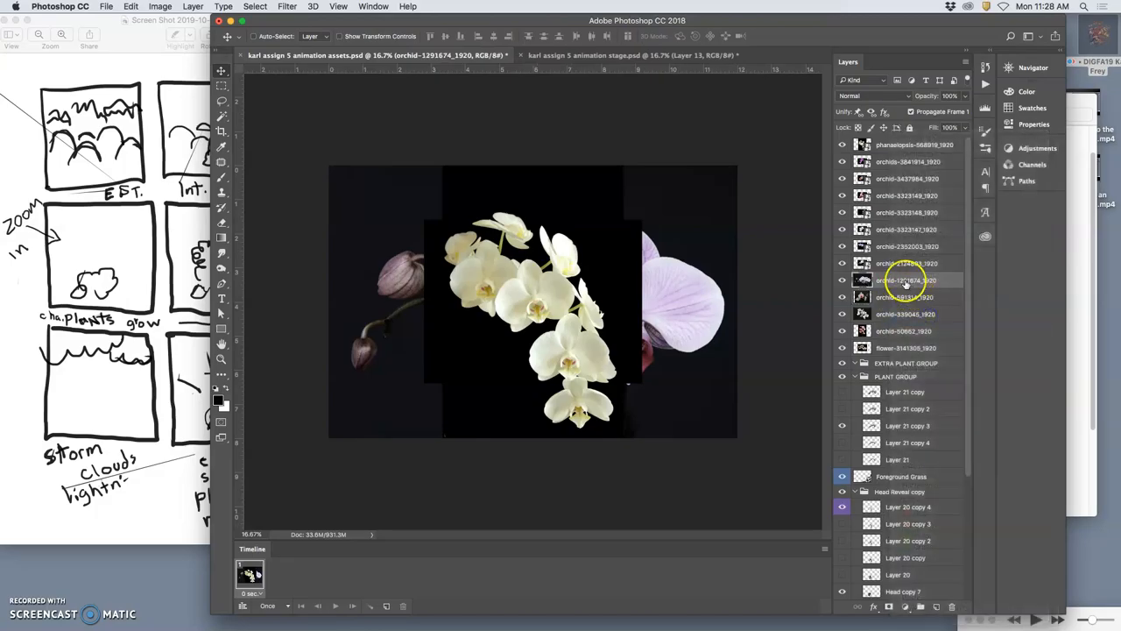
{"action": "right_click", "coordinate": [902, 280]}
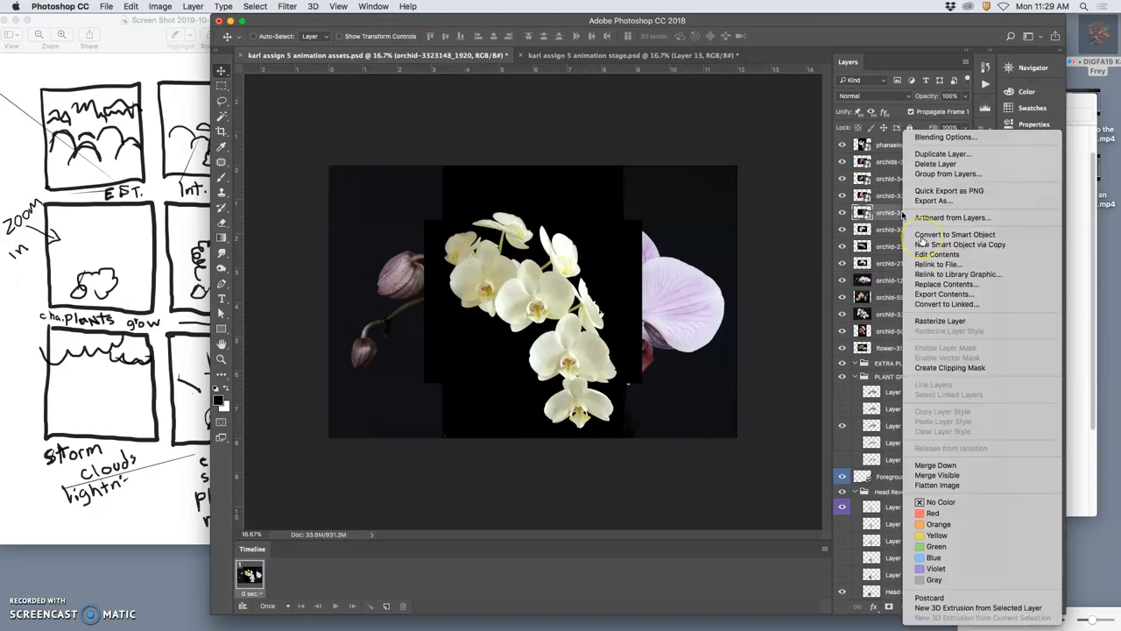
{"action": "mouse_move", "coordinate": [937, 263]}
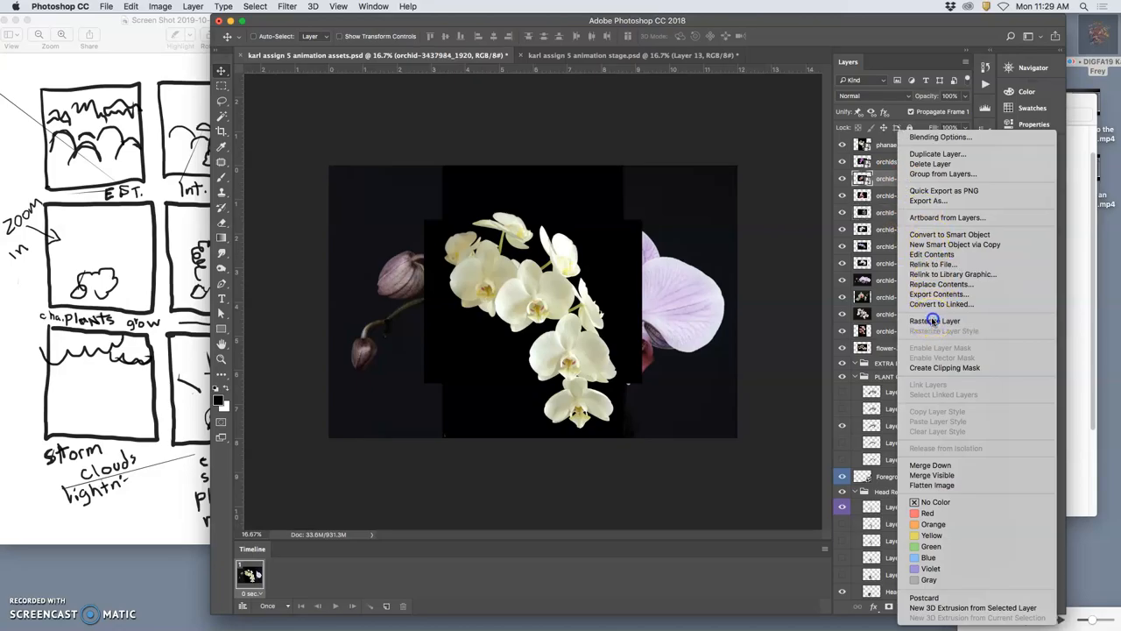
{"action": "mouse_move", "coordinate": [929, 263]}
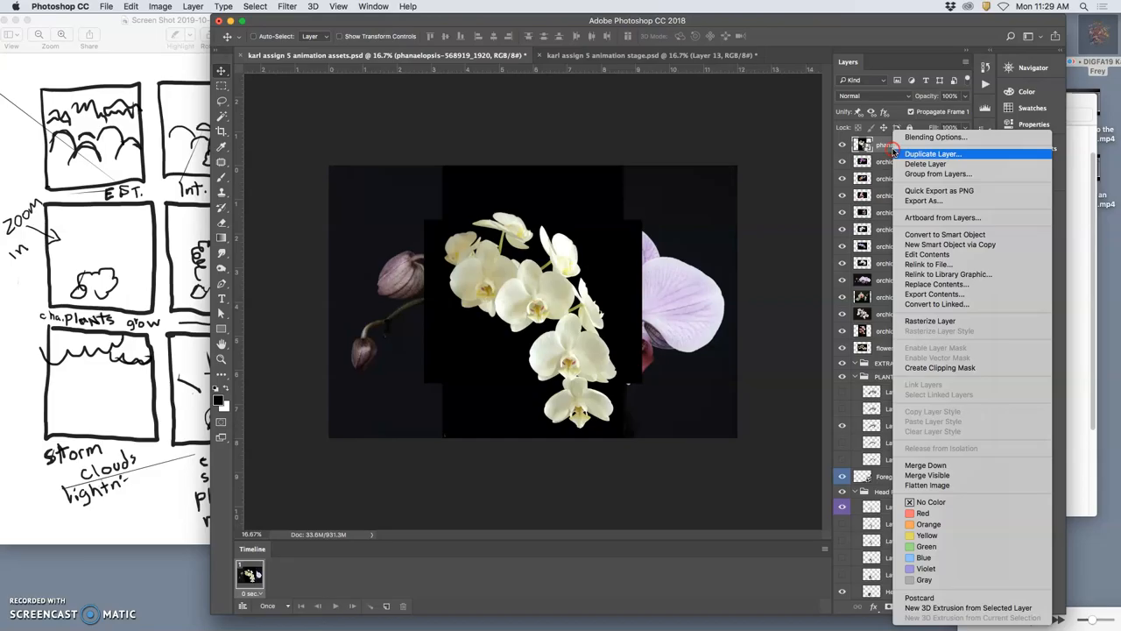
{"action": "mouse_move", "coordinate": [930, 319]}
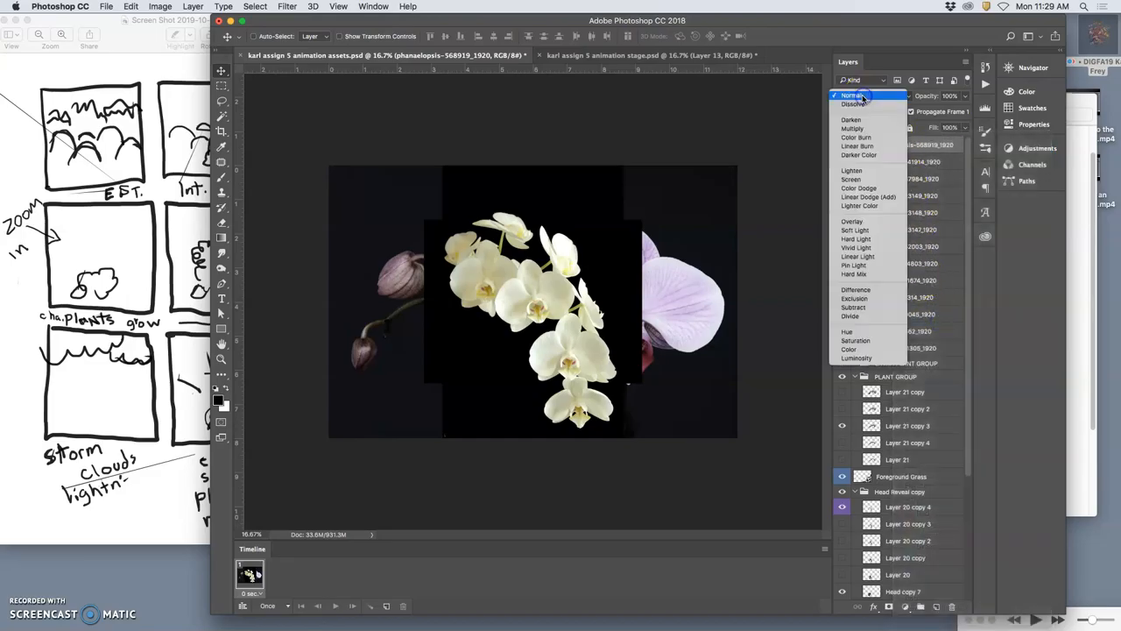
{"action": "left_click", "coordinate": [849, 95]}
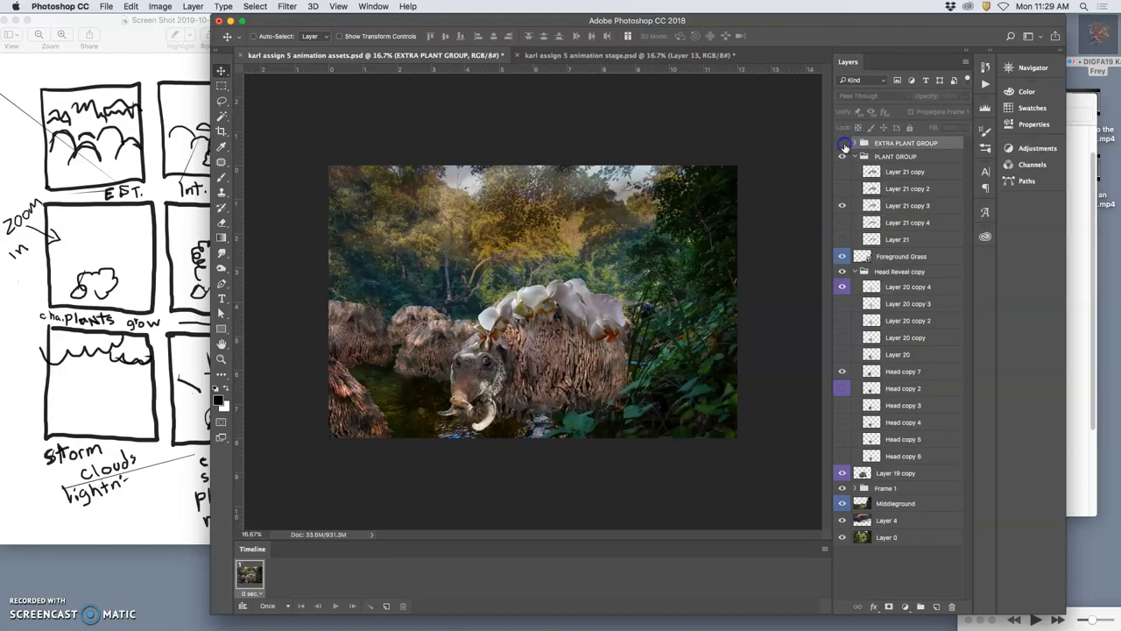
Solo the orchid group and try Overlay, then Soft Light blending on it.
{"action": "left_click", "coordinate": [843, 143]}
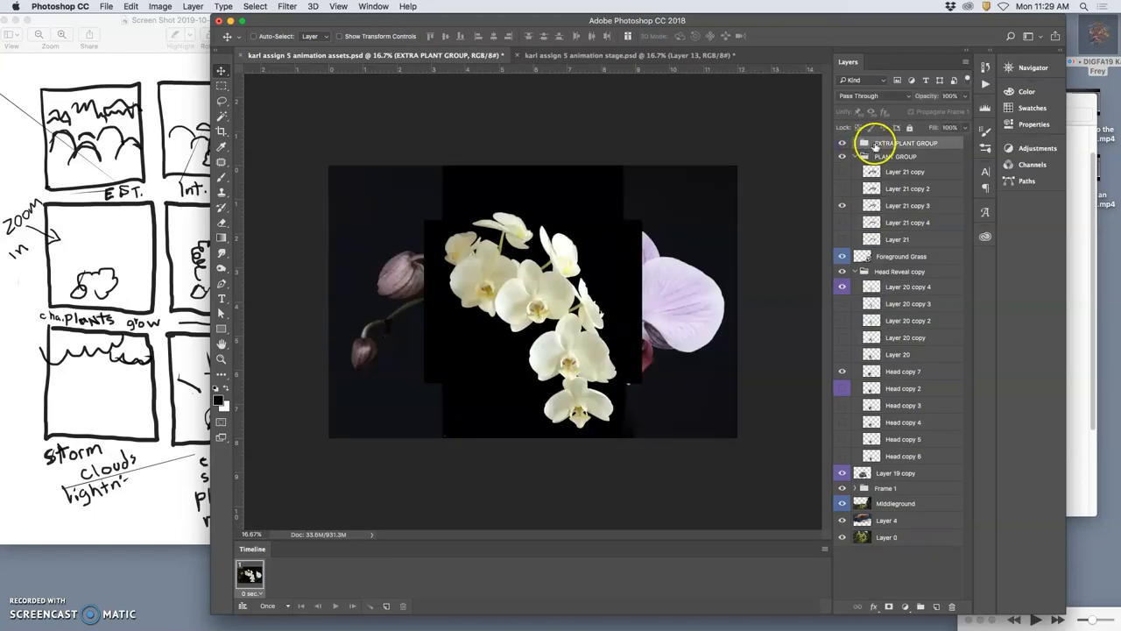
{"action": "left_click", "coordinate": [862, 94]}
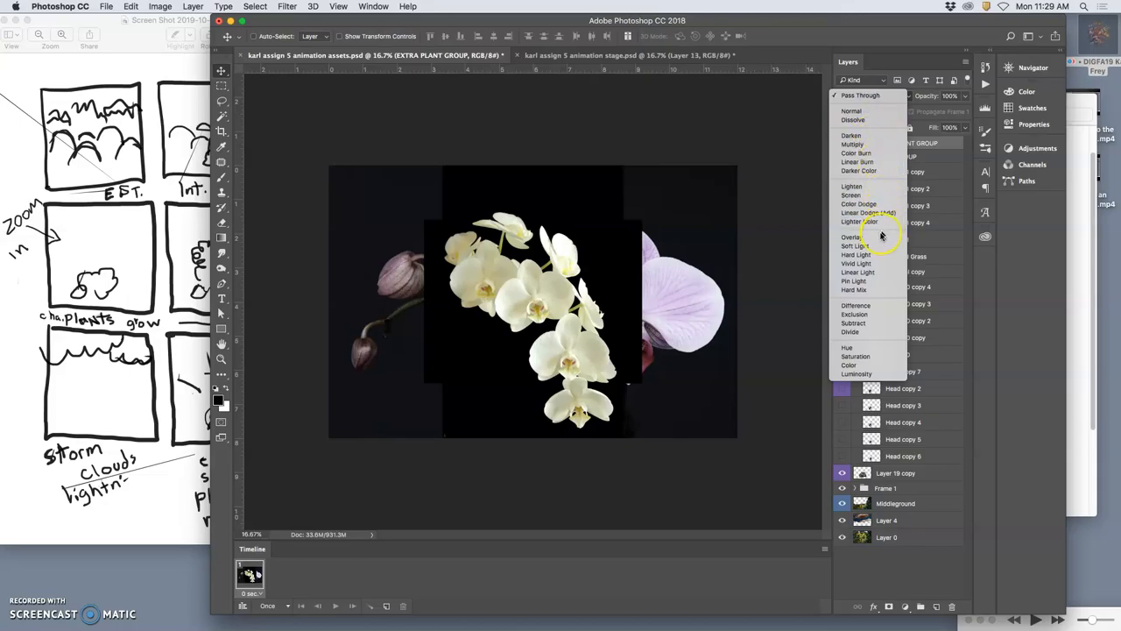
{"action": "left_click", "coordinate": [852, 238]}
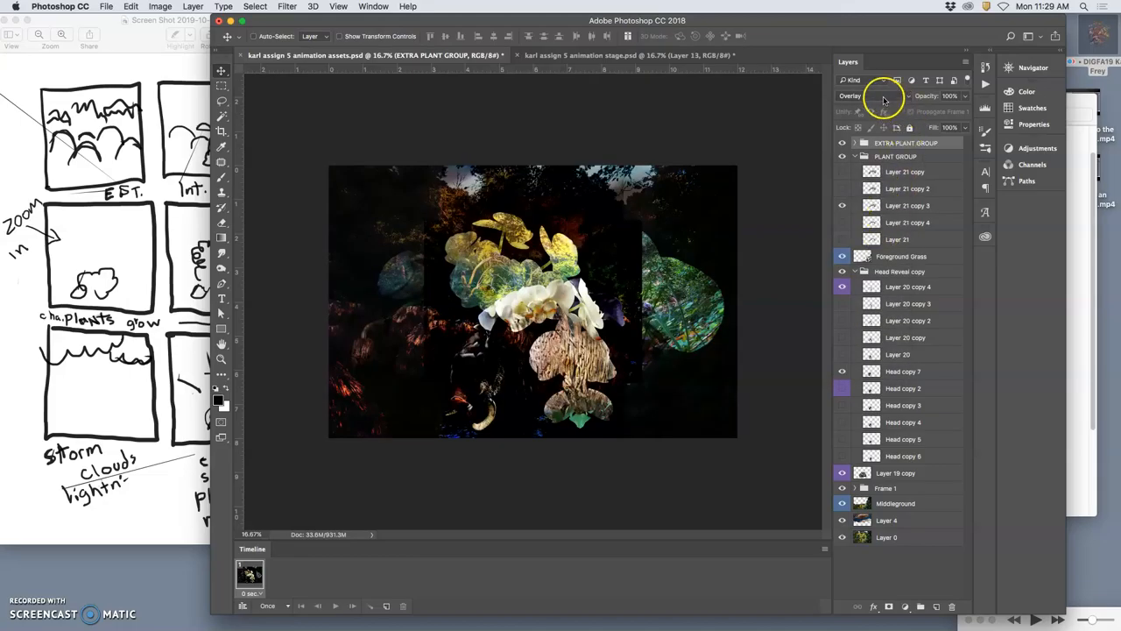
{"action": "left_click", "coordinate": [883, 96]}
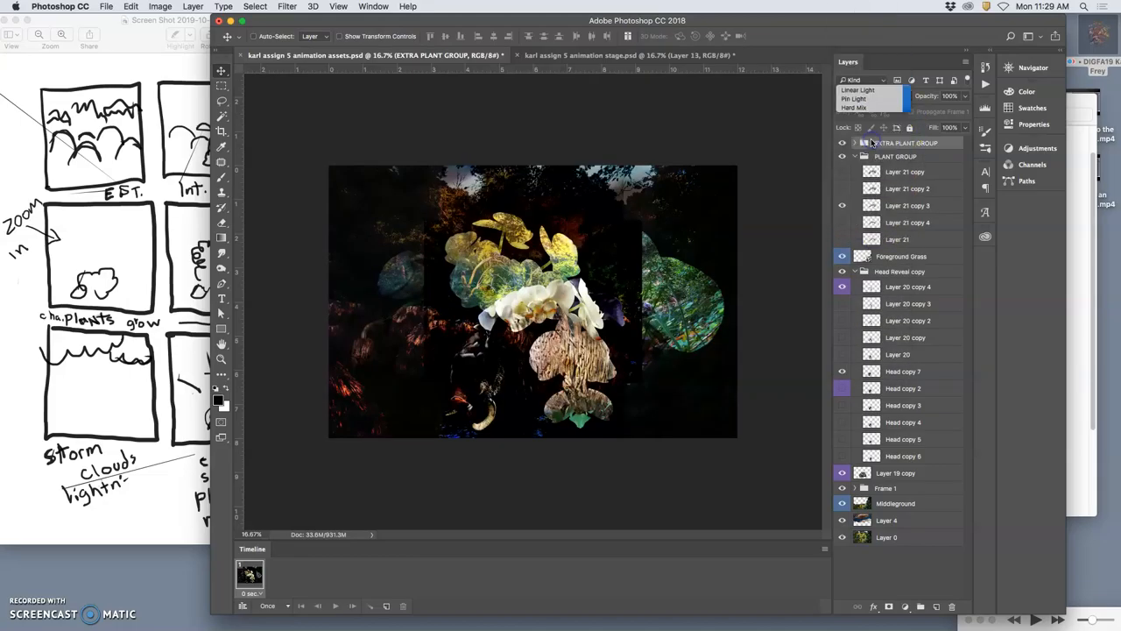
{"action": "left_click", "coordinate": [867, 79]}
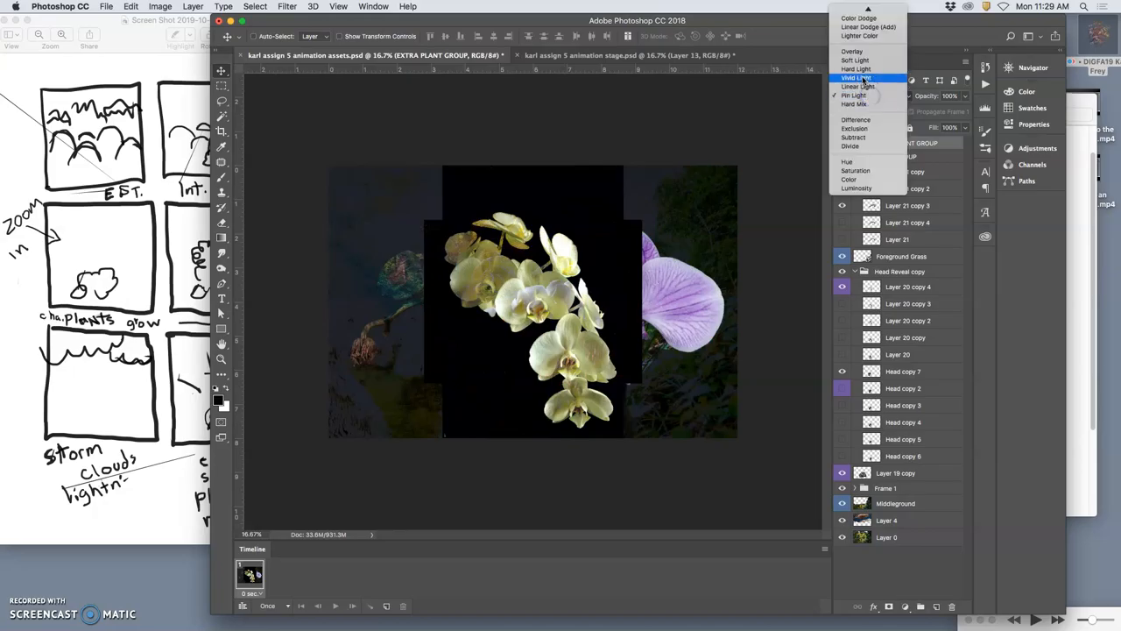
{"action": "left_click", "coordinate": [855, 86]}
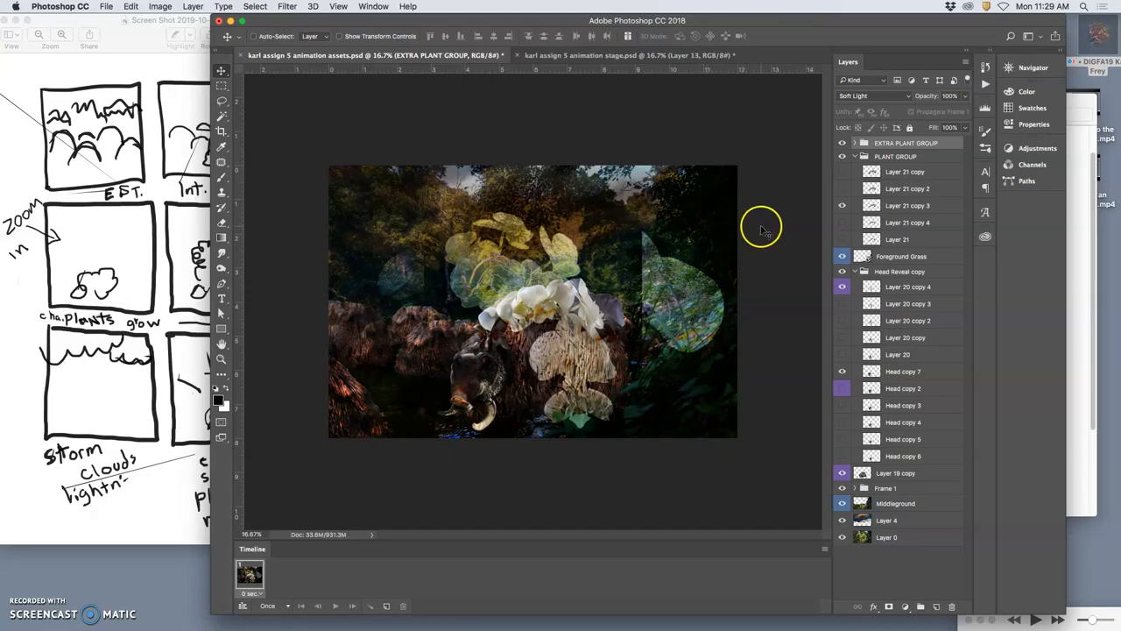
Set EXTRA PLANT GROUP to Lighten blending and reveal the pink orchid flower layer.
{"action": "left_click", "coordinate": [855, 144]}
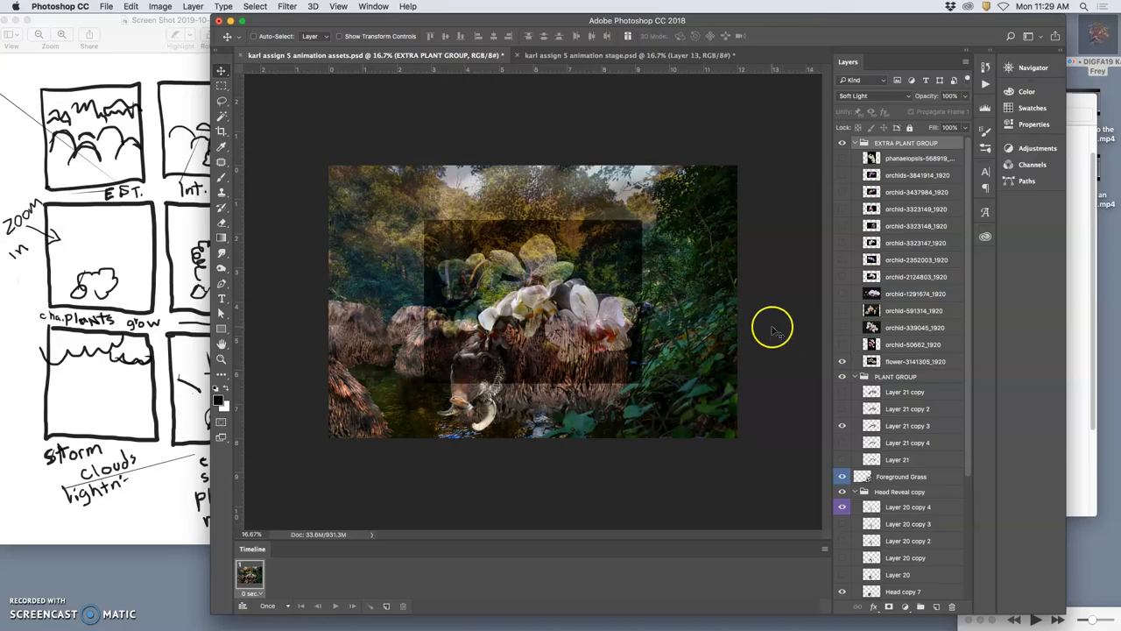
{"action": "left_click", "coordinate": [873, 95]}
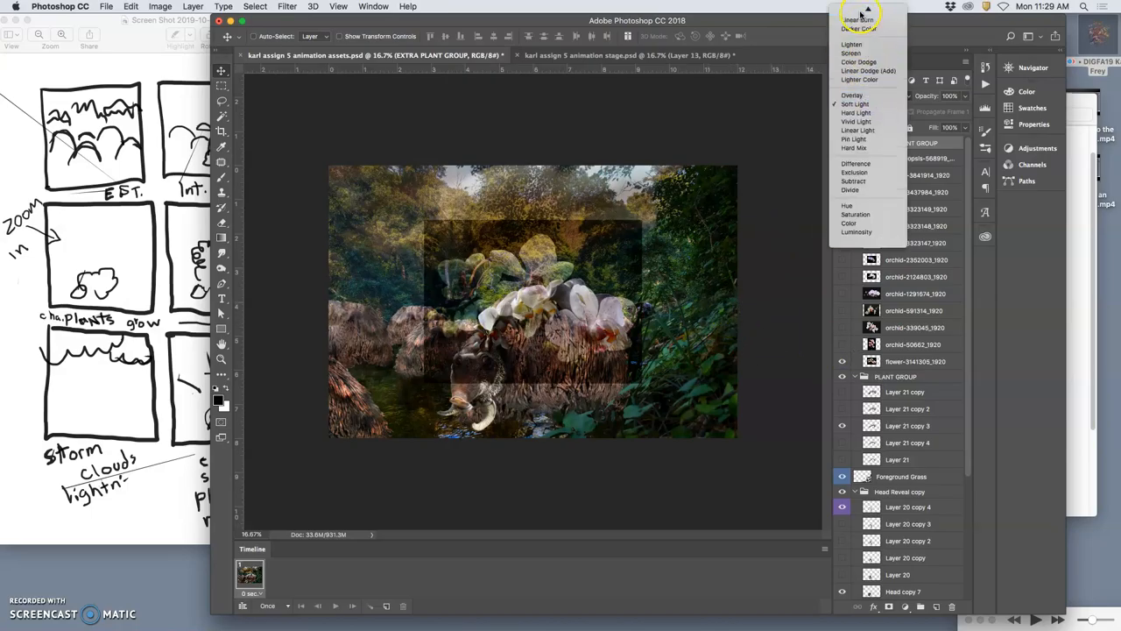
{"action": "left_click", "coordinate": [851, 43]}
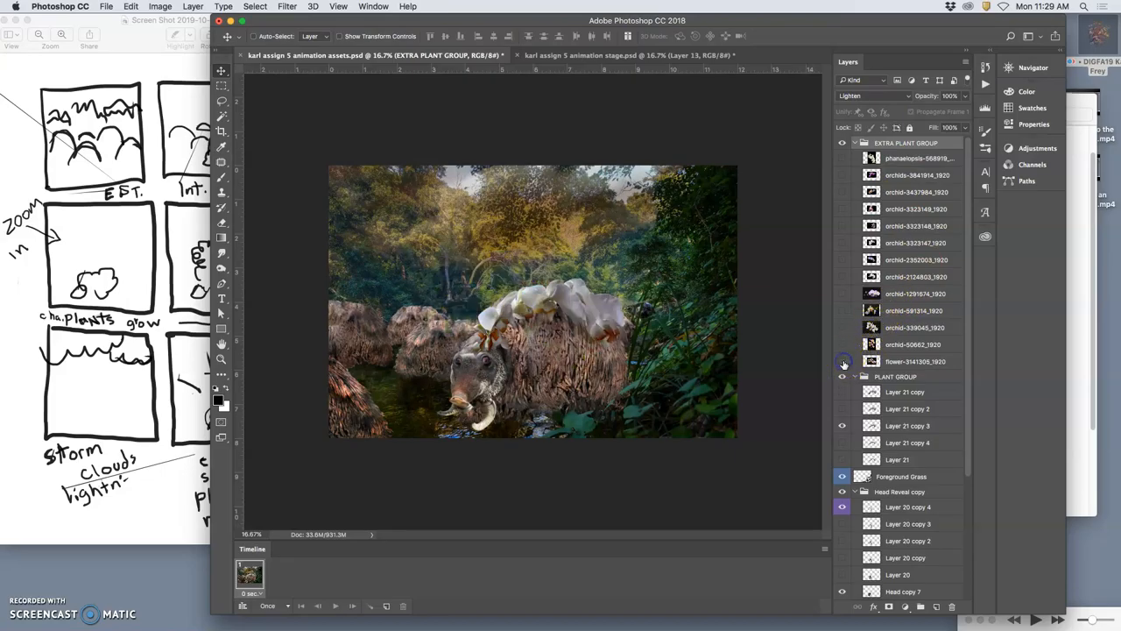
{"action": "left_click", "coordinate": [842, 343]}
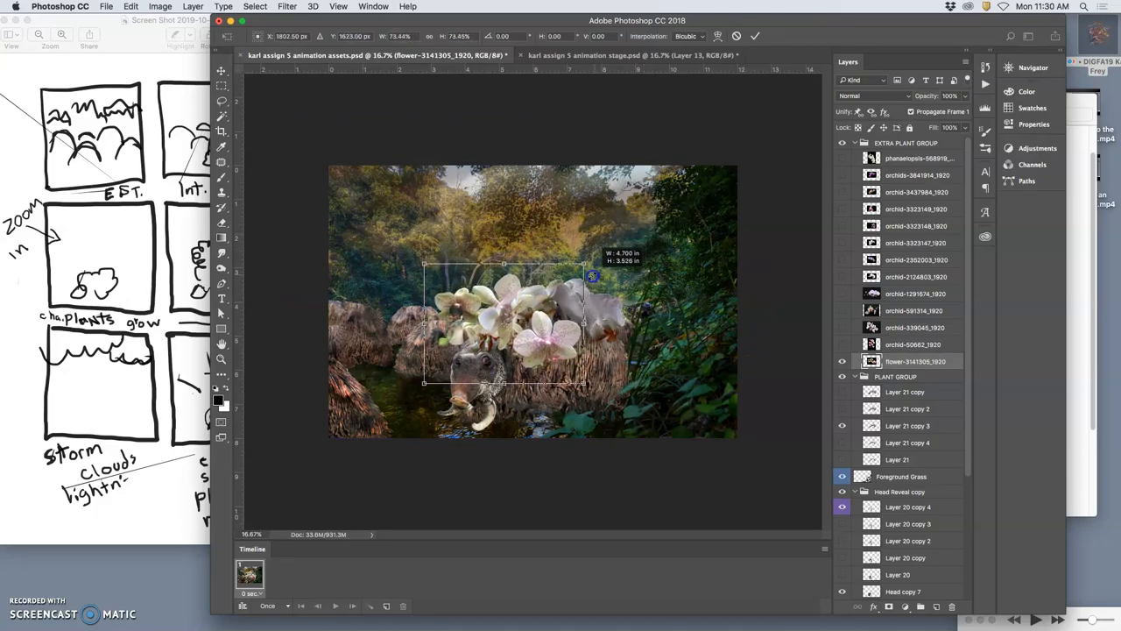
Scale the orchid photo down and move it so the blooms sit over the creature's back.
{"action": "left_click_drag", "start_coordinate": [592, 277], "coordinate": [615, 317]}
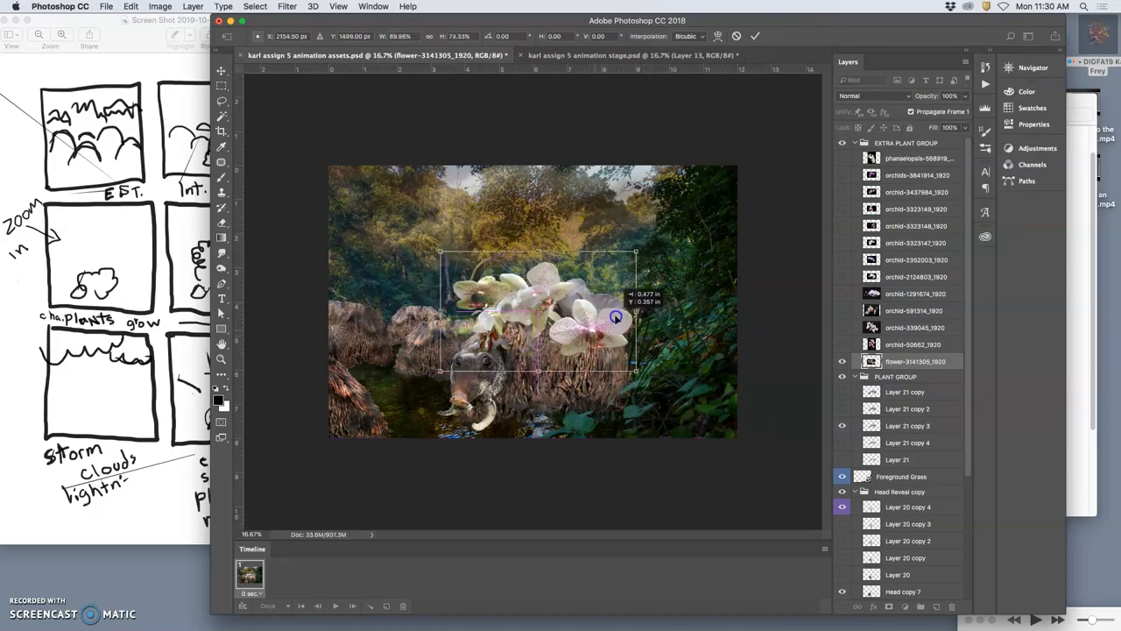
{"action": "left_click_drag", "start_coordinate": [617, 317], "coordinate": [669, 363]}
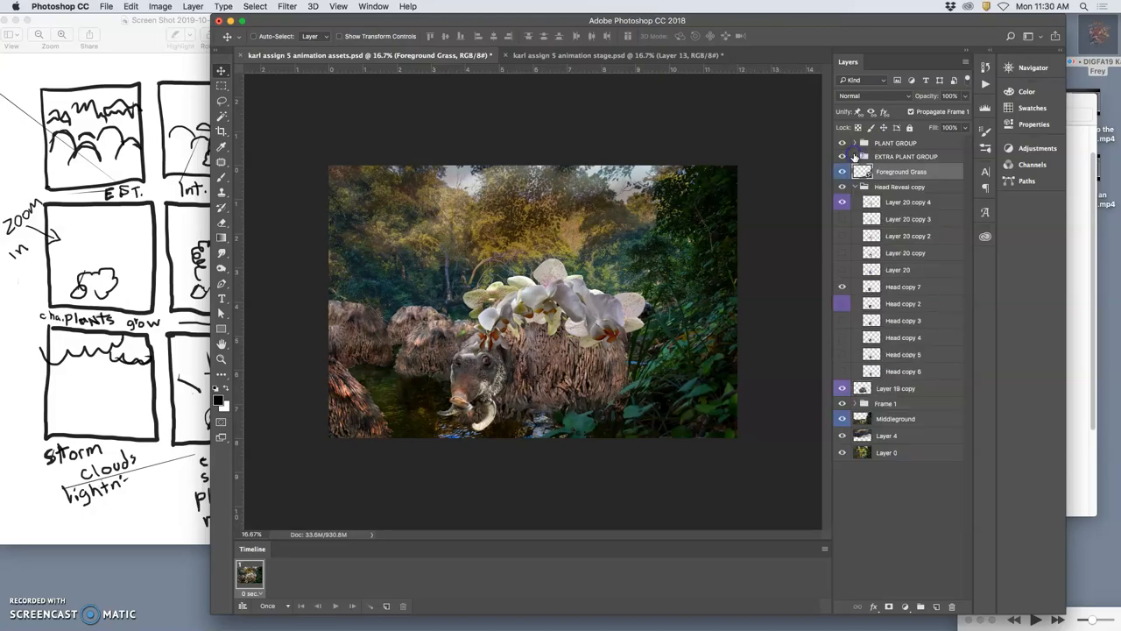
Lower EXTRA PLANT GROUP's opacity so the orchids appear faint, then expand the group's layers.
{"action": "left_click", "coordinate": [906, 156]}
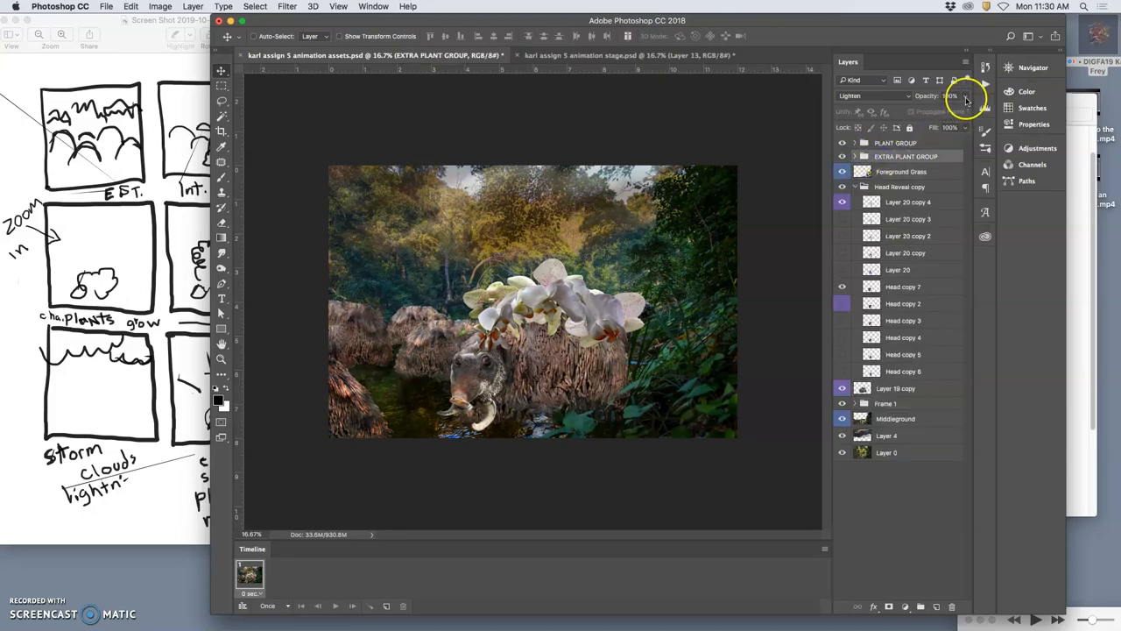
{"action": "left_click_drag", "start_coordinate": [954, 95], "coordinate": [943, 110]}
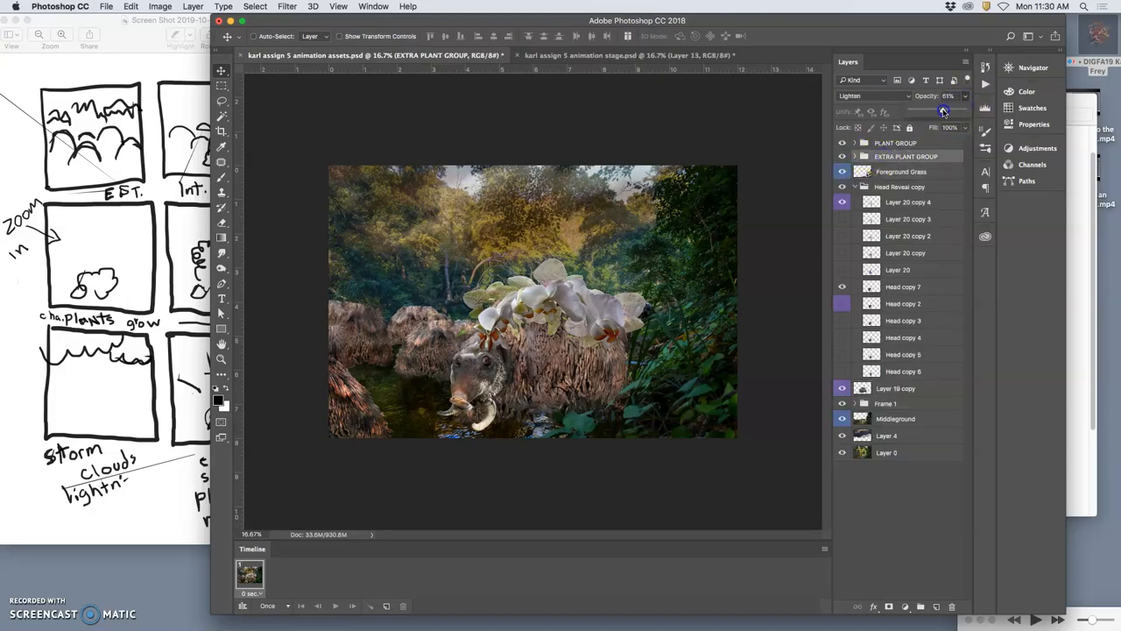
{"action": "left_click_drag", "start_coordinate": [946, 112], "coordinate": [937, 112]}
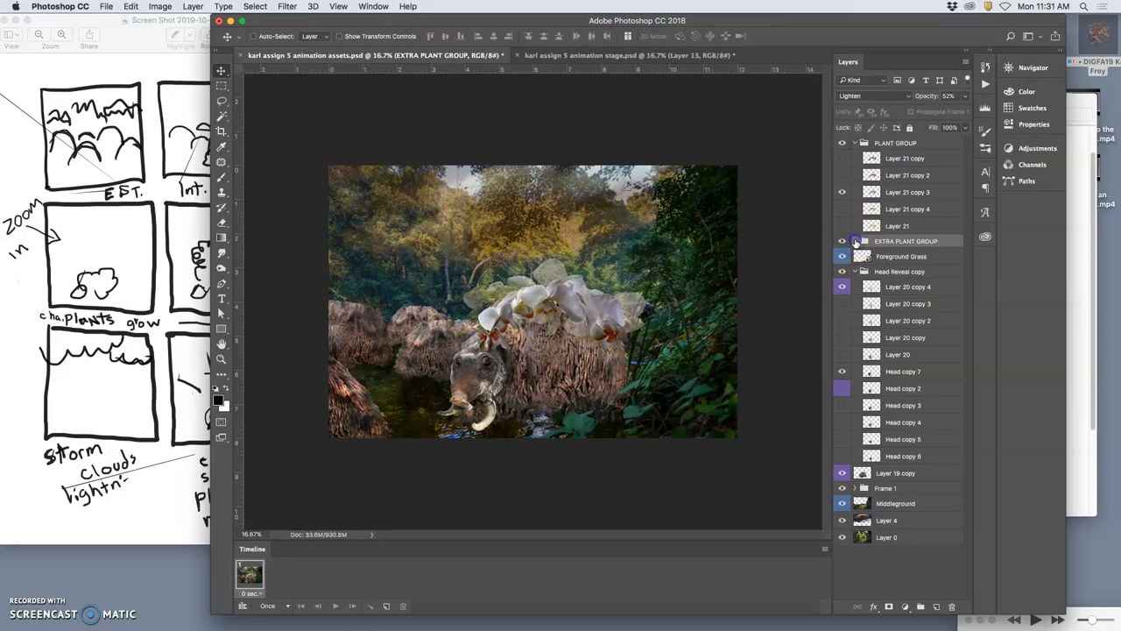
{"action": "left_click", "coordinate": [631, 54]}
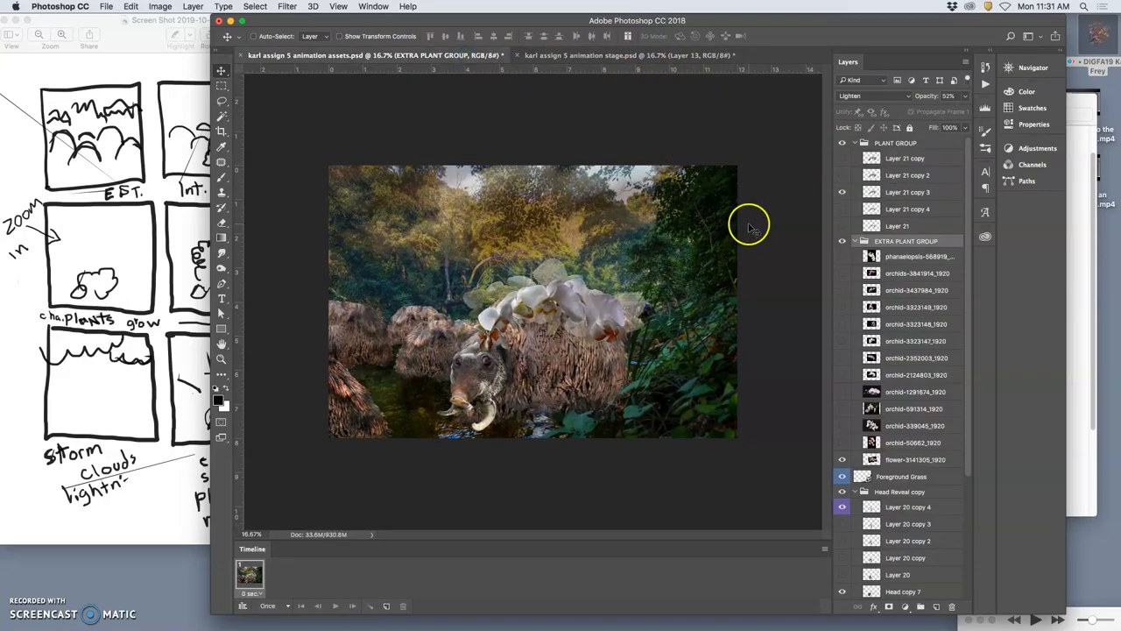
{"action": "mouse_move", "coordinate": [781, 226]}
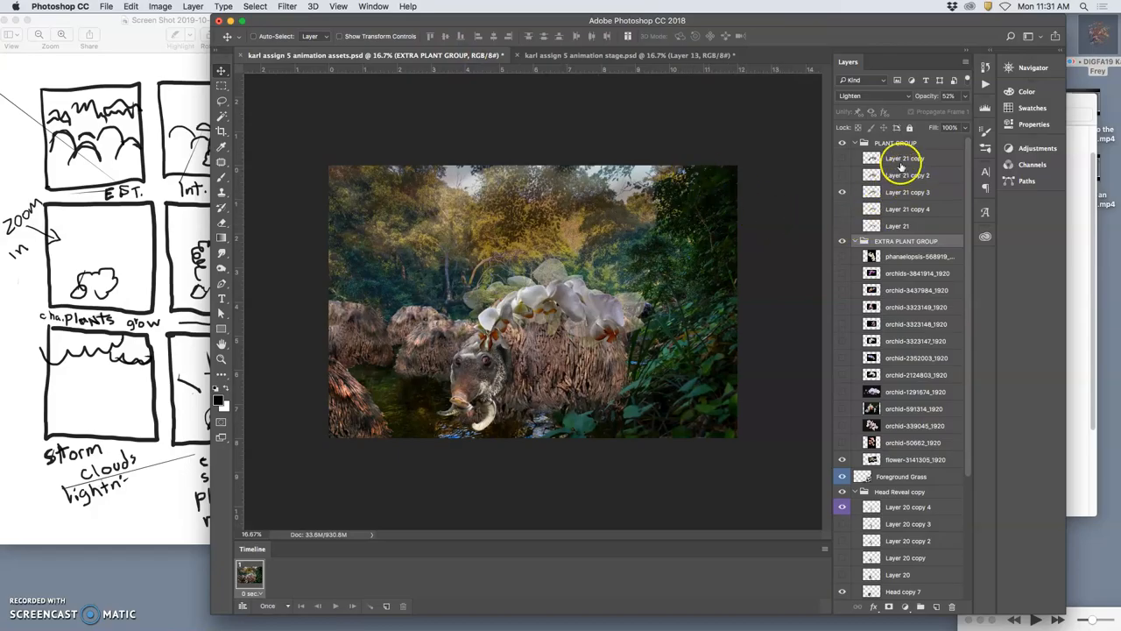
{"action": "left_click", "coordinate": [628, 55]}
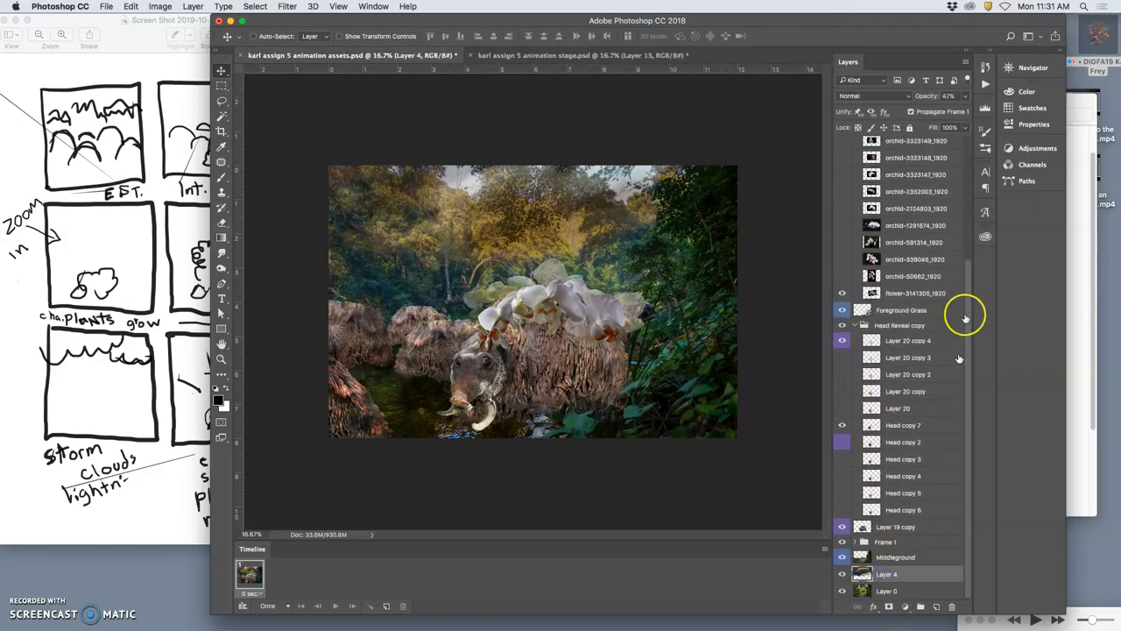
Nudge the group opacity, then stamp visible layers into new top Layer 22 and copy it.
{"action": "left_click_drag", "start_coordinate": [950, 95], "coordinate": [928, 112]}
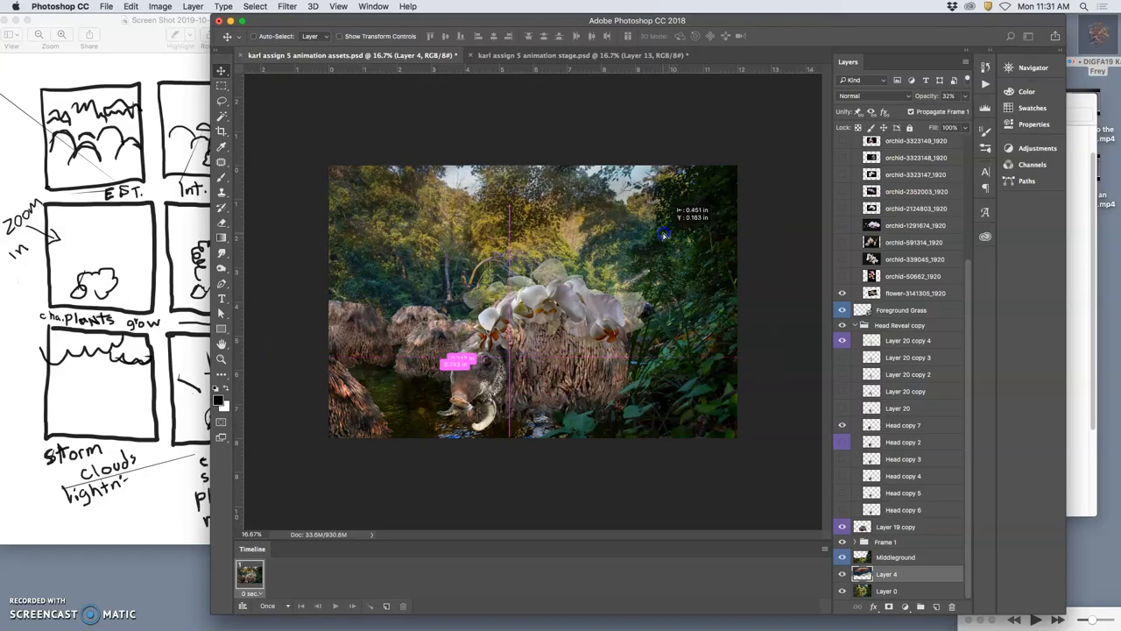
{"action": "left_click", "coordinate": [578, 54]}
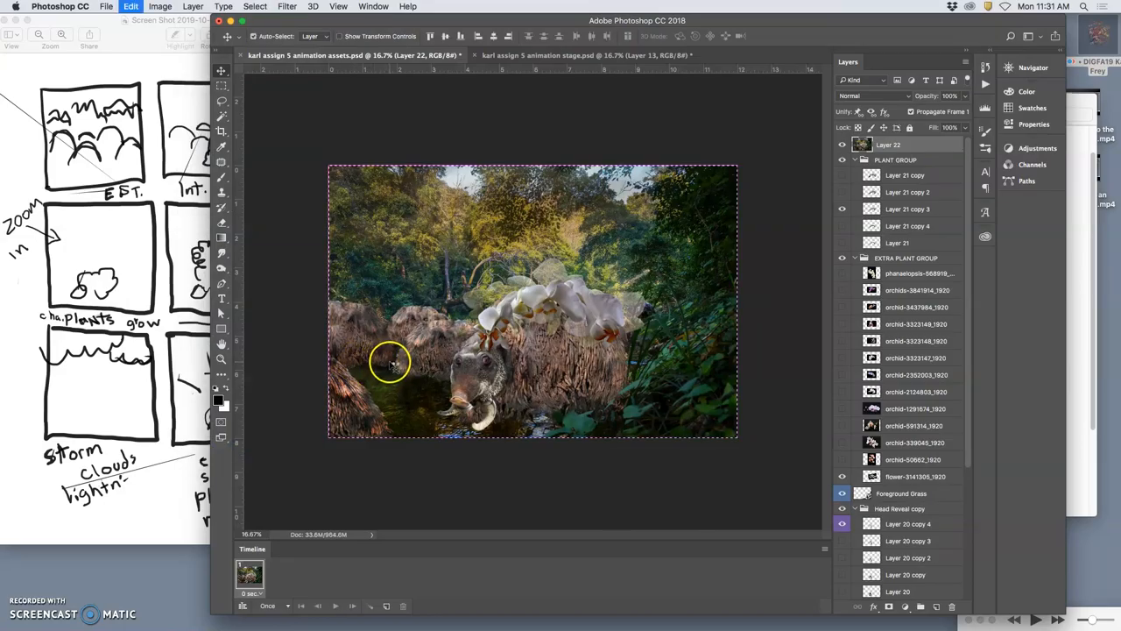
Paste the frame as Layer 14 in the stage document and toggle Layers 14 and 13 to compare.
{"action": "left_click", "coordinate": [581, 55]}
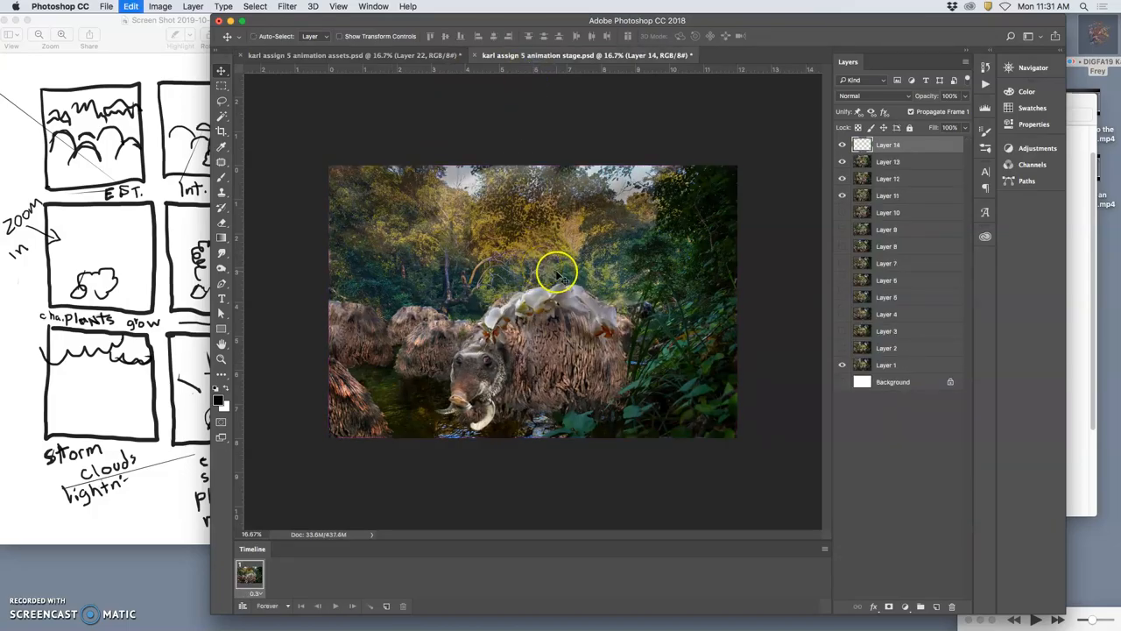
{"action": "left_click", "coordinate": [843, 144]}
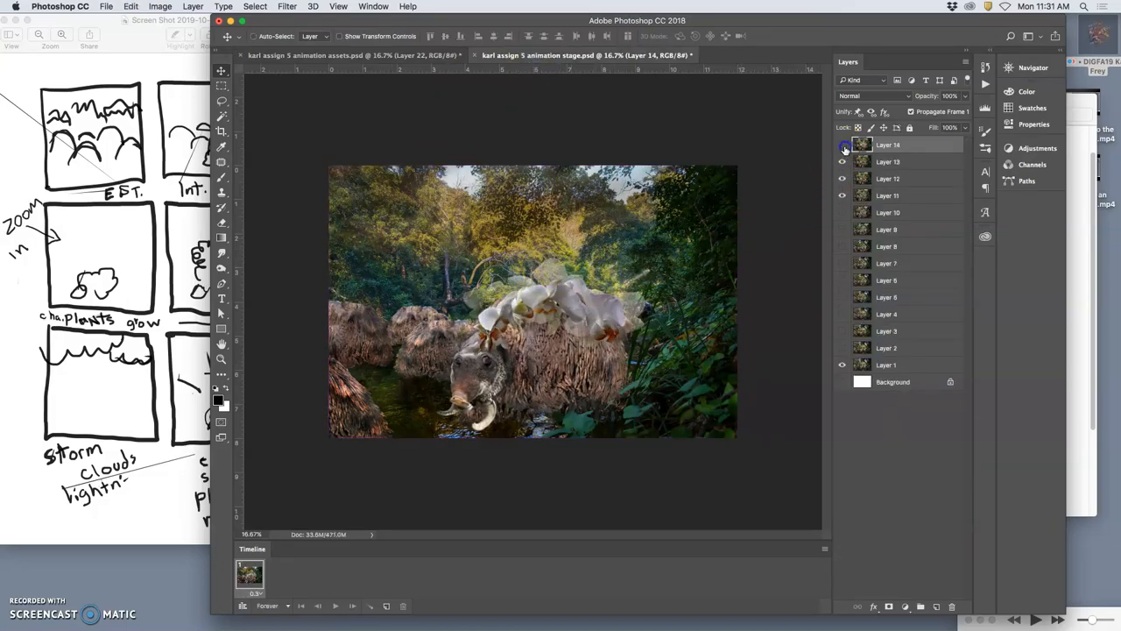
{"action": "left_click", "coordinate": [841, 161]}
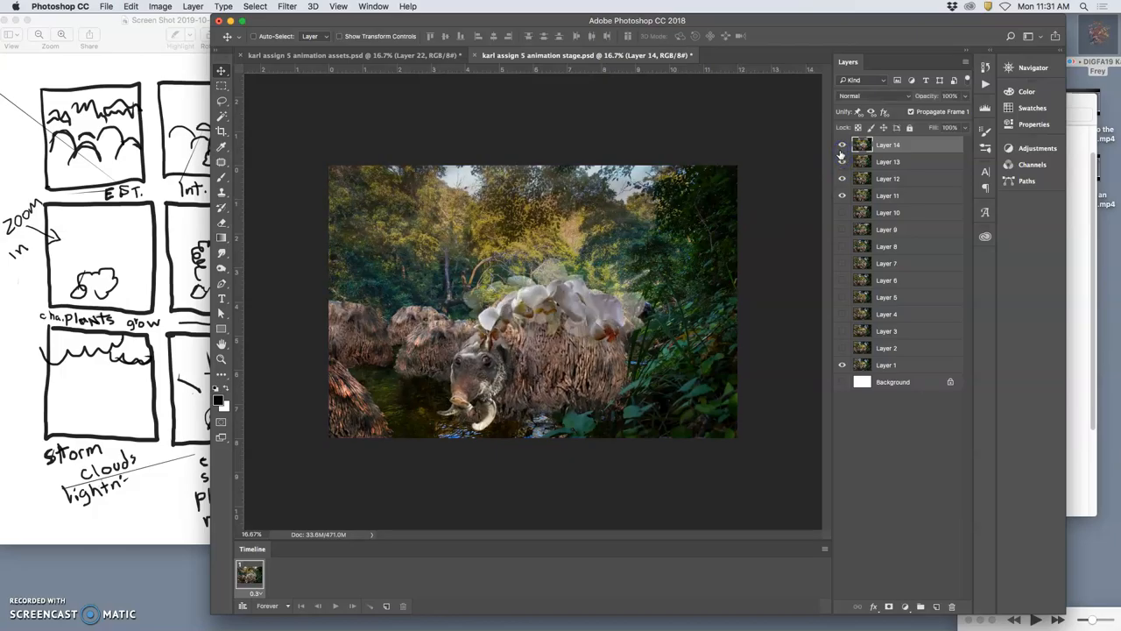